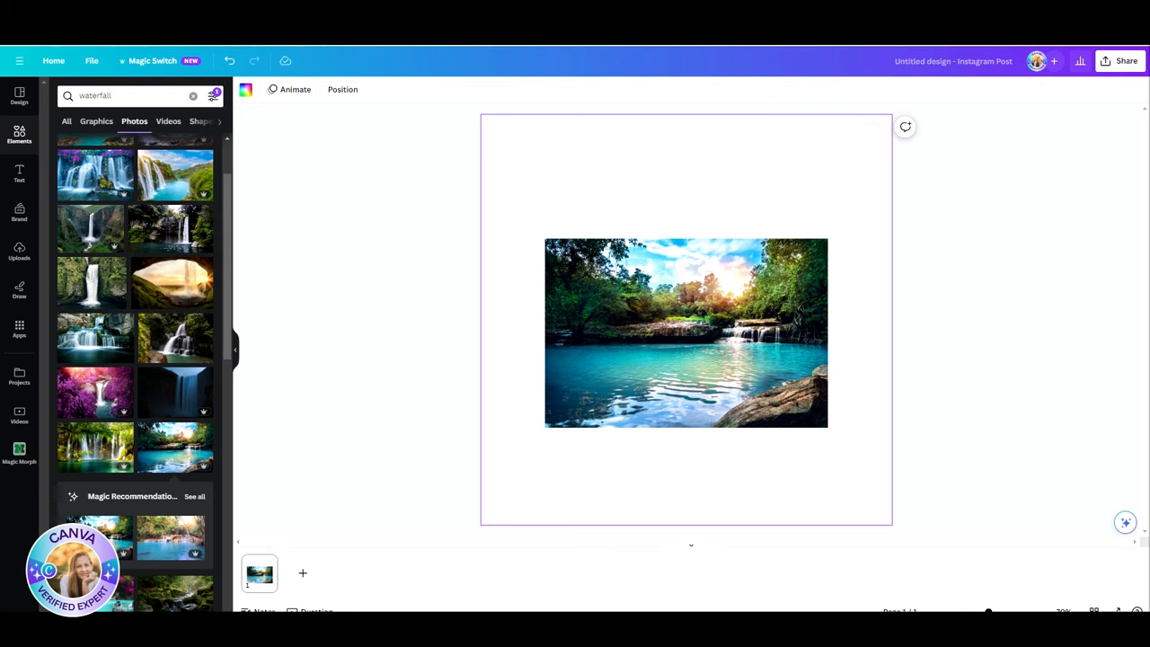
# Select the waterfall photo and bring up its Edit photo tools panel
pyautogui.click(686, 333)
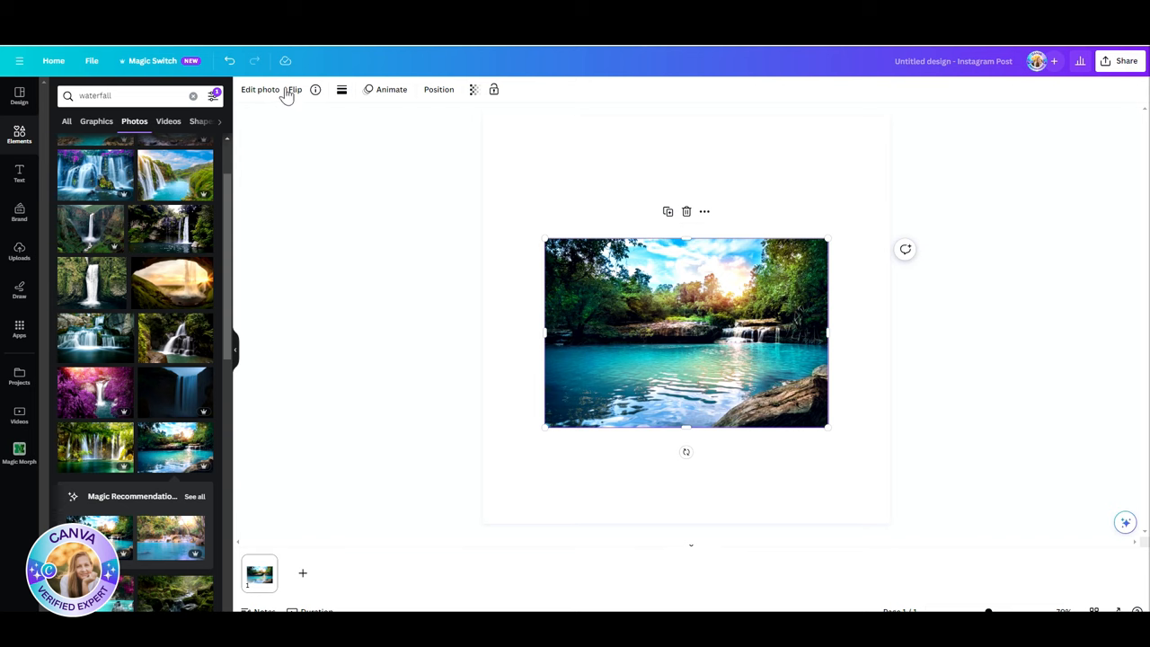
pyautogui.click(259, 90)
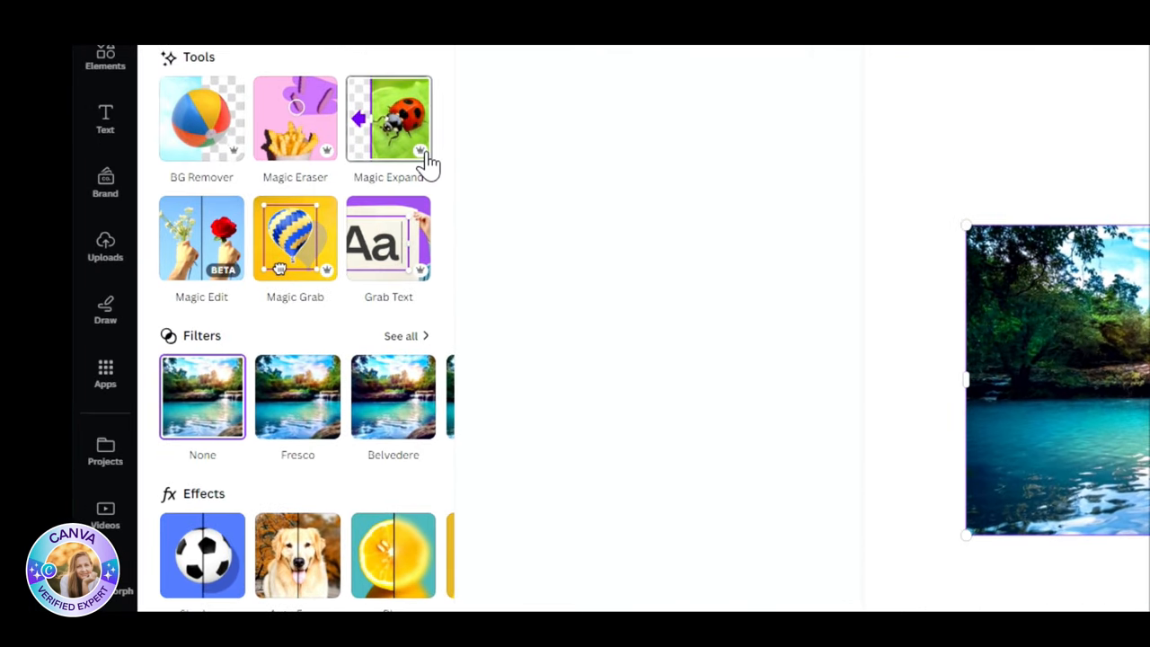
# Run Magic Expand on the waterfall photo at the tall 9:16 size preset
pyautogui.click(388, 117)
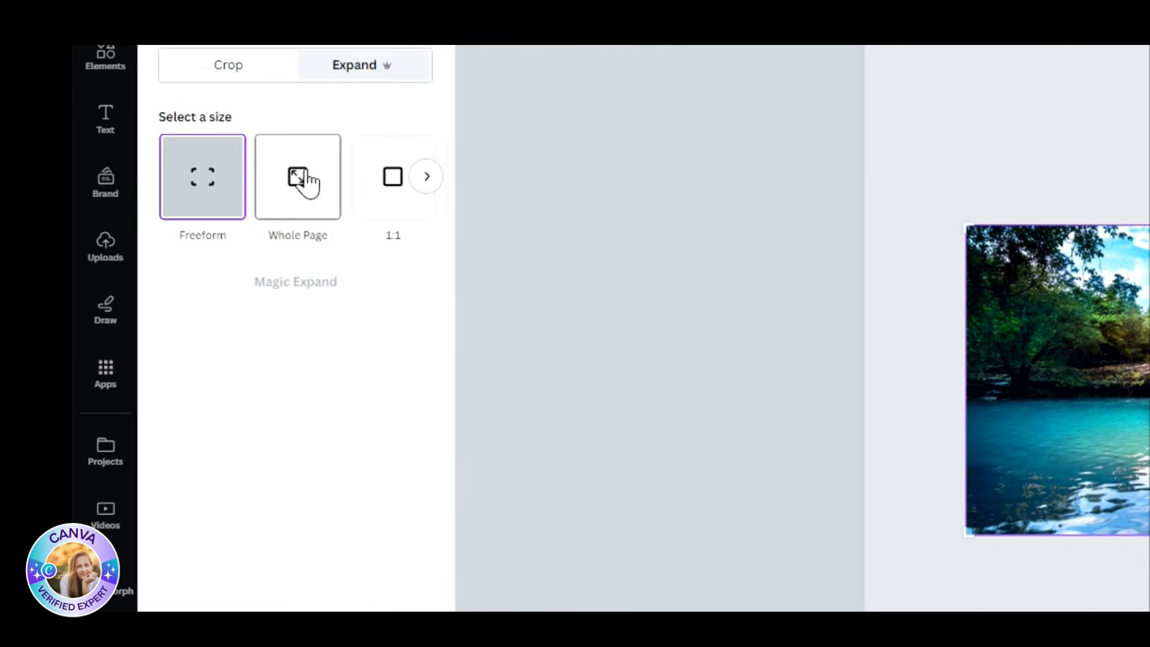
pyautogui.click(426, 177)
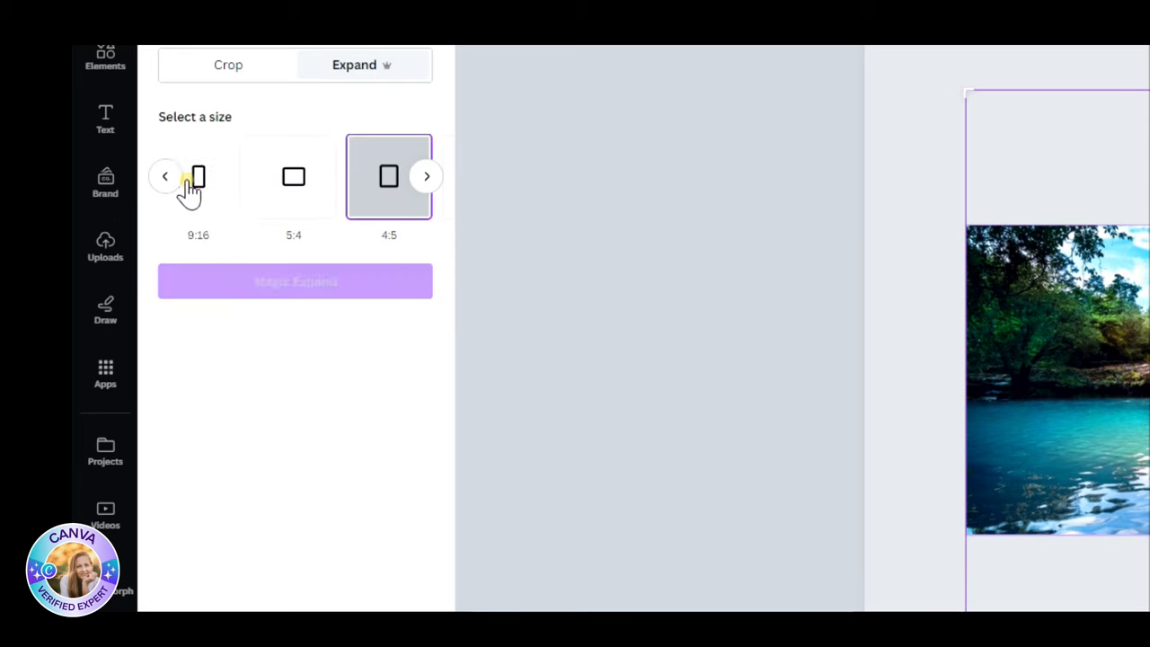
pyautogui.click(197, 176)
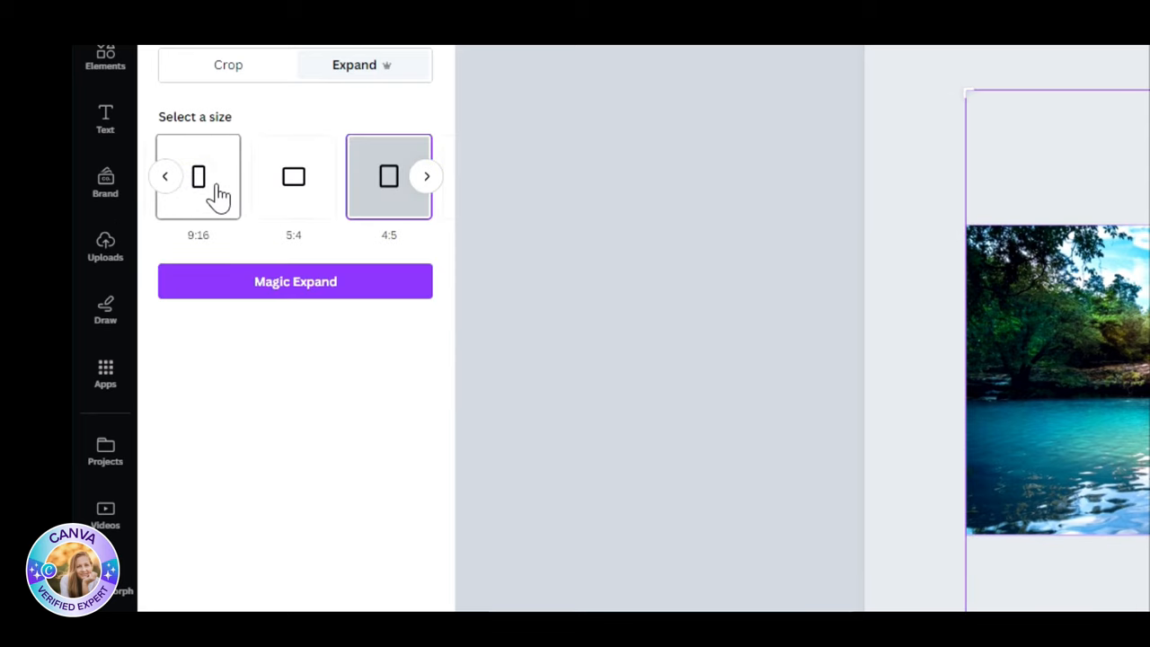
pyautogui.click(428, 176)
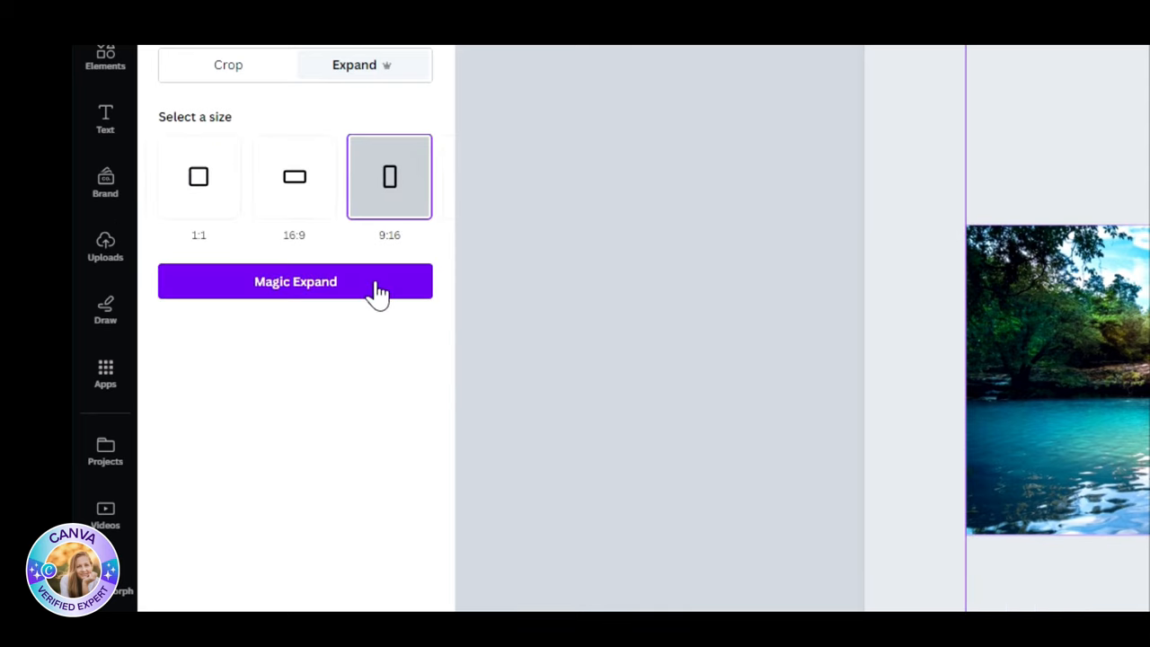
pyautogui.click(294, 280)
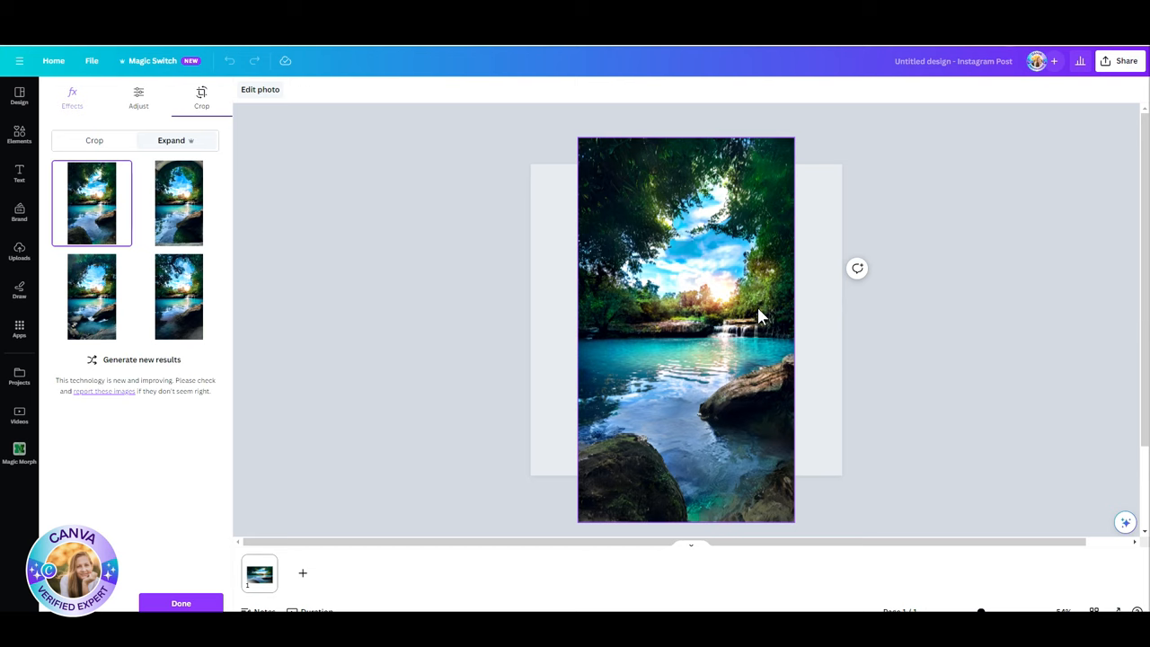
pyautogui.moveTo(179, 203)
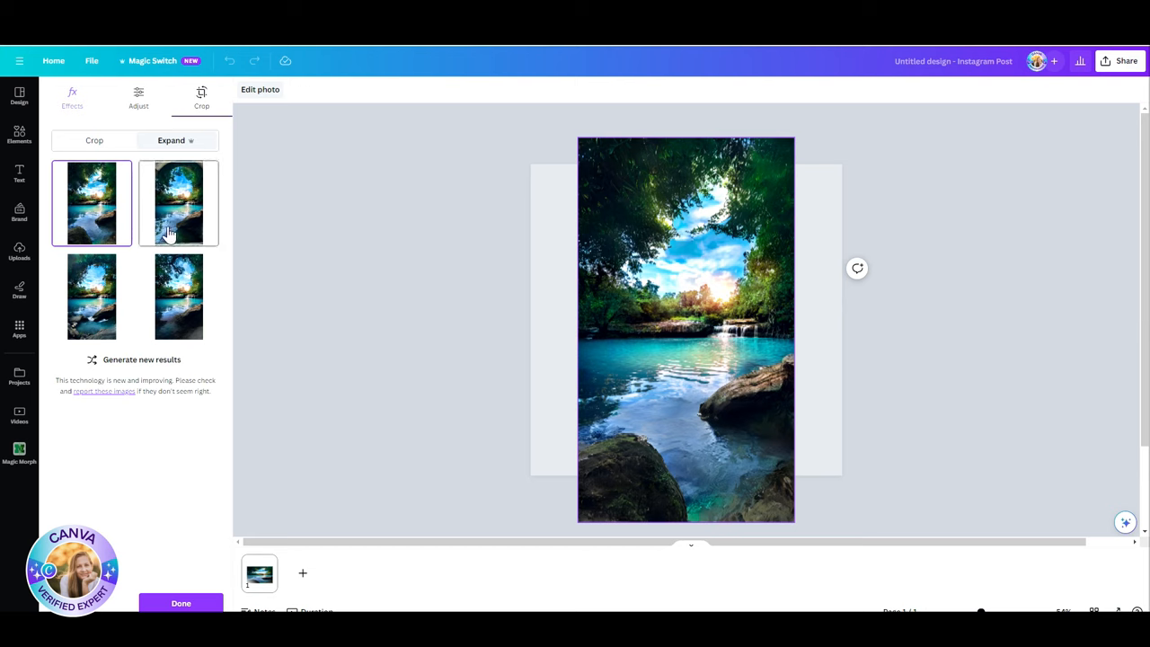
# Preview the generated variations and apply the fourth one with the rocky shoreline
pyautogui.click(178, 201)
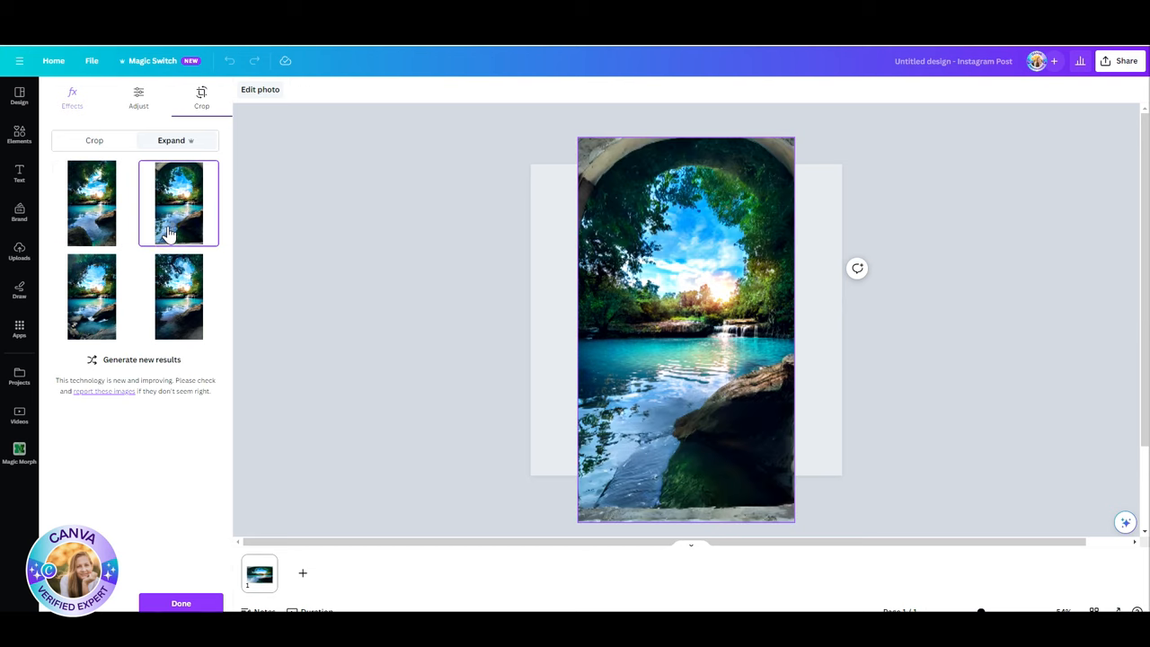
pyautogui.moveTo(91, 296)
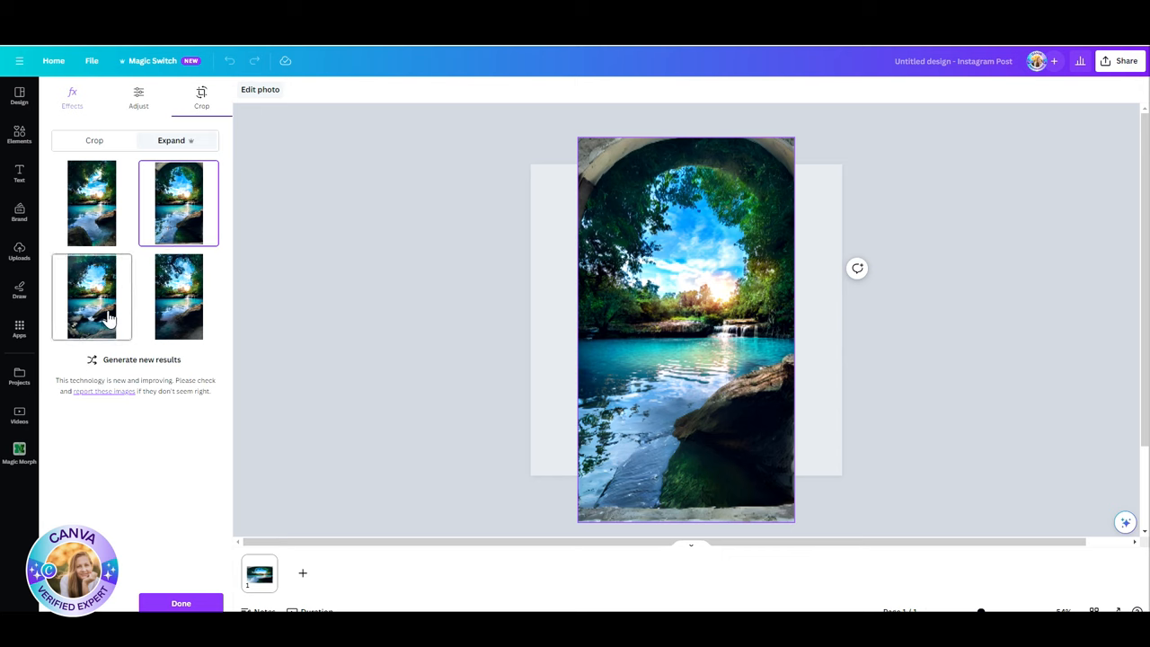
pyautogui.click(92, 297)
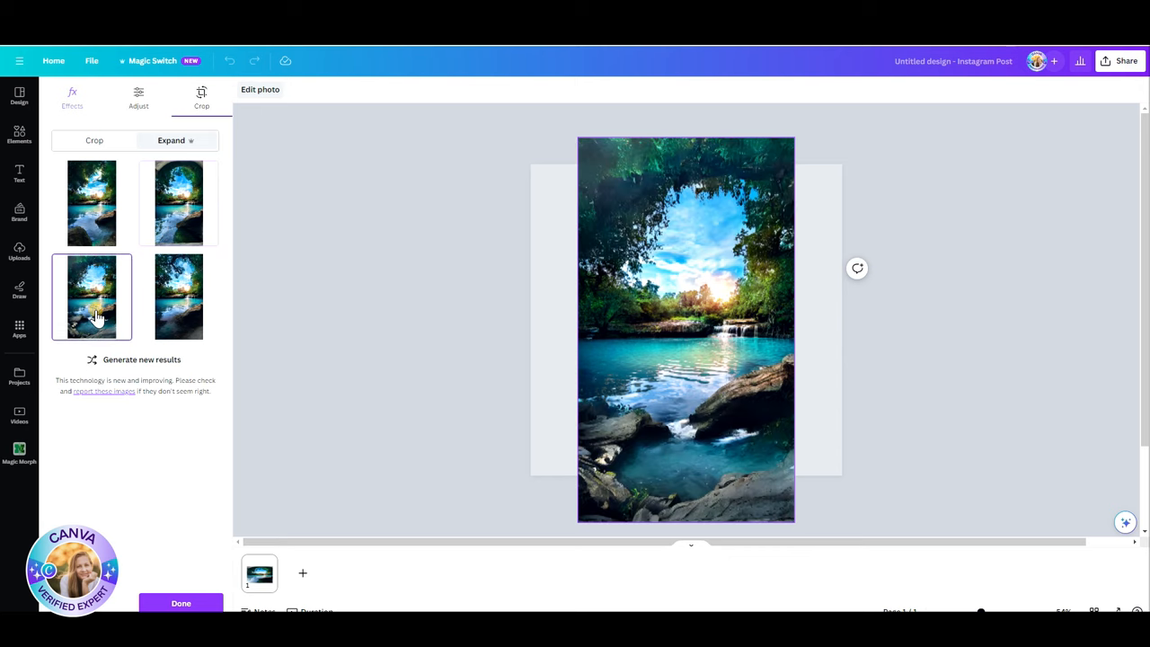
pyautogui.click(178, 297)
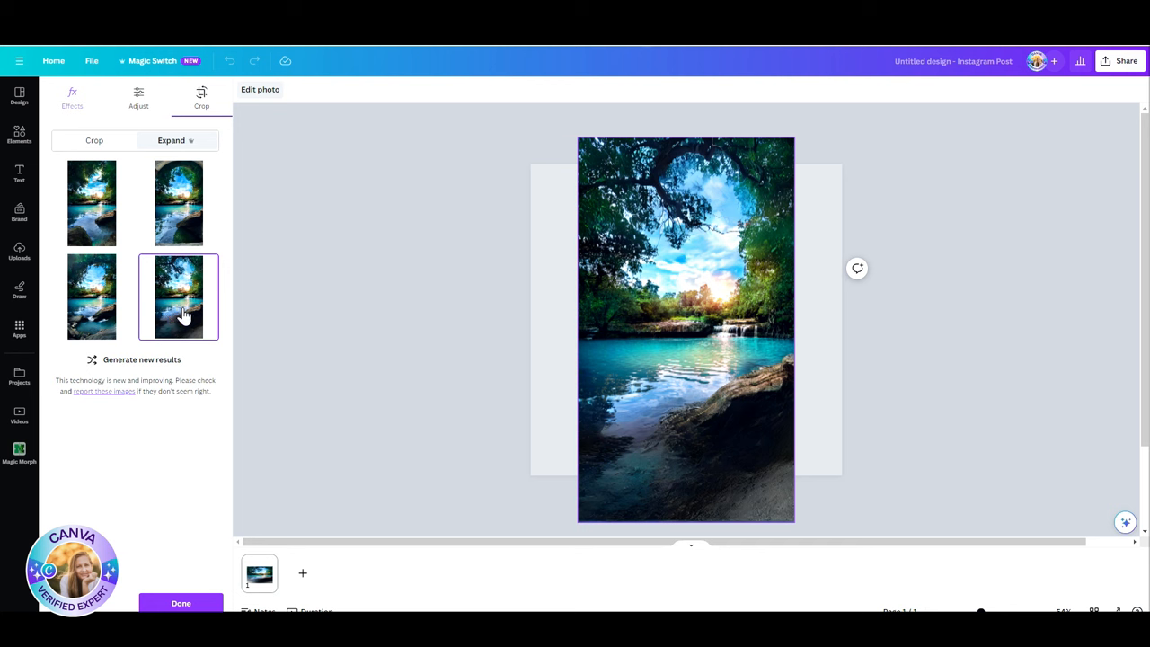
pyautogui.click(18, 135)
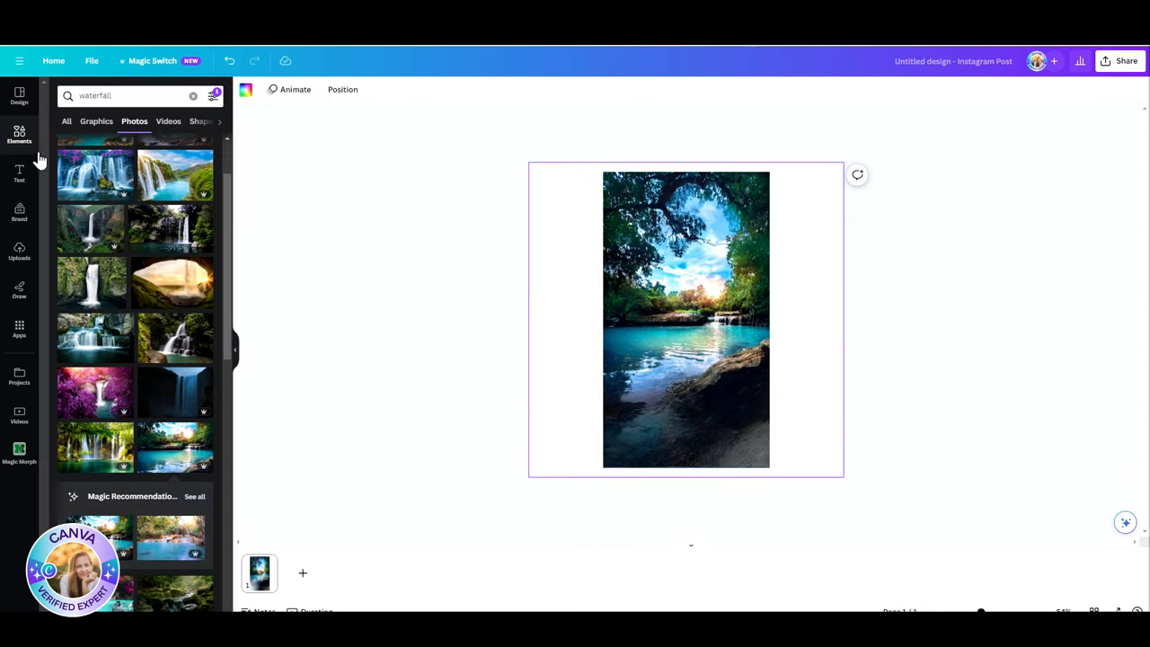
# Add a new page with the ice cream alley photo and bring up its Edit photo tools
pyautogui.click(192, 97)
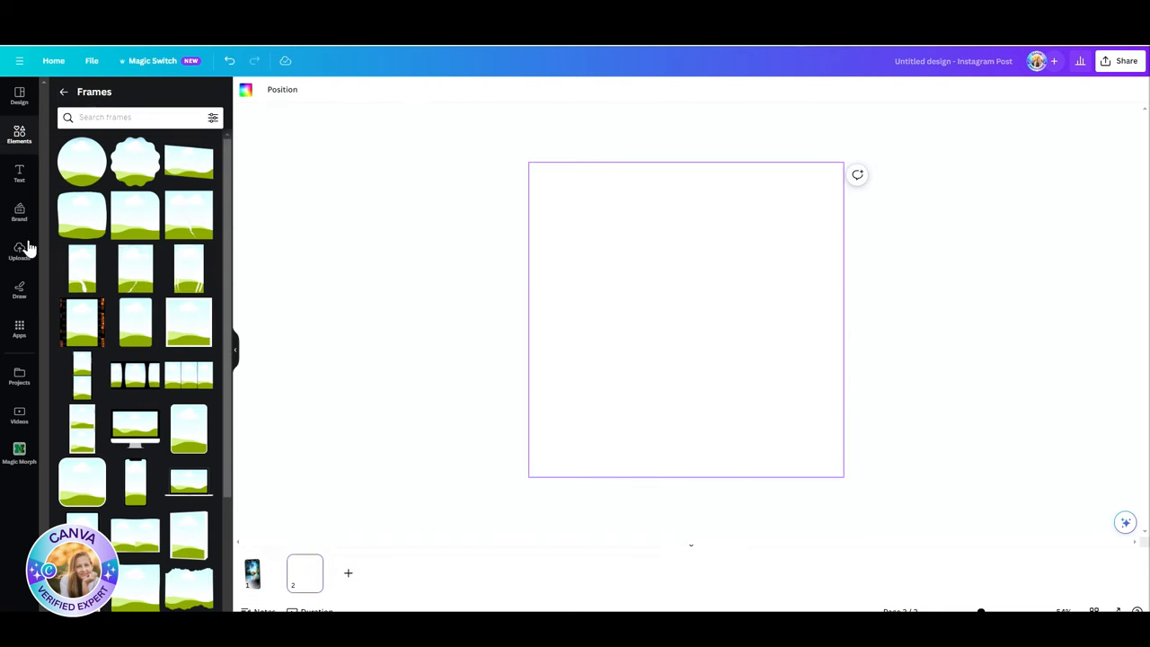
pyautogui.click(18, 135)
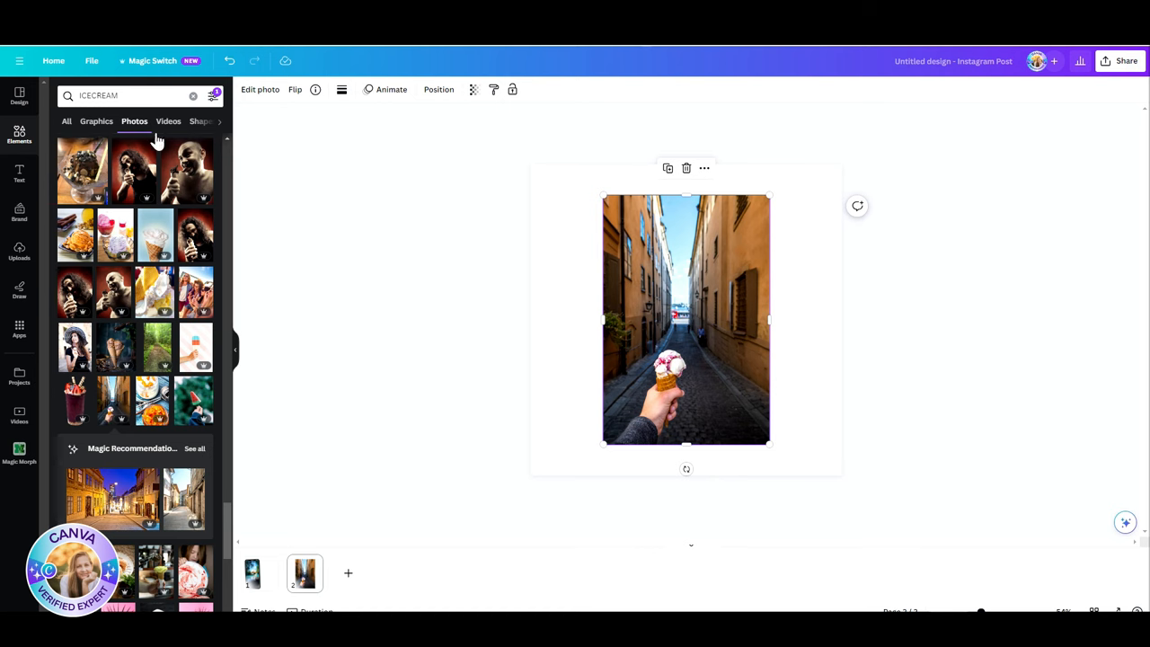
pyautogui.click(258, 90)
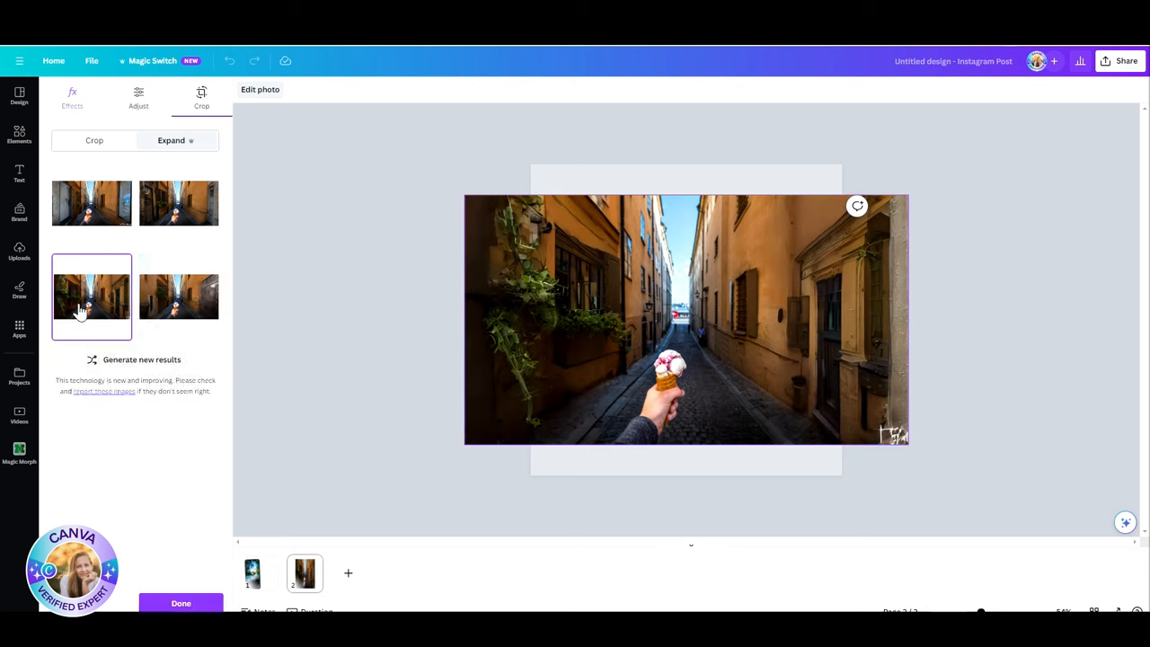
pyautogui.click(178, 298)
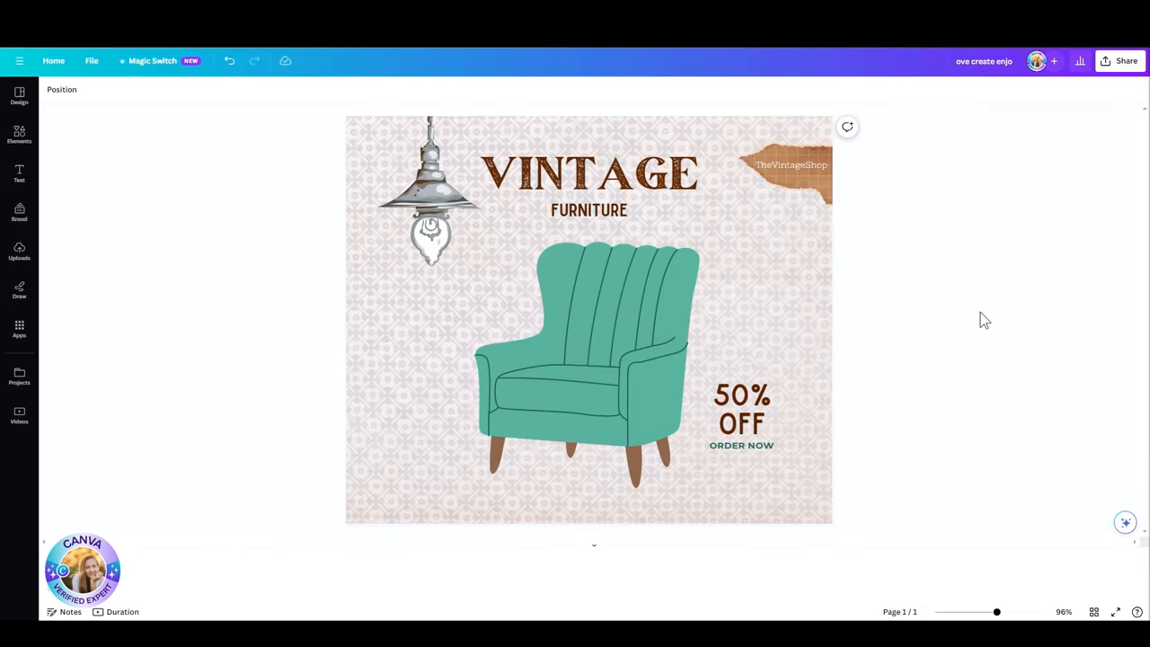
# Select the teal armchair illustration on the Vintage Furniture poster
pyautogui.click(584, 359)
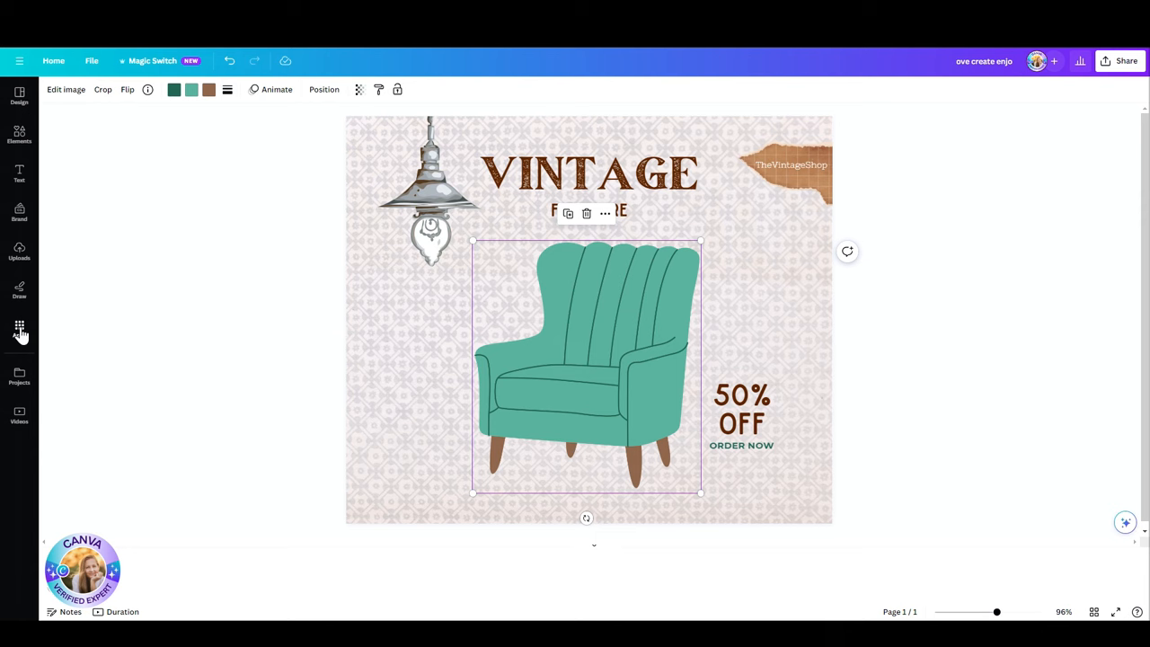
# Find and launch the Magic Morph app from the Apps library
pyautogui.click(18, 327)
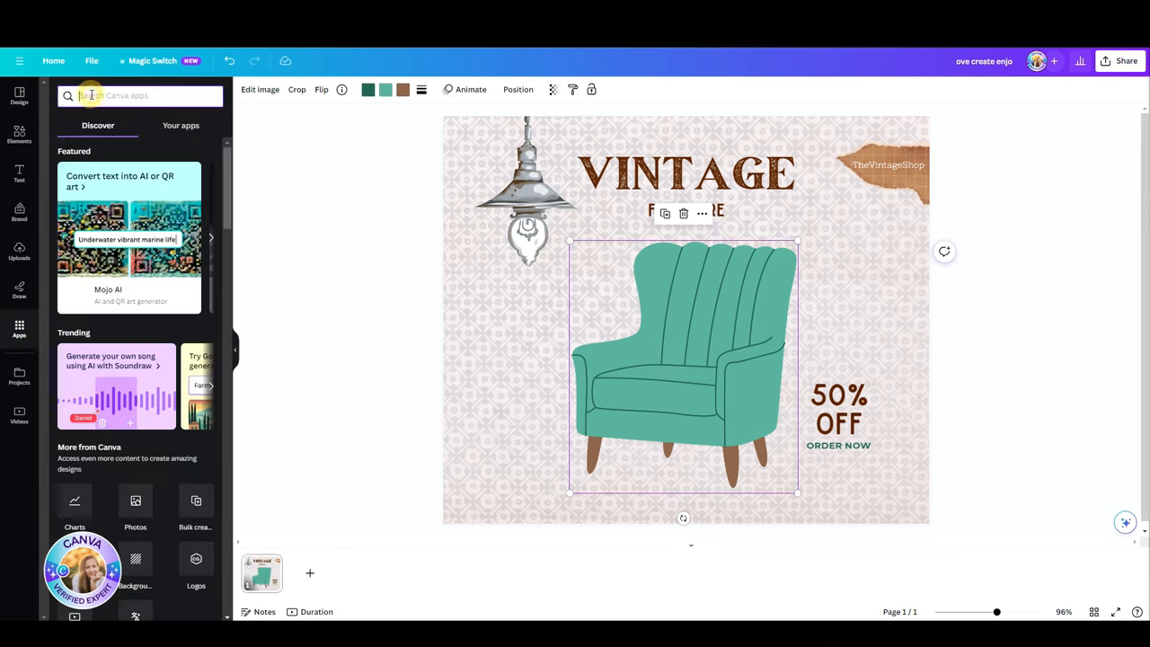
pyautogui.write('MO')
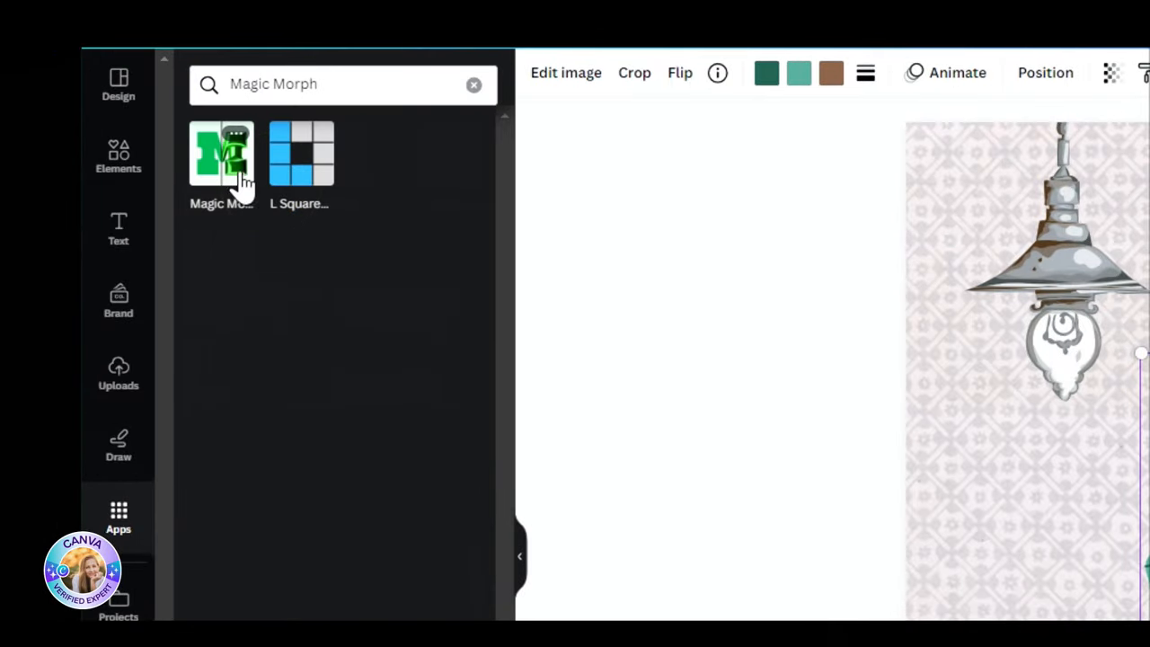
pyautogui.click(221, 153)
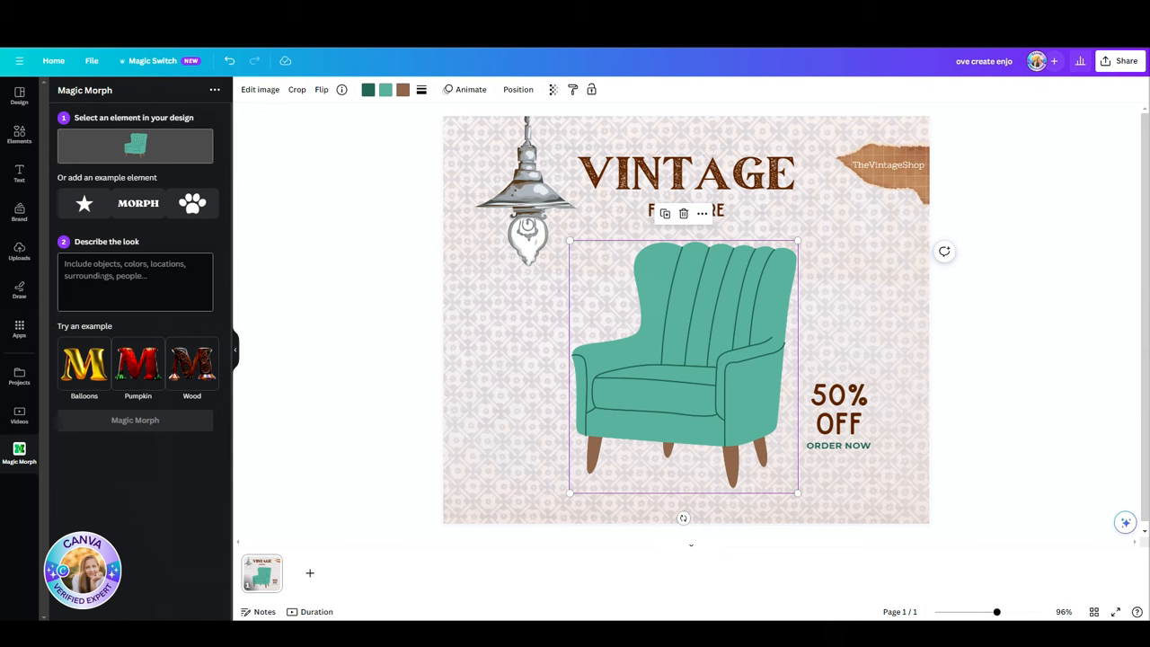
# Morph the armchair with the look 'A GREEN VELVET ARMCHAIR 3D'
pyautogui.click(134, 421)
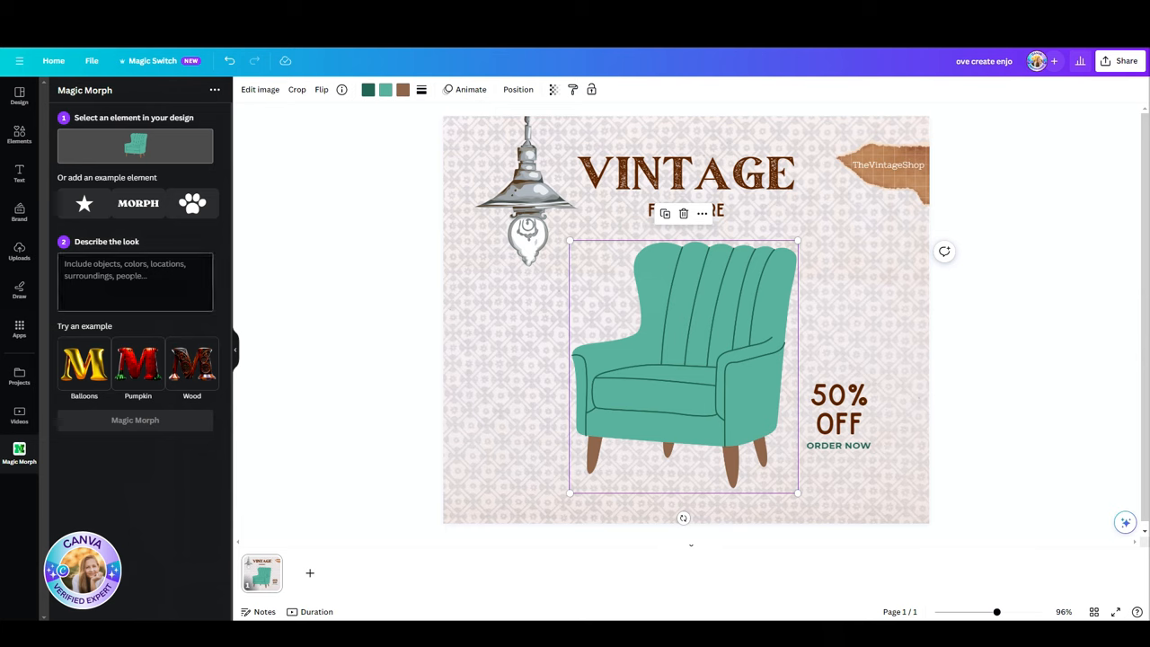
pyautogui.write('A GREEN VELVET ARMCHAIR')
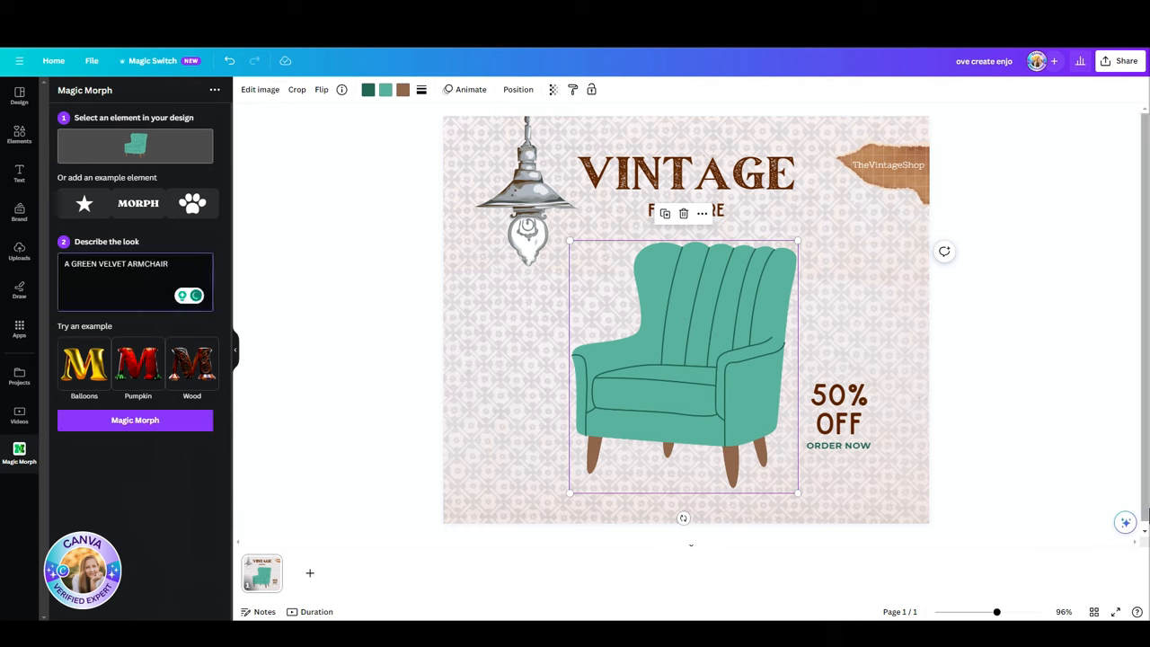
pyautogui.write('3D')
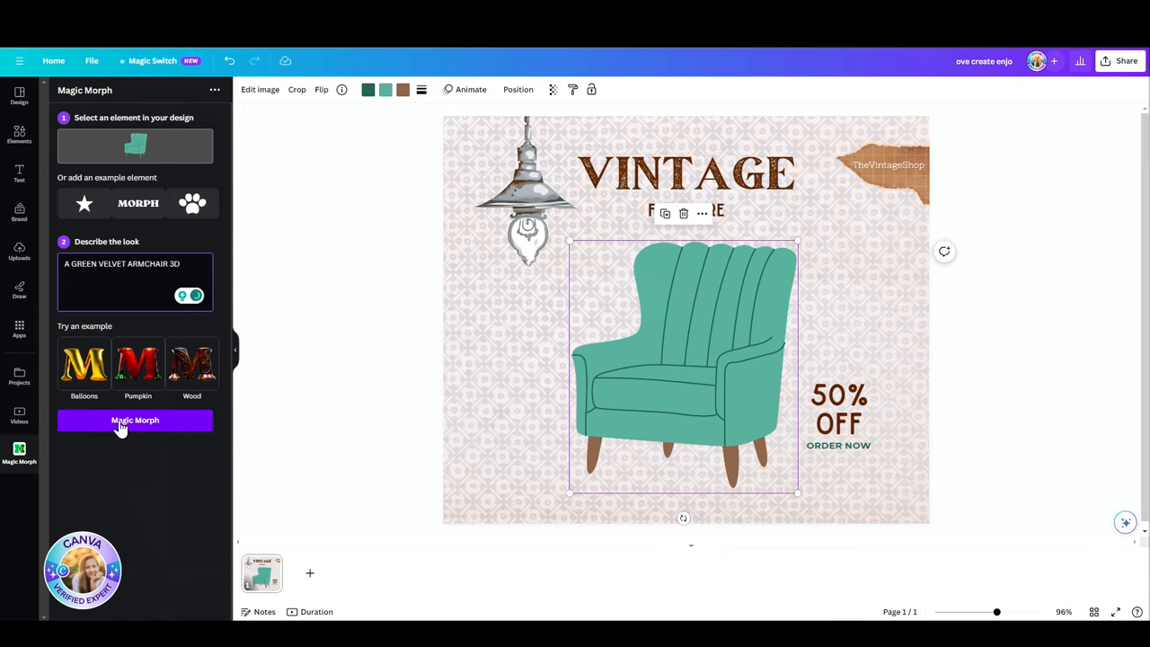
pyautogui.click(135, 420)
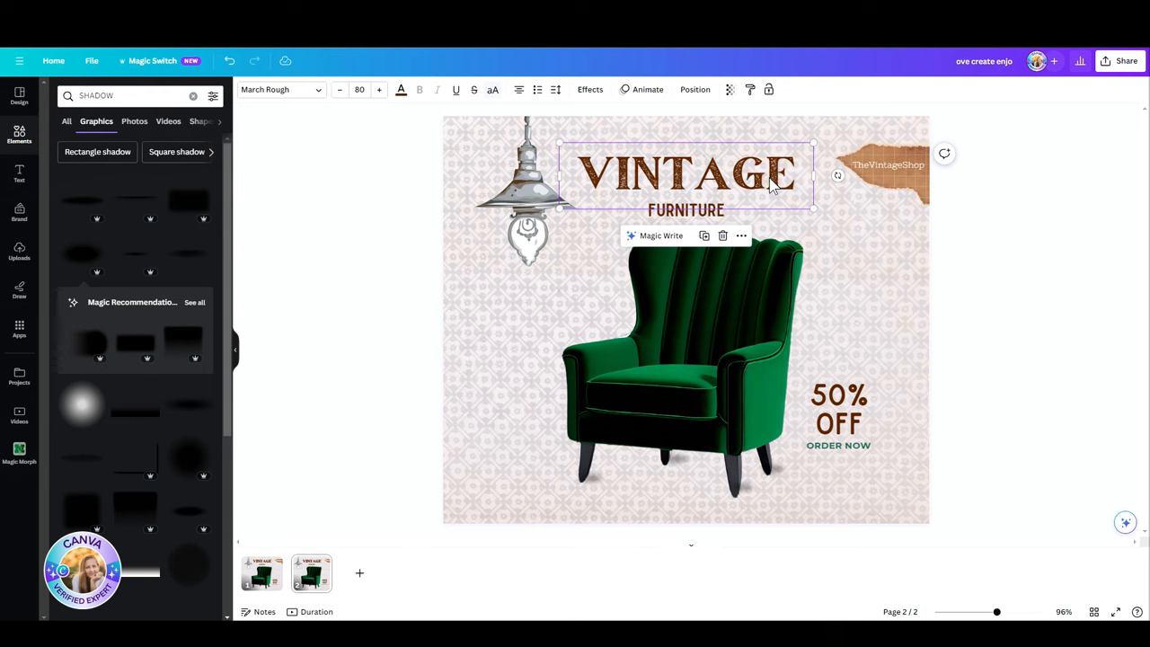
pyautogui.moveTo(40, 488)
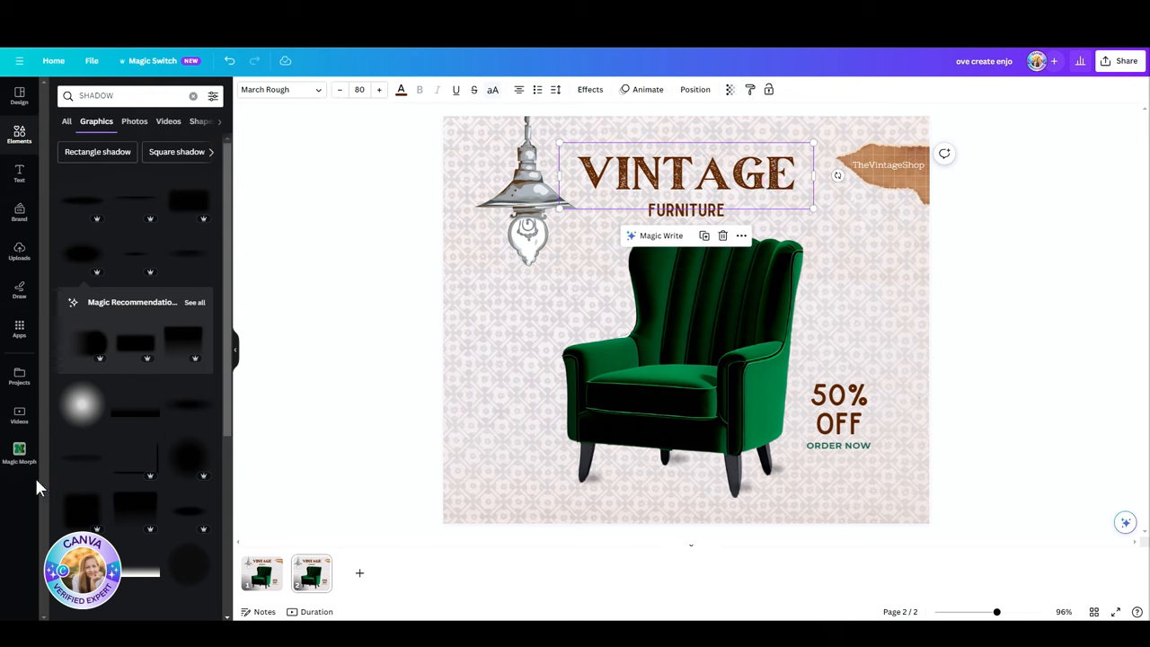
# Morph the VINTAGE heading with the look 'METALIC RUSTIC' and zoom out to view the poster
pyautogui.click(18, 453)
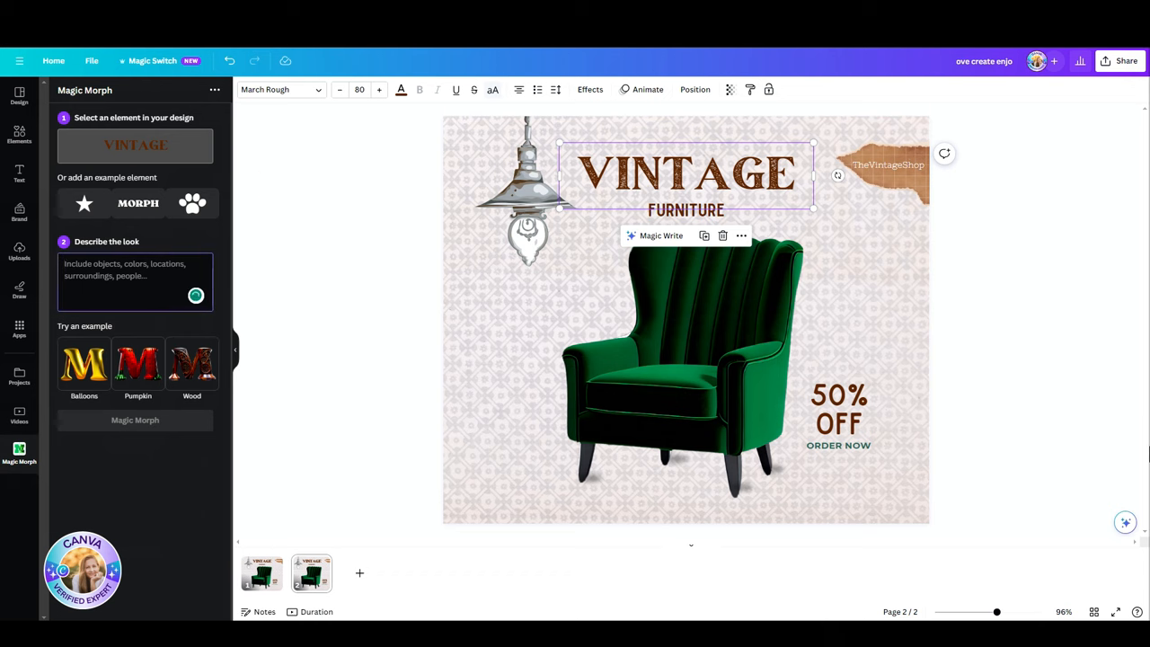
pyautogui.click(135, 284)
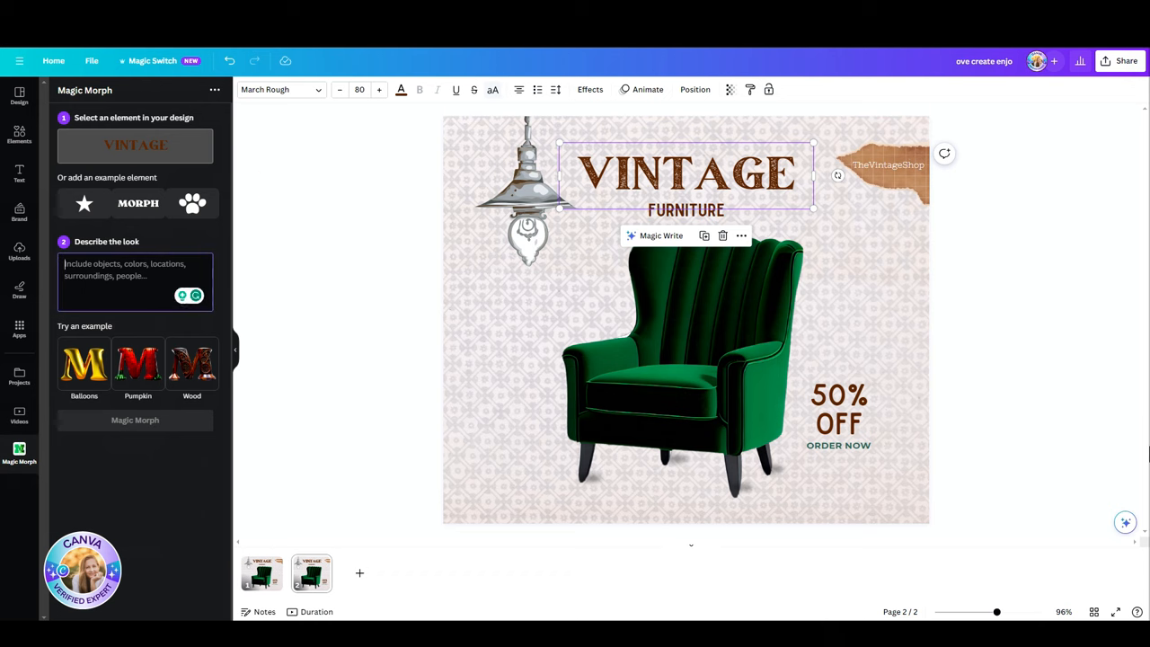
pyautogui.write('METALIC RUSTIC')
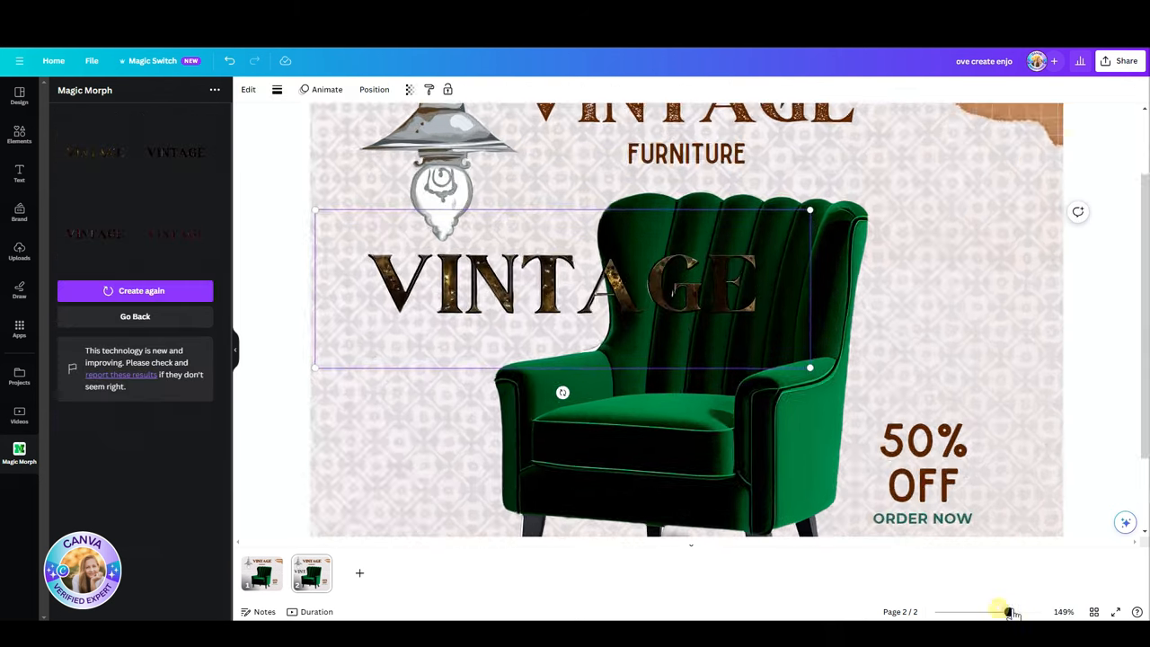
pyautogui.moveTo(1009, 611); pyautogui.dragTo(1037, 611)
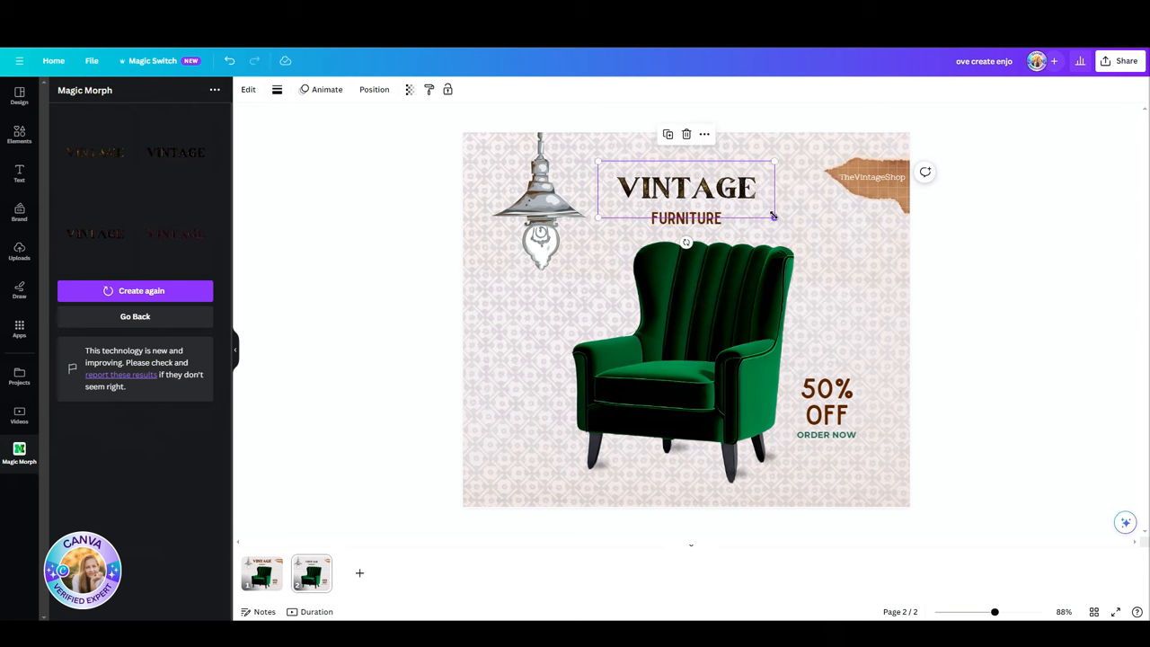
# Morph the hanging lamp with the look '3D SILVER RUSTIC'
pyautogui.click(539, 198)
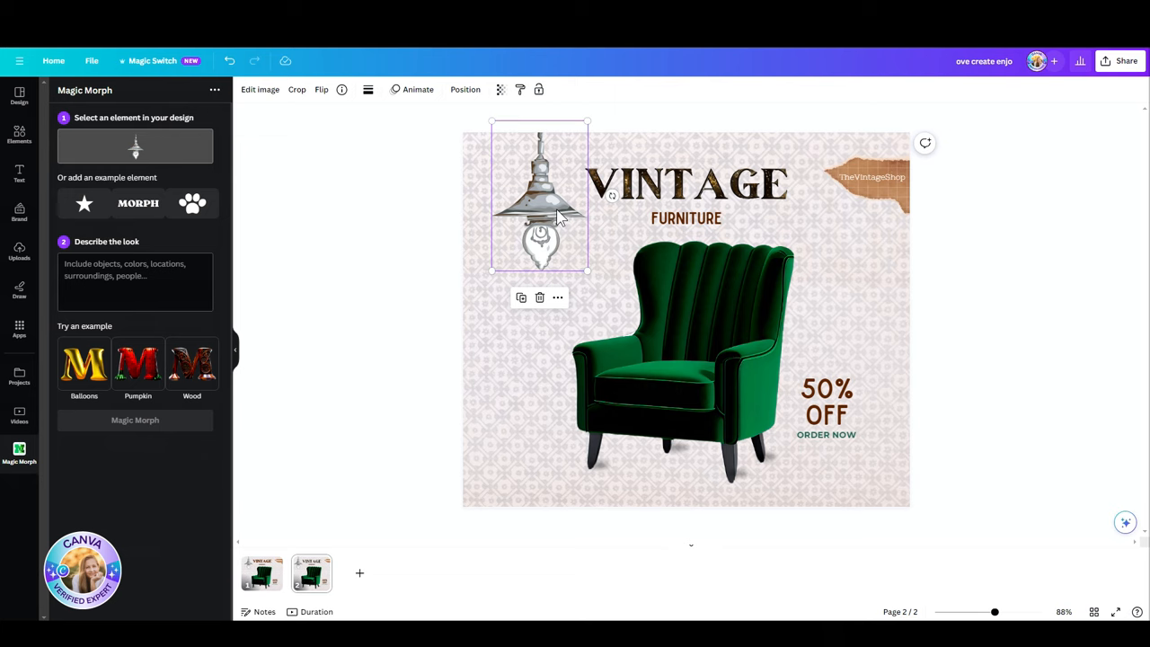
pyautogui.moveTo(543, 214)
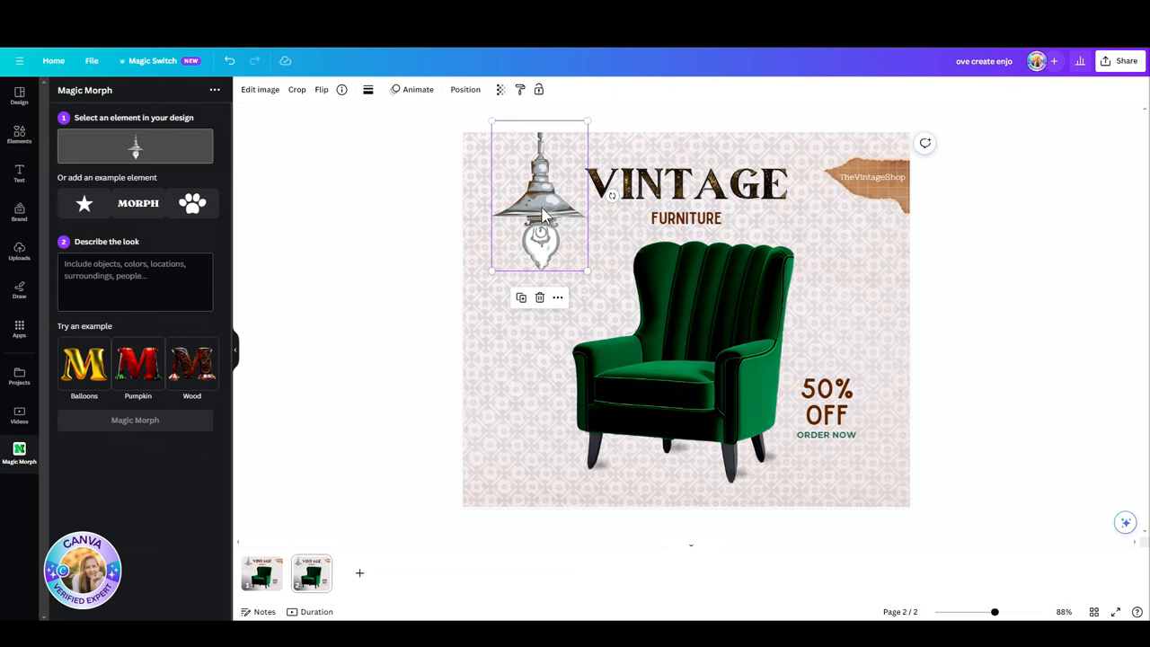
pyautogui.moveTo(135, 147)
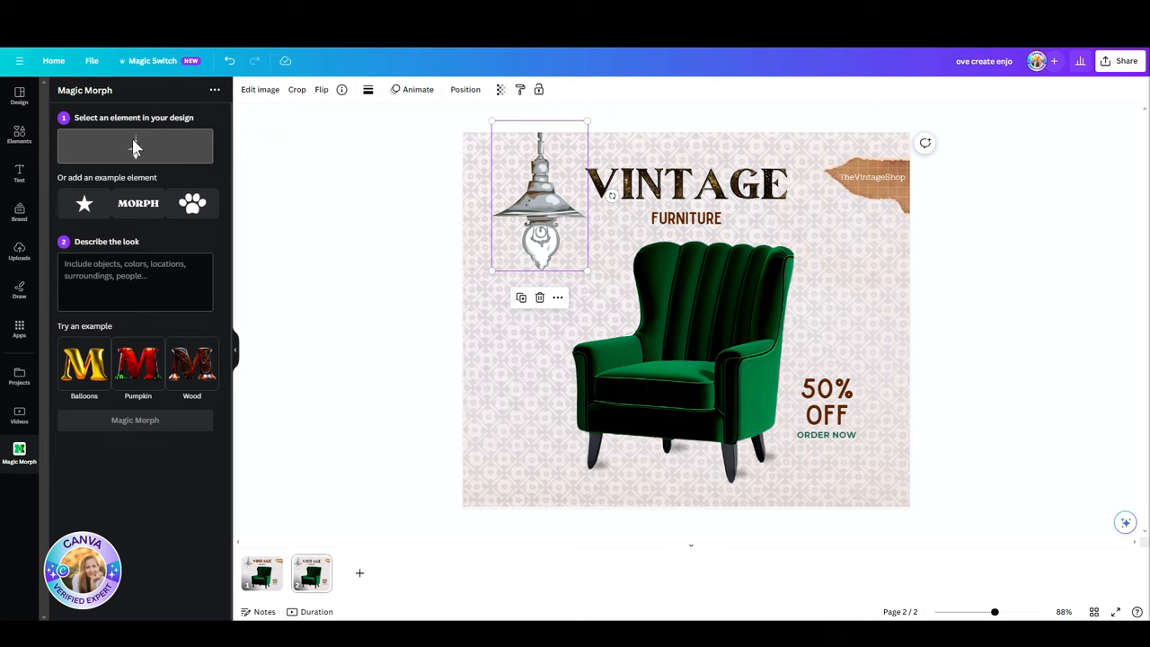
pyautogui.moveTo(180, 237)
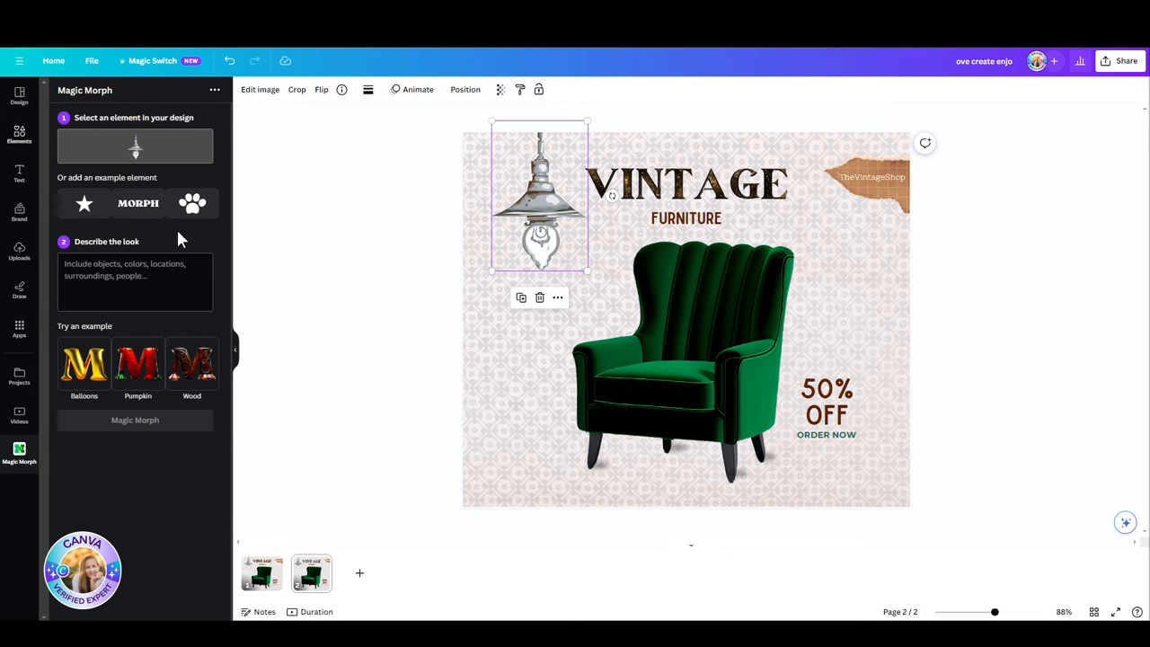
pyautogui.click(135, 282)
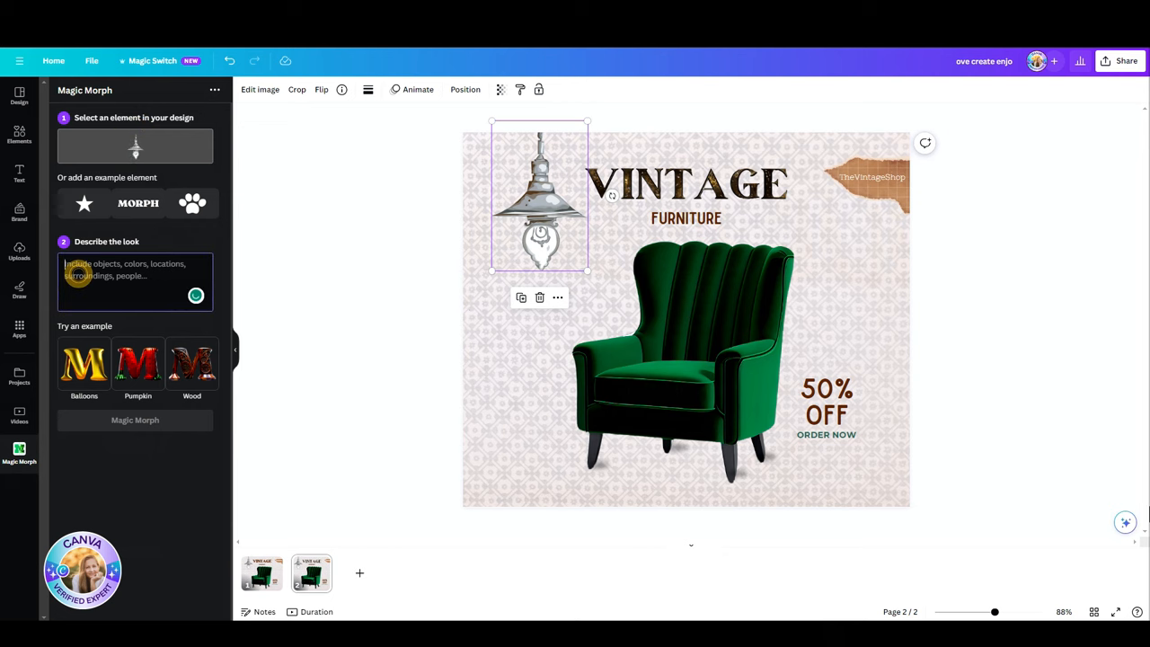
pyautogui.write('3D SILVE')
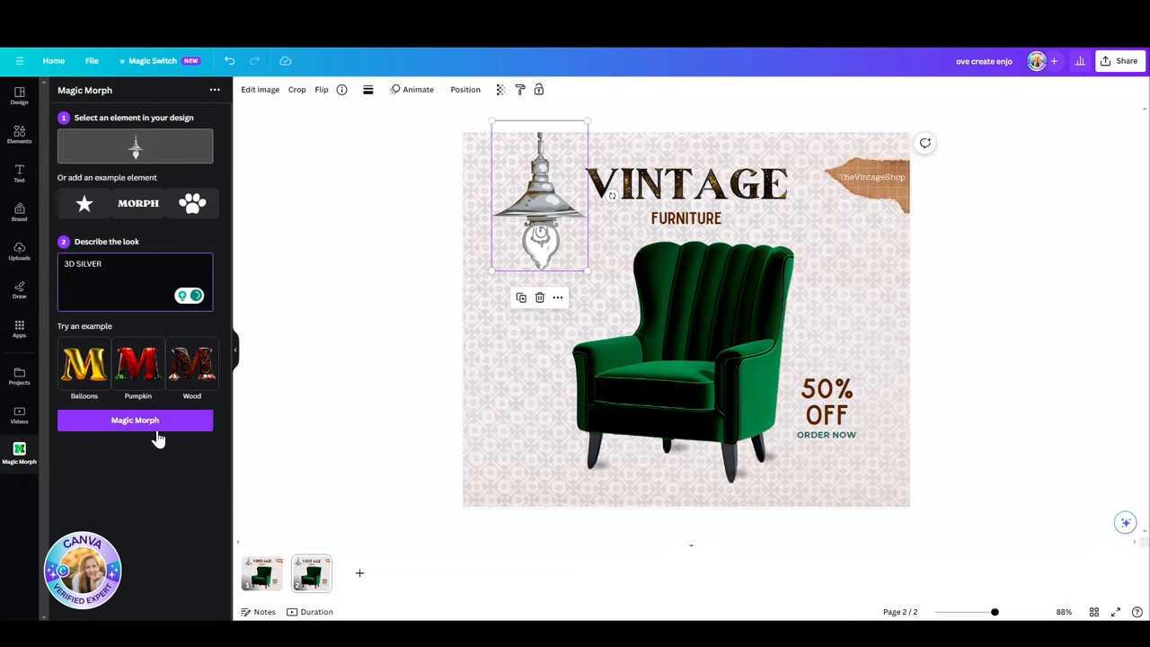
pyautogui.write('RUSTI')
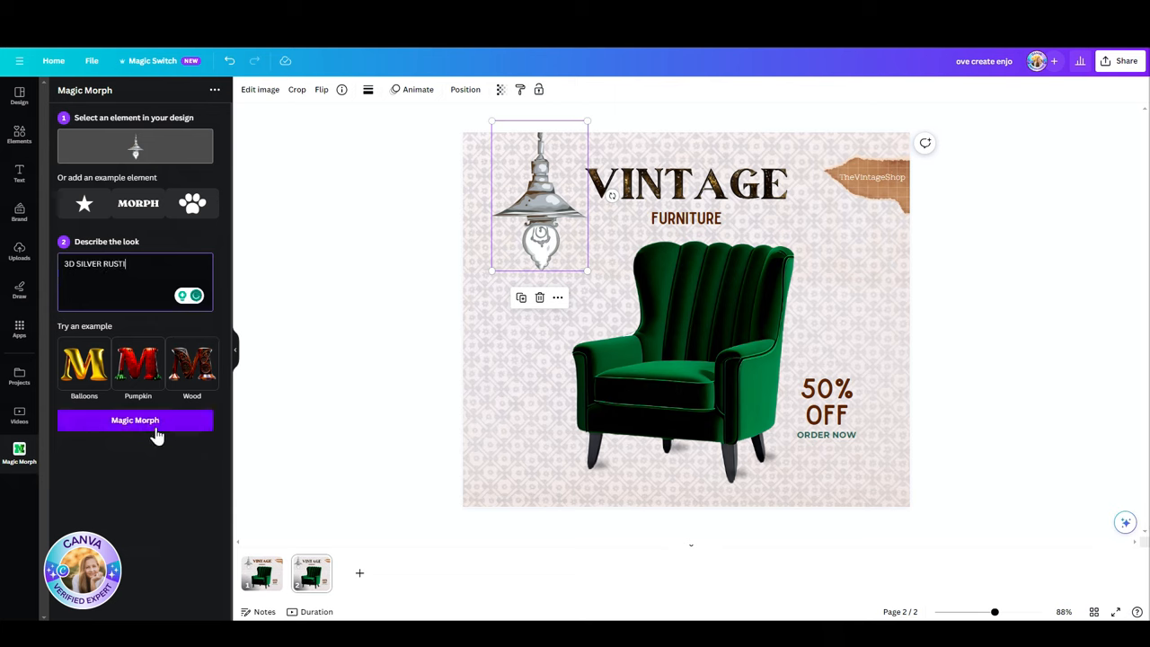
pyautogui.click(134, 421)
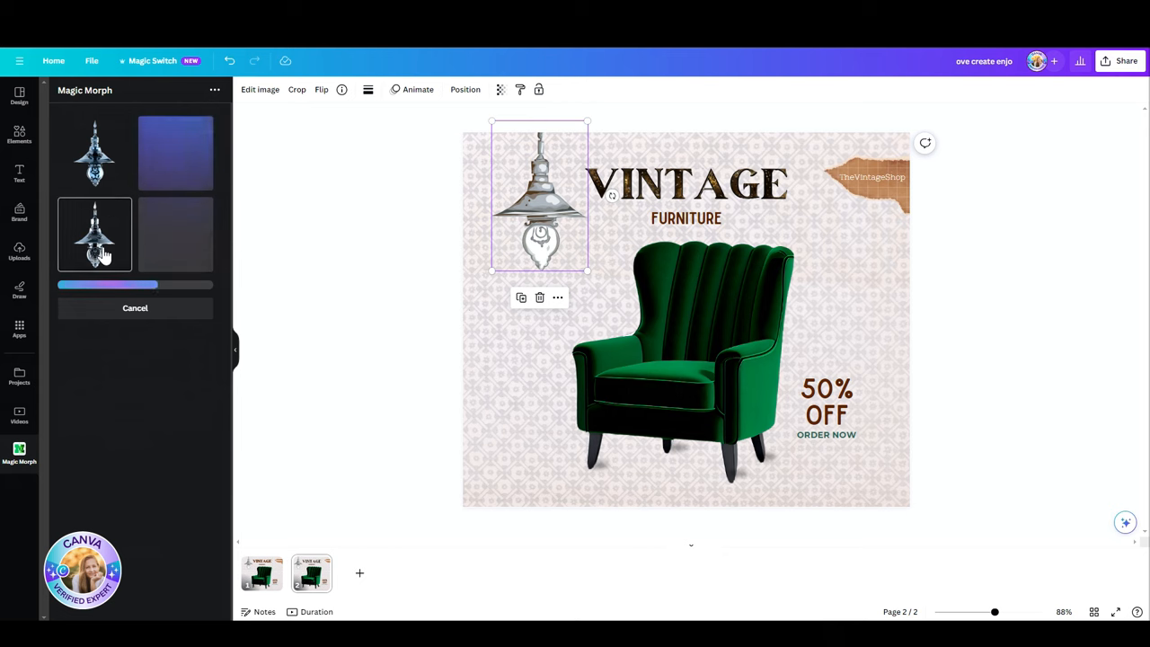
# Place a generated lamp on the poster, position it, and add another variation
pyautogui.click(93, 233)
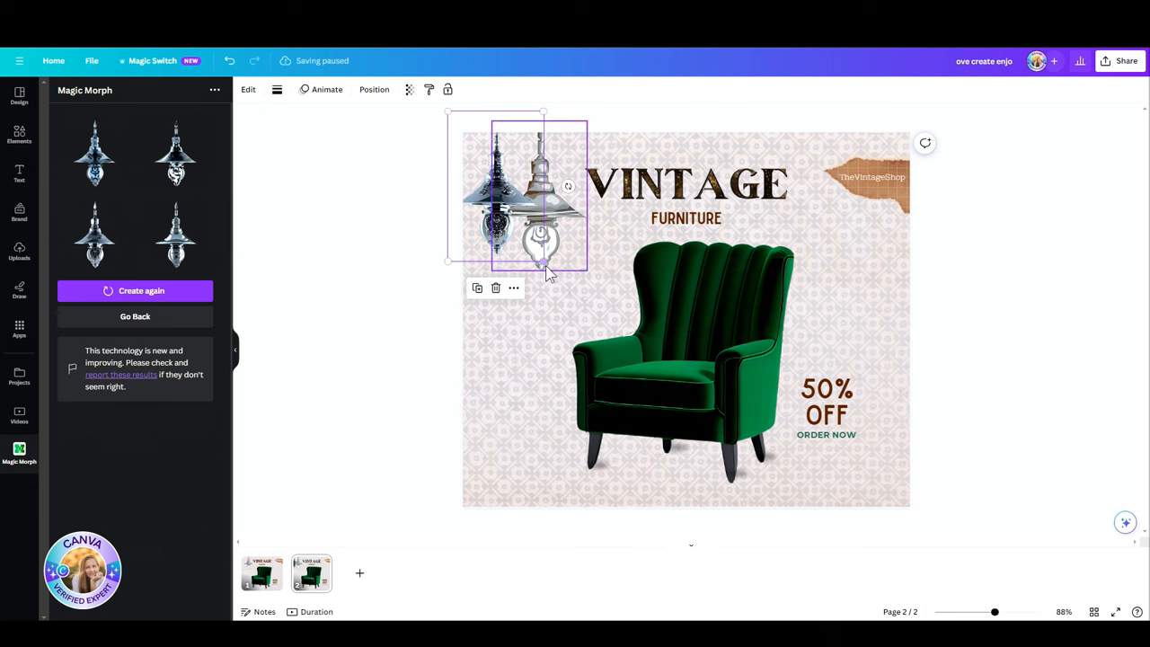
pyautogui.moveTo(542, 262); pyautogui.dragTo(674, 464)
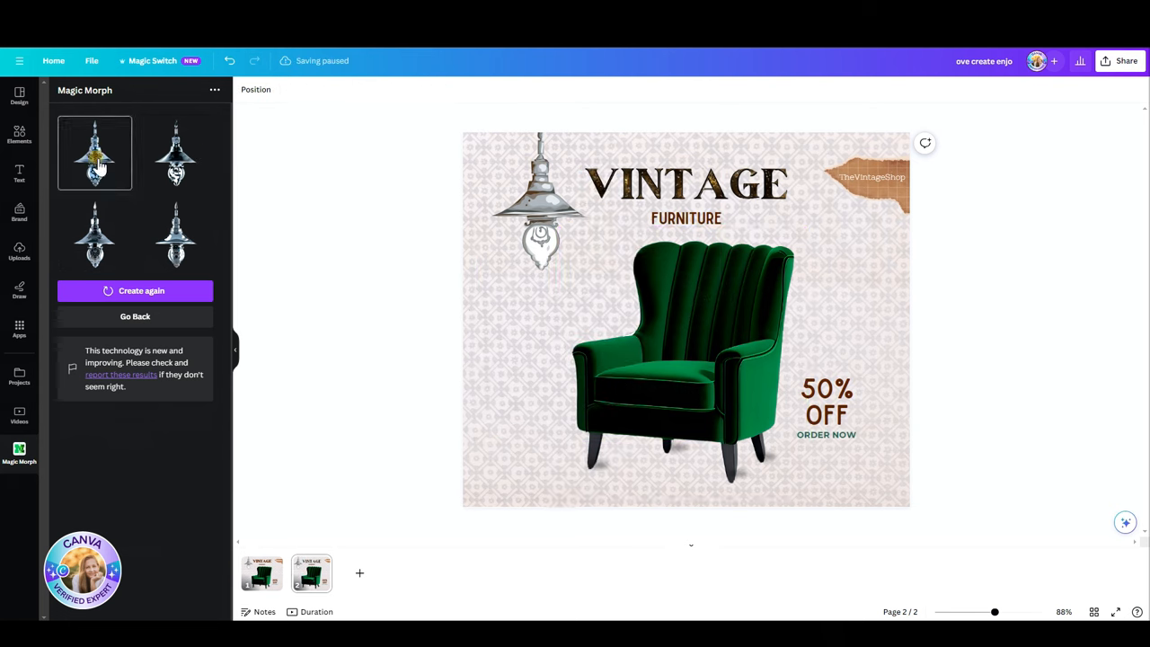
pyautogui.click(94, 153)
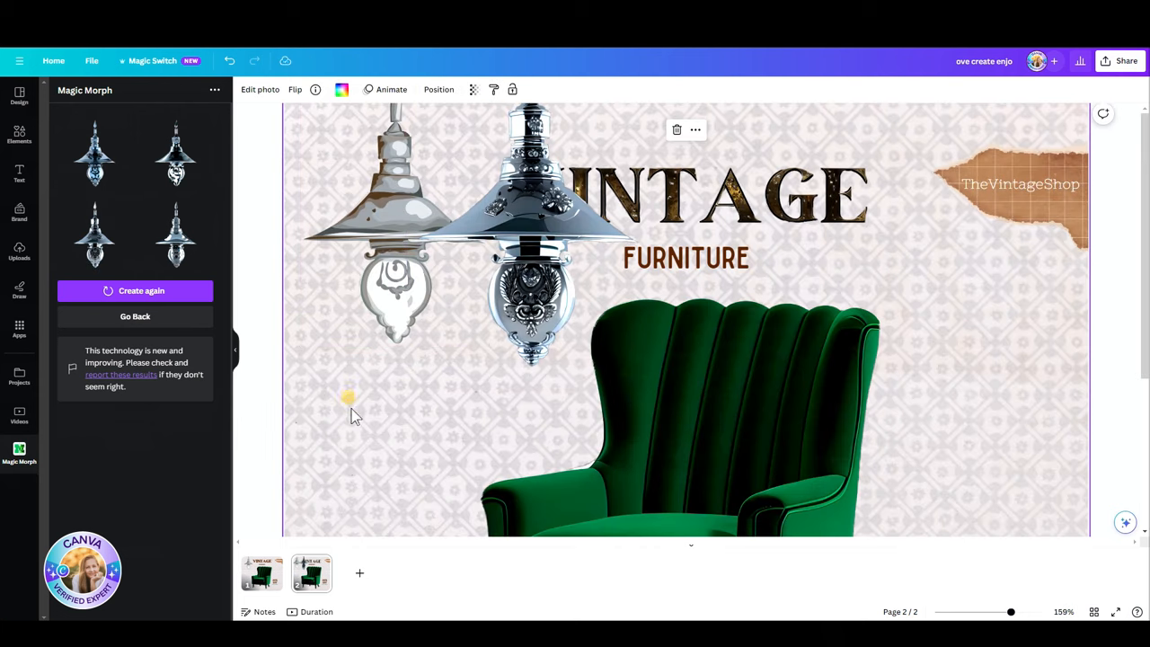
pyautogui.moveTo(287, 333)
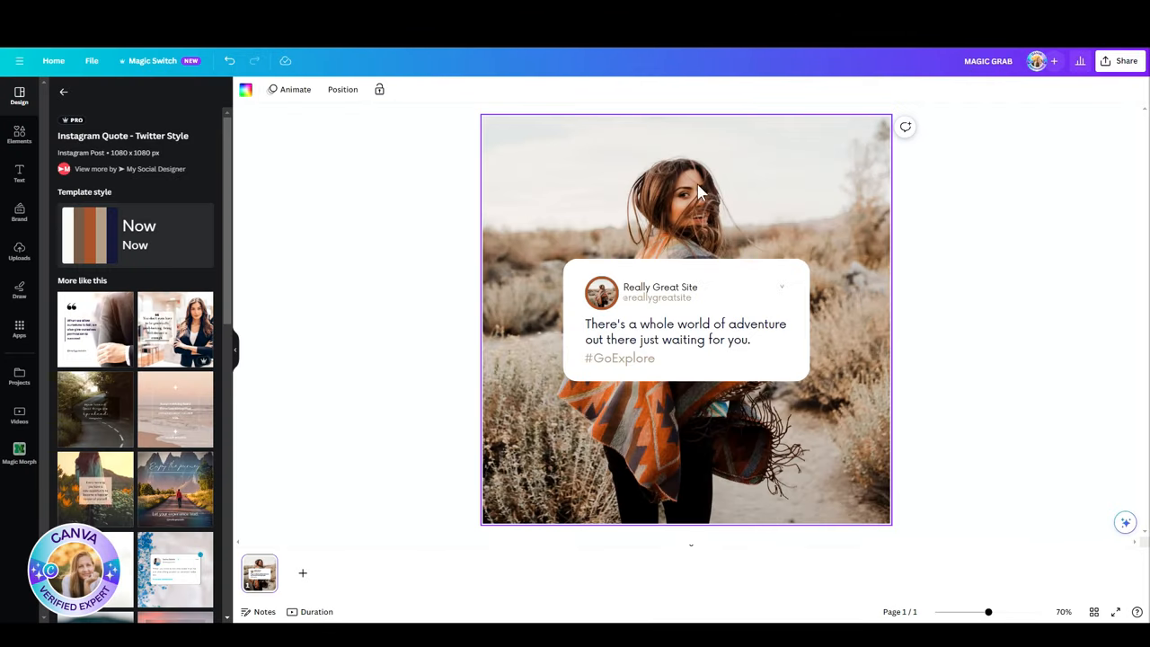
# Set the desert photo as the page background so Magic Grab lifts out the woman
pyautogui.click(683, 189)
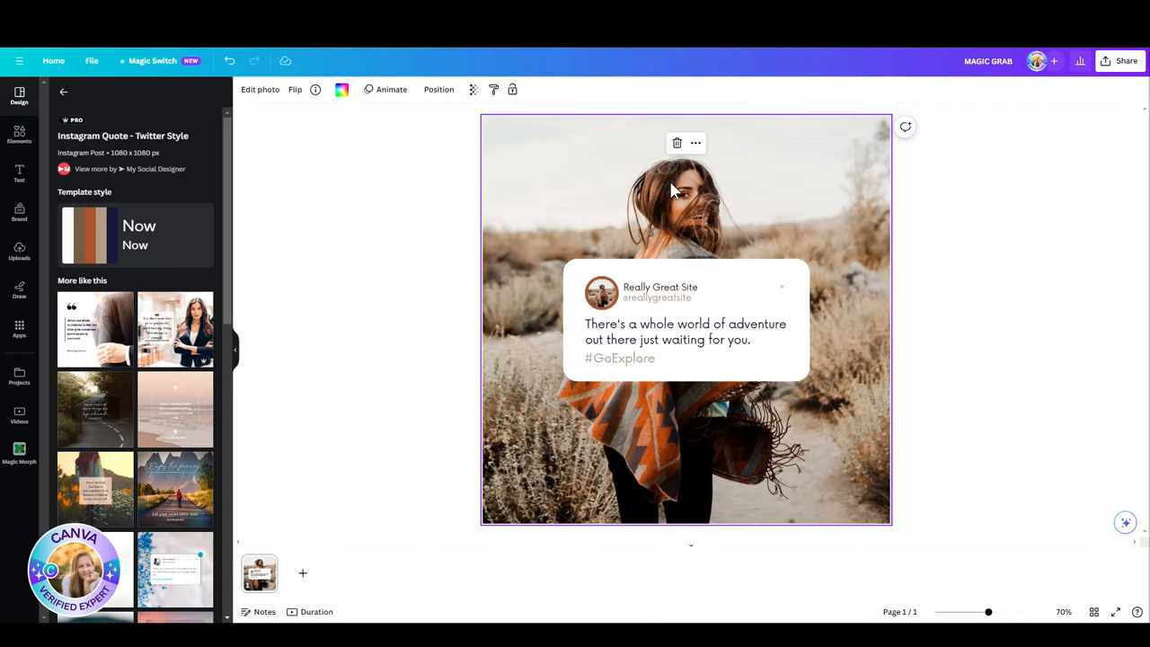
pyautogui.moveTo(699, 219)
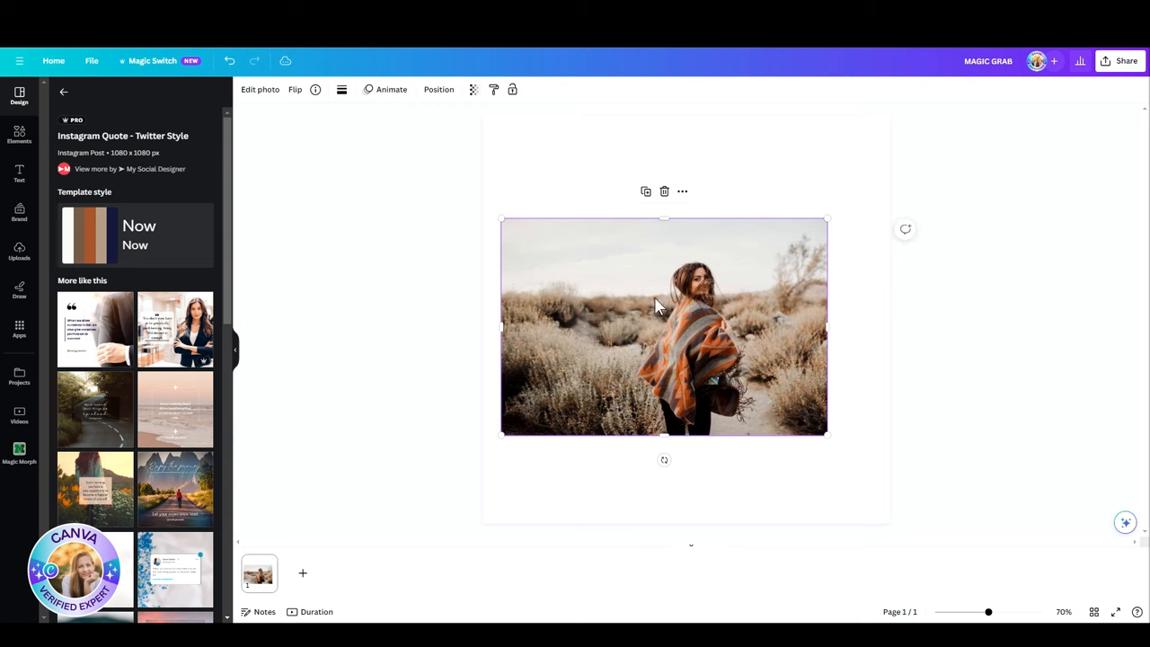
pyautogui.click(258, 90)
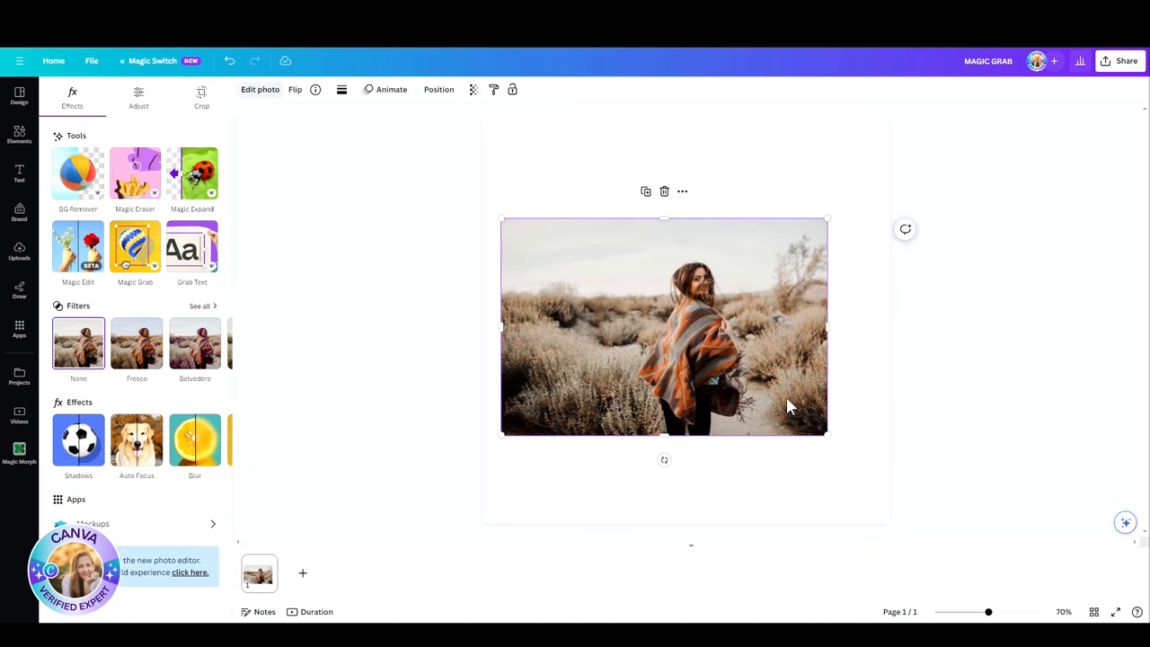
pyautogui.rightClick(787, 404)
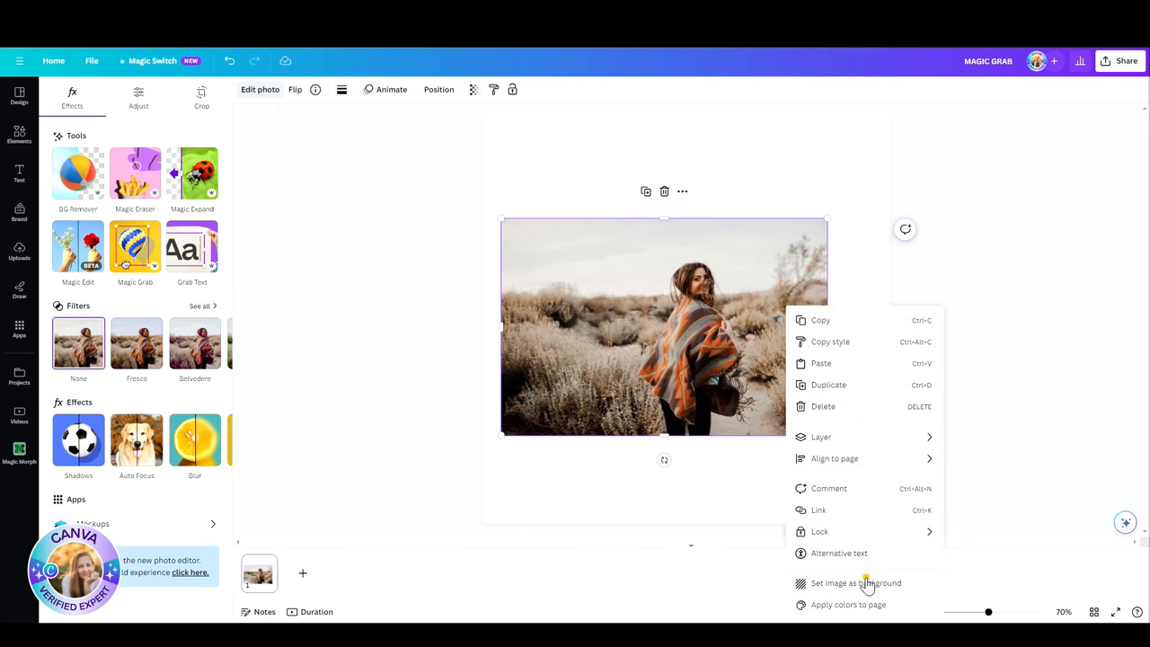
pyautogui.click(856, 582)
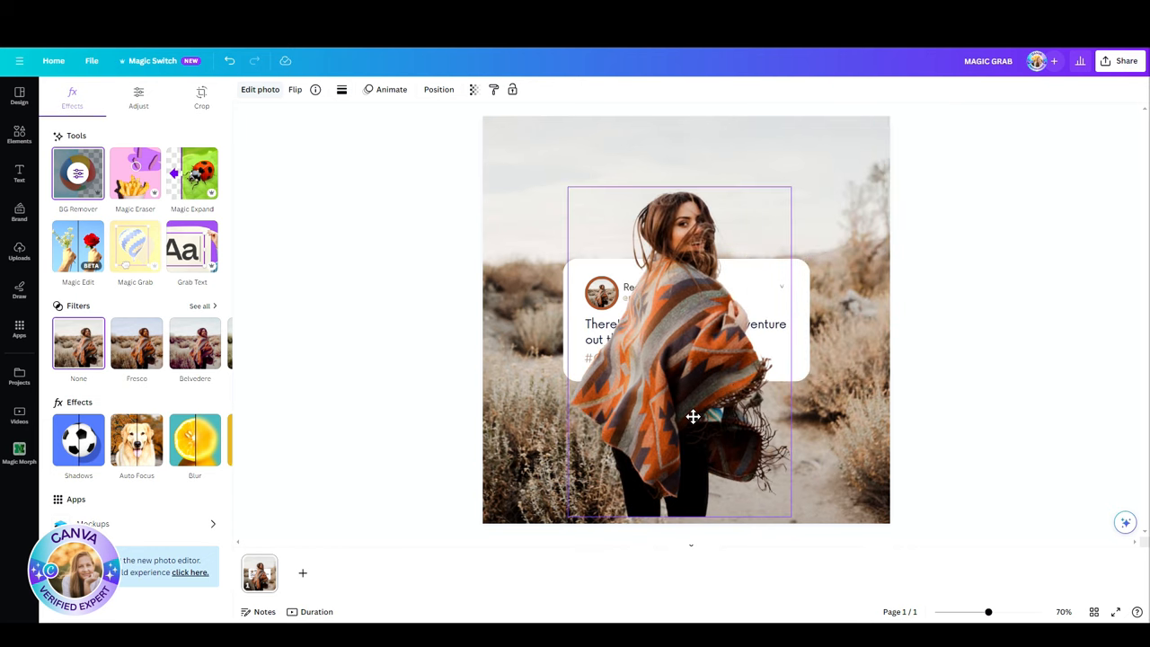
# Move the cut-out woman left and reposition the quote card on the page
pyautogui.moveTo(694, 417); pyautogui.dragTo(584, 338)
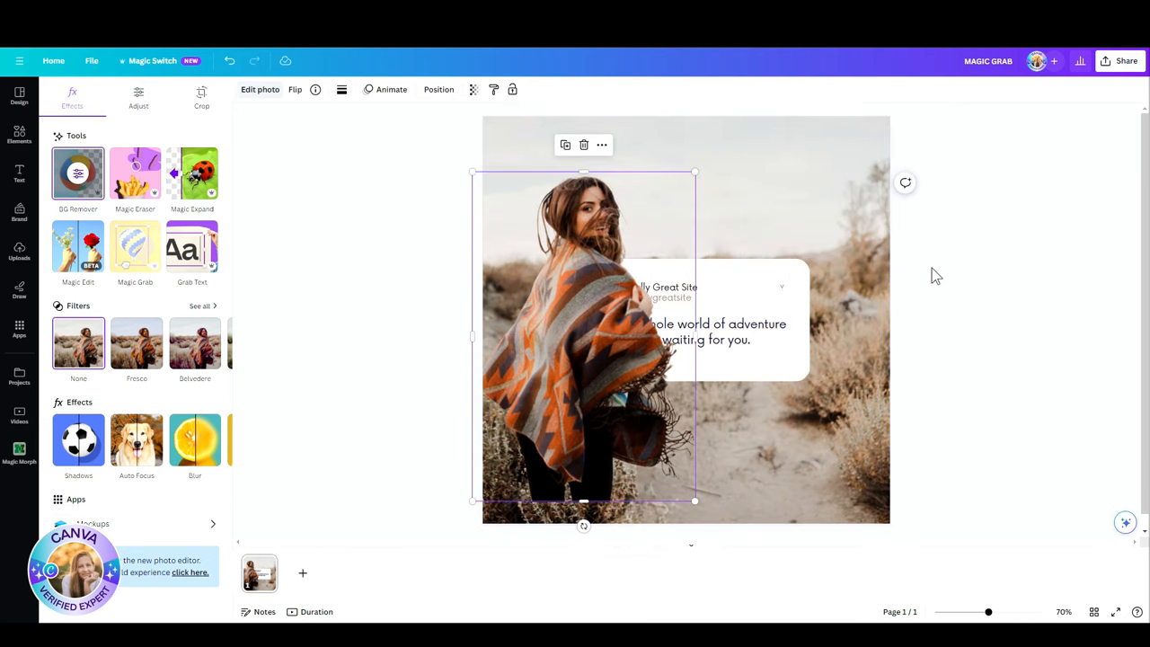
pyautogui.click(710, 324)
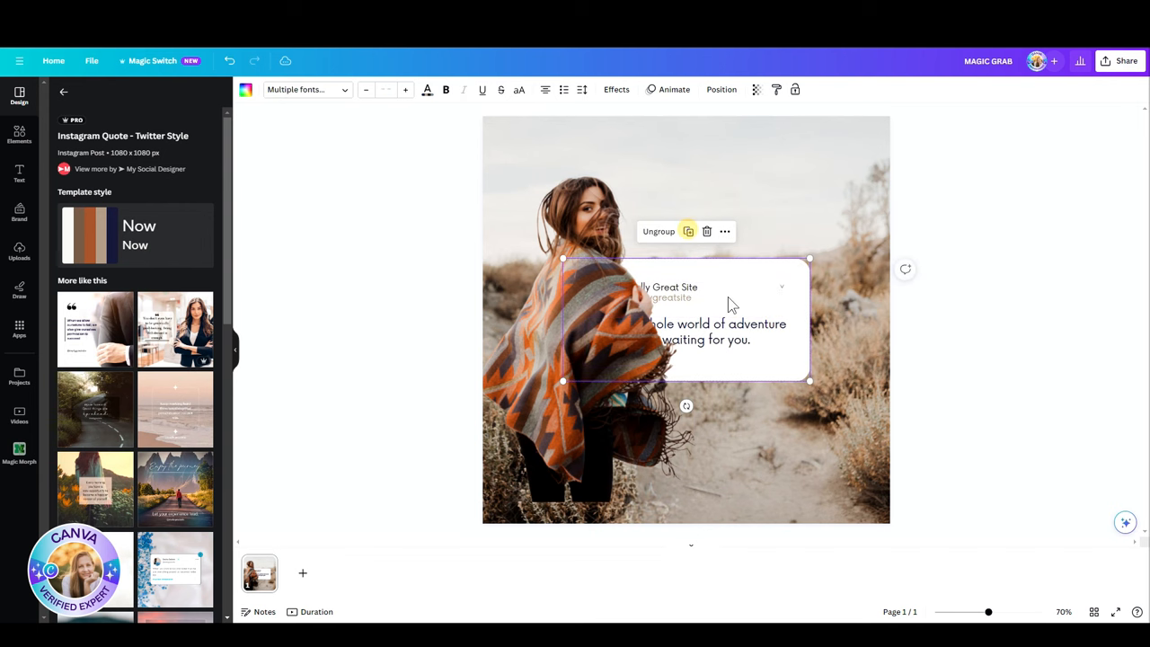
pyautogui.moveTo(686, 320); pyautogui.dragTo(566, 492)
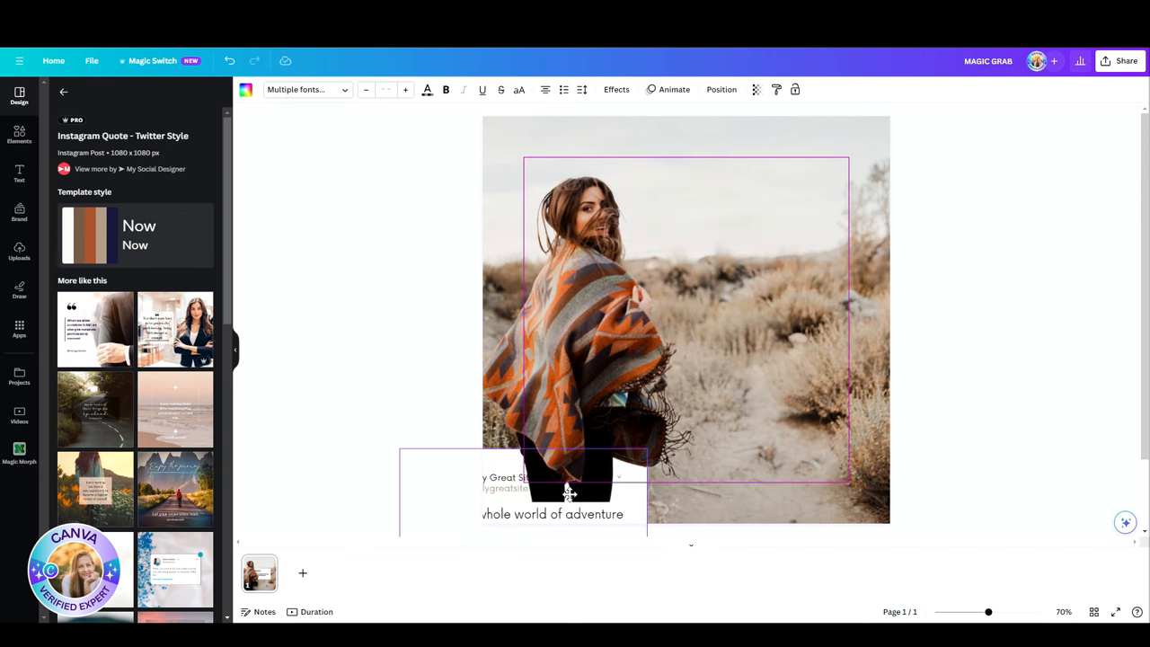
pyautogui.moveTo(566, 489); pyautogui.dragTo(755, 320)
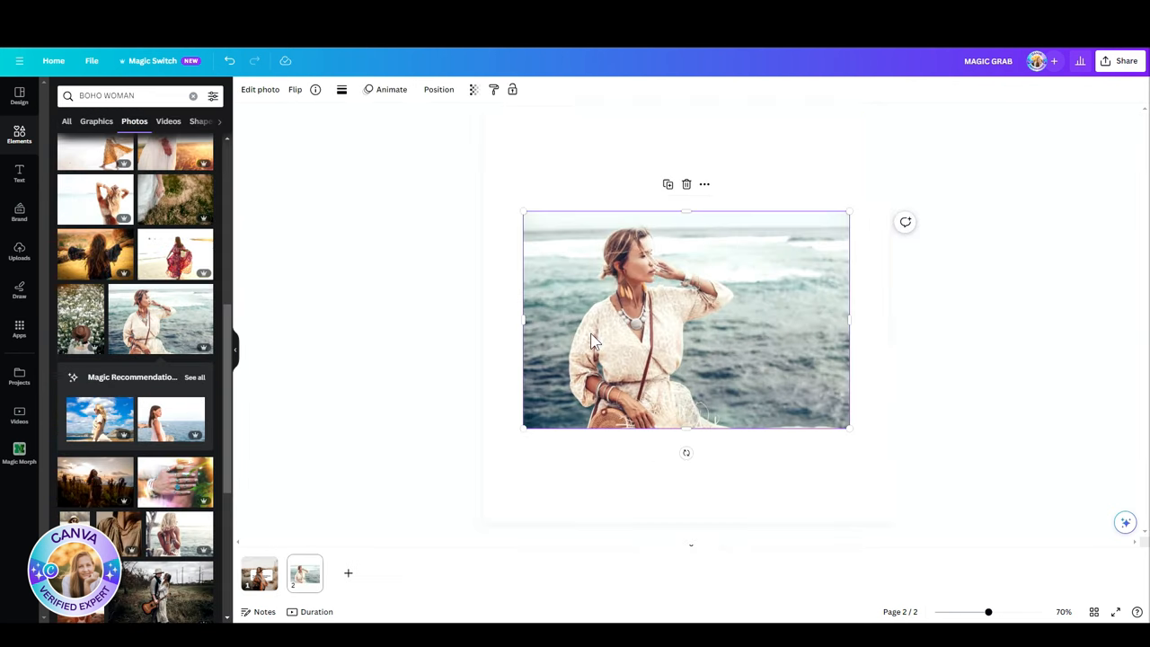
# Select the added boho woman photo to Magic Grab her onto page 1
pyautogui.click(259, 90)
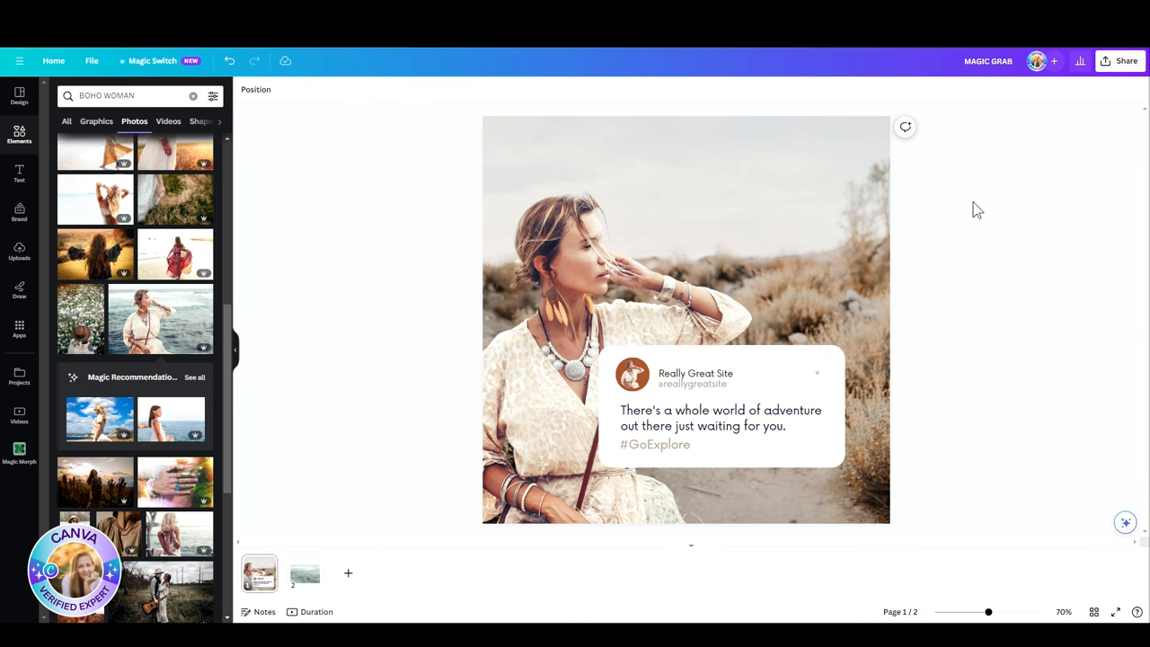
pyautogui.moveTo(981, 208)
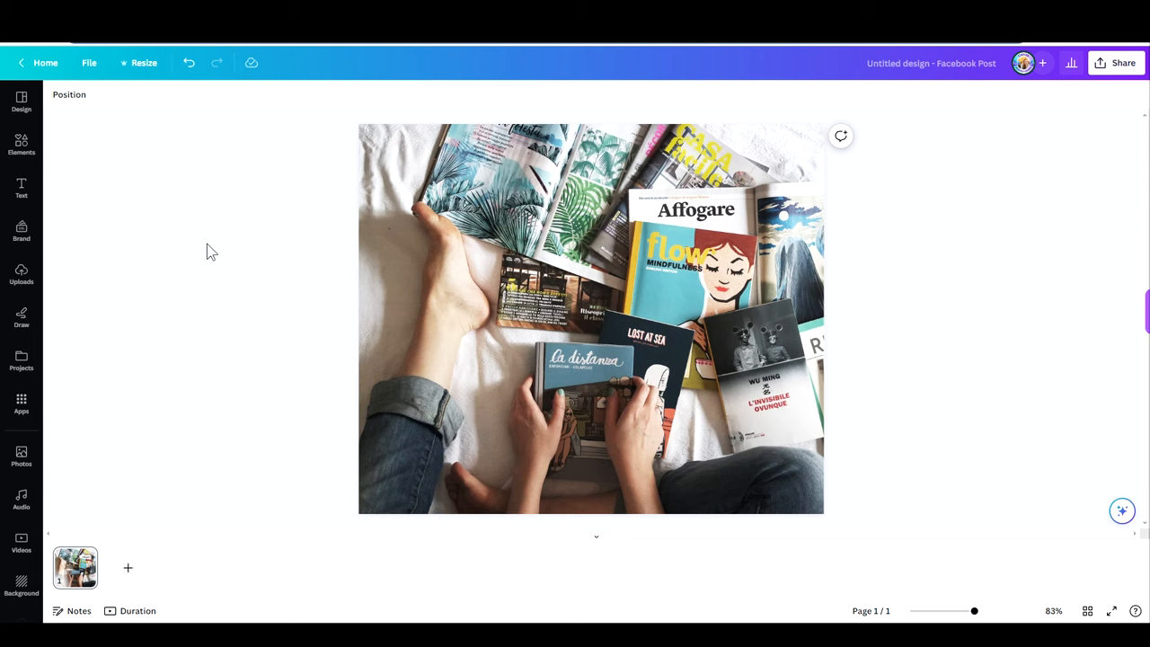
# Grab Text from the magazines photo so its printed titles become editable text
pyautogui.click(474, 259)
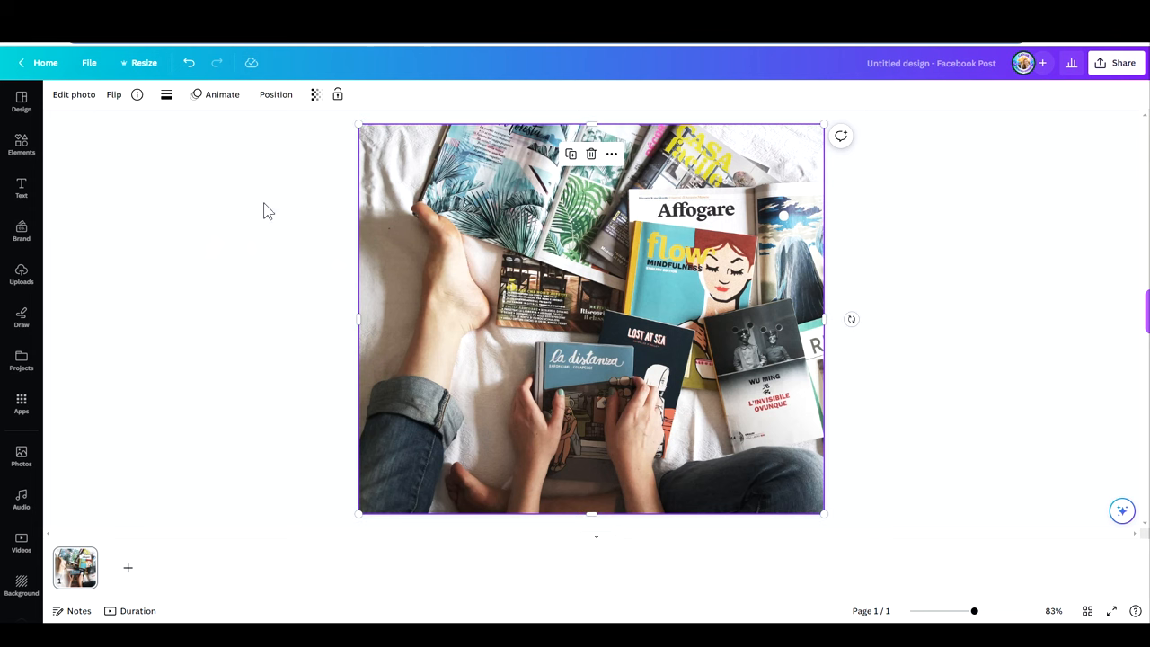
pyautogui.click(74, 94)
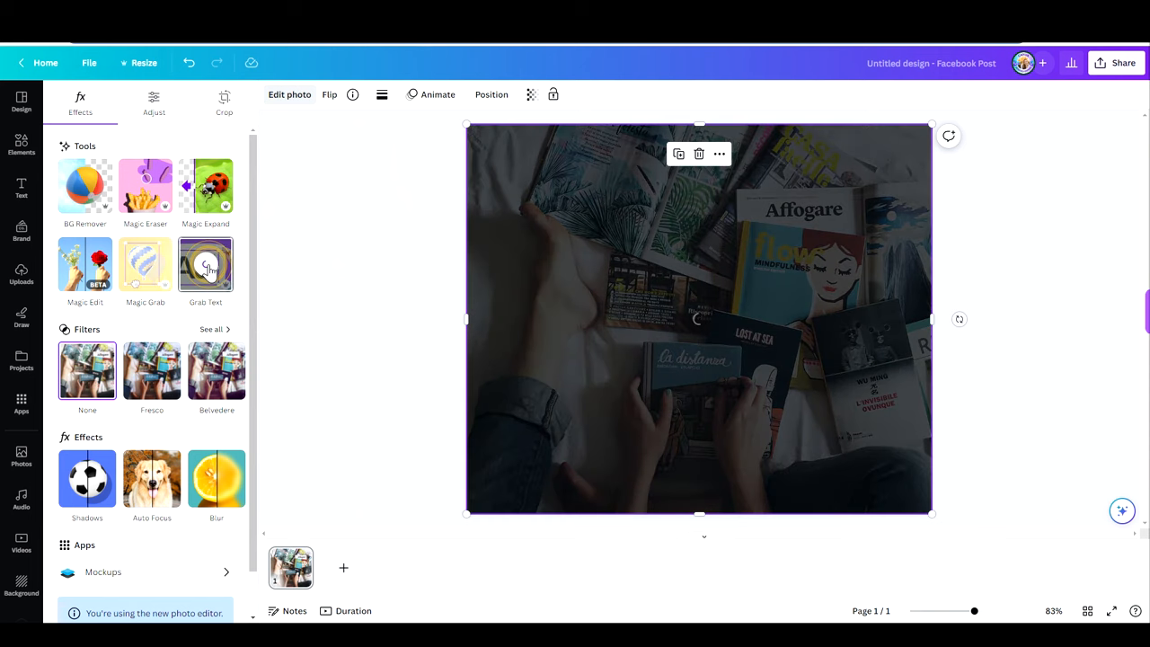
pyautogui.click(204, 264)
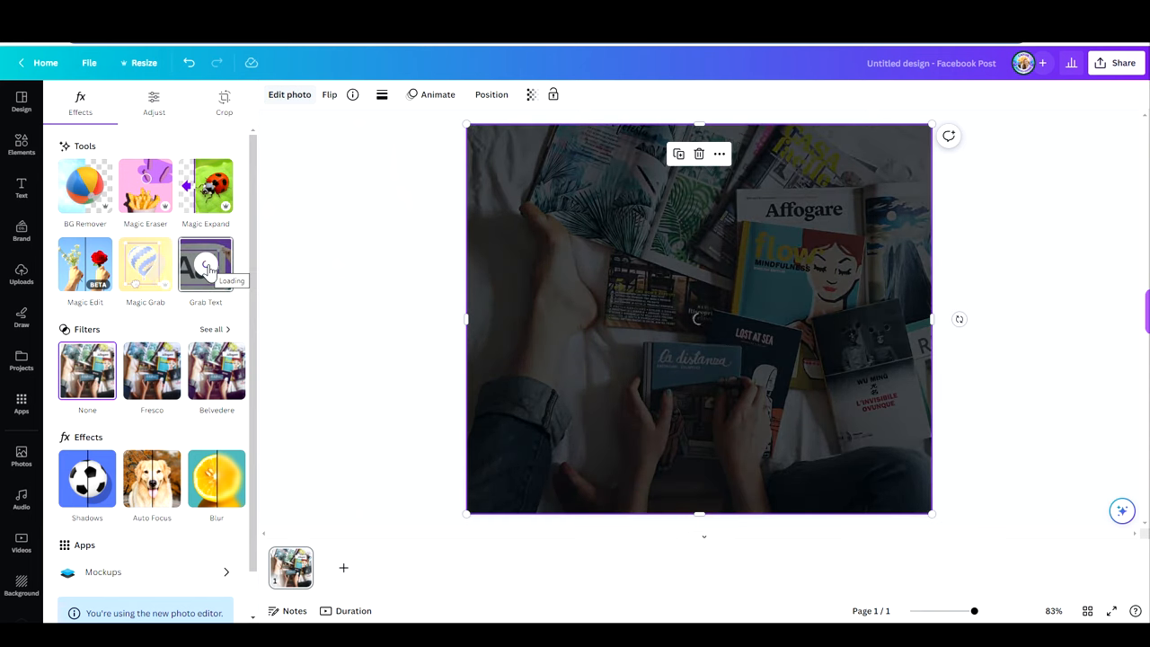
pyautogui.click(204, 265)
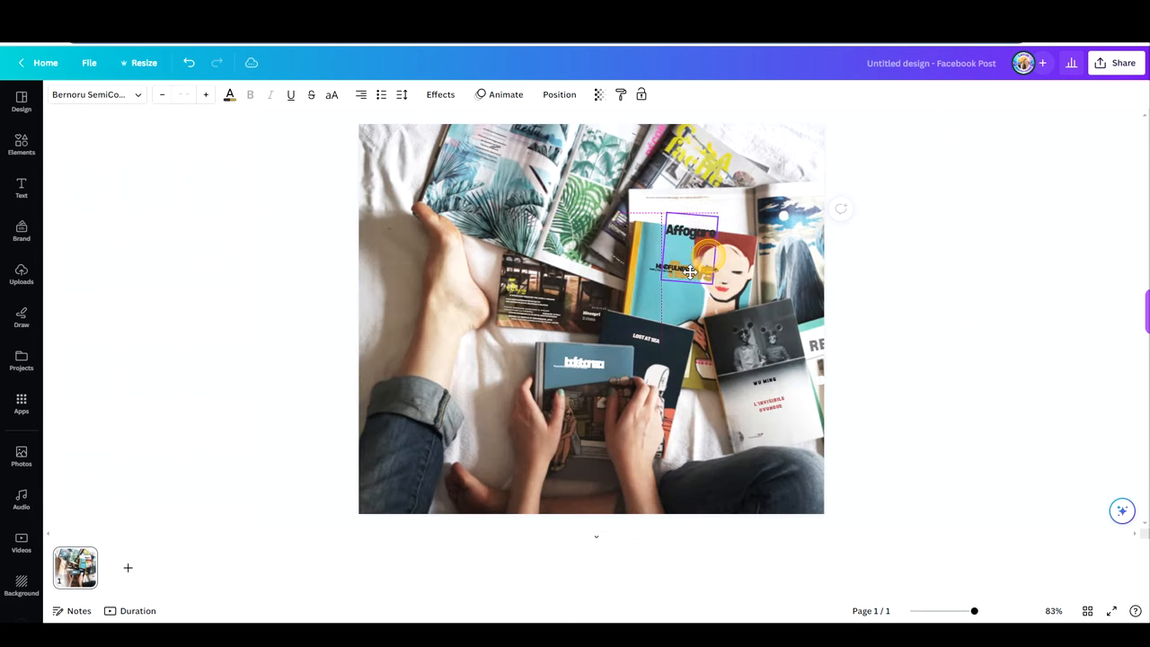
# Move the extracted Affogare title to the top-left corner and return to the home page
pyautogui.moveTo(691, 251); pyautogui.dragTo(422, 194)
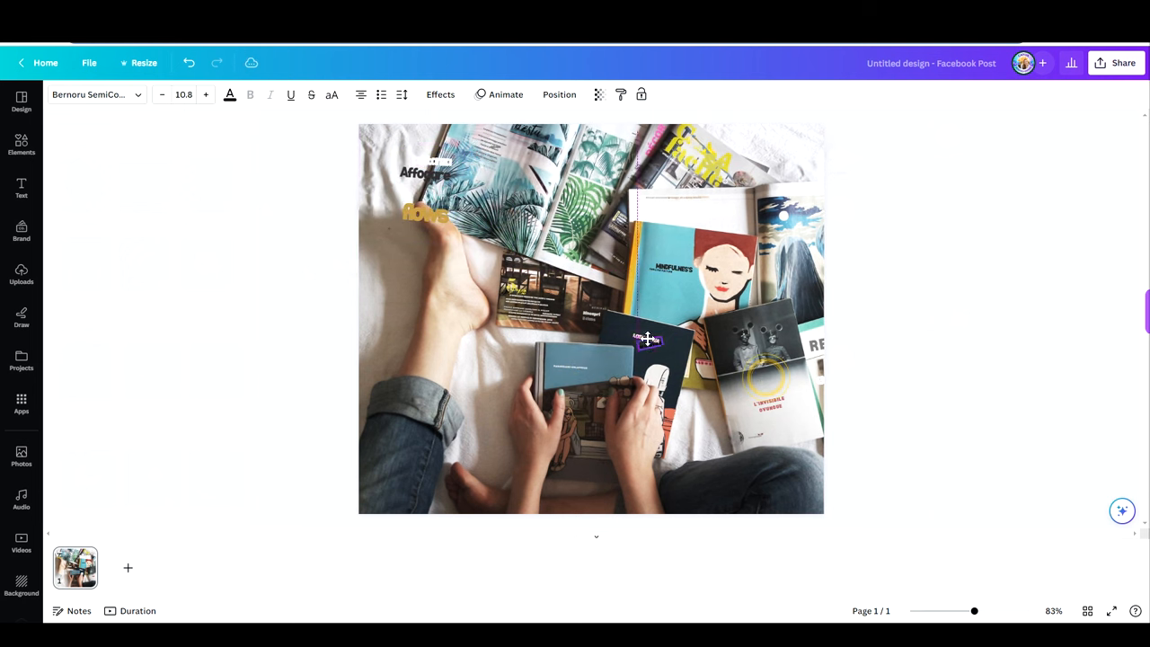
pyautogui.click(649, 340)
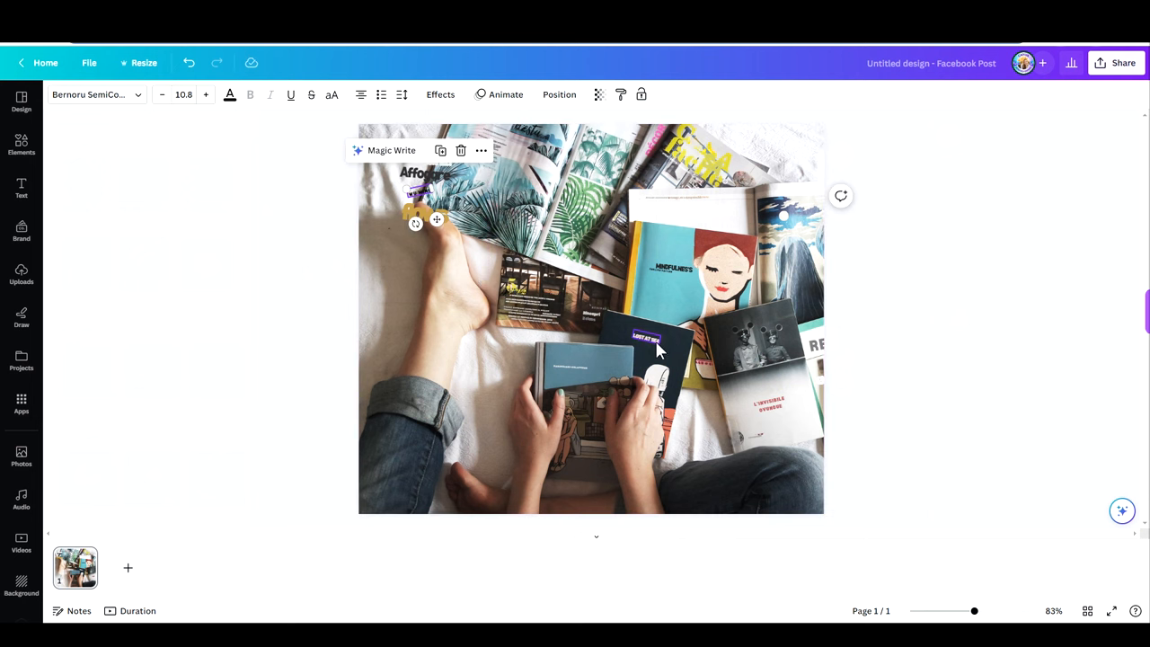
pyautogui.click(21, 144)
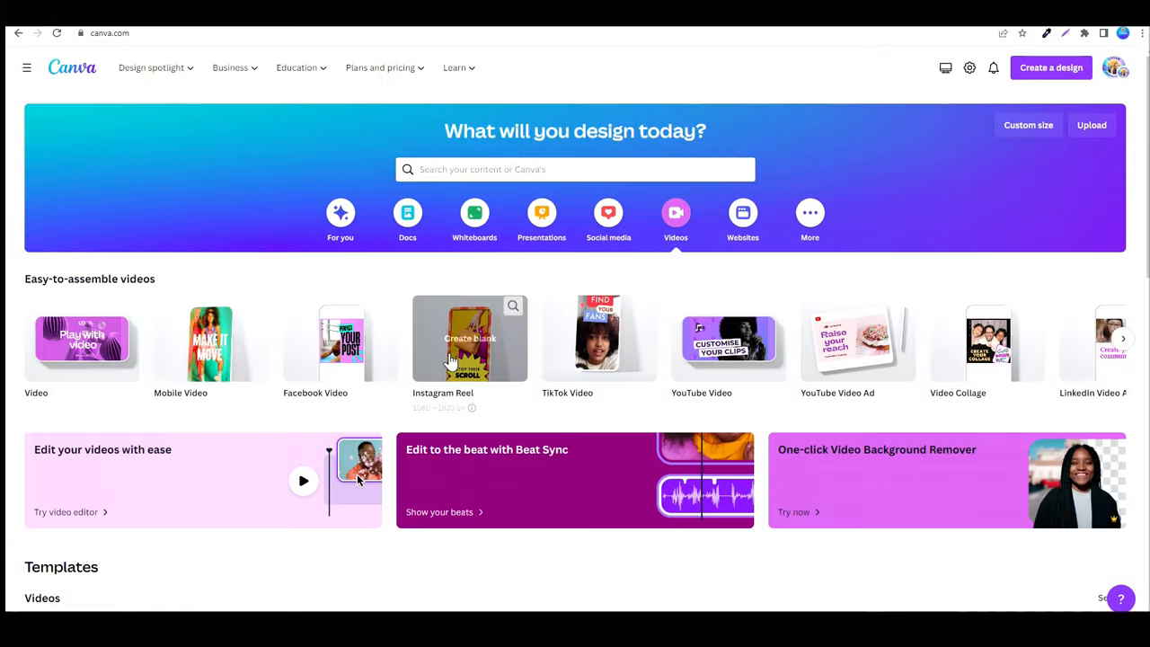
# Generate a Magic Design mobile video from six denim photos described as 'A VIDEO FOR A SECOND HAND SALE OF DENIM TO BE POSTED ON INSTAGRAM'
pyautogui.click(208, 338)
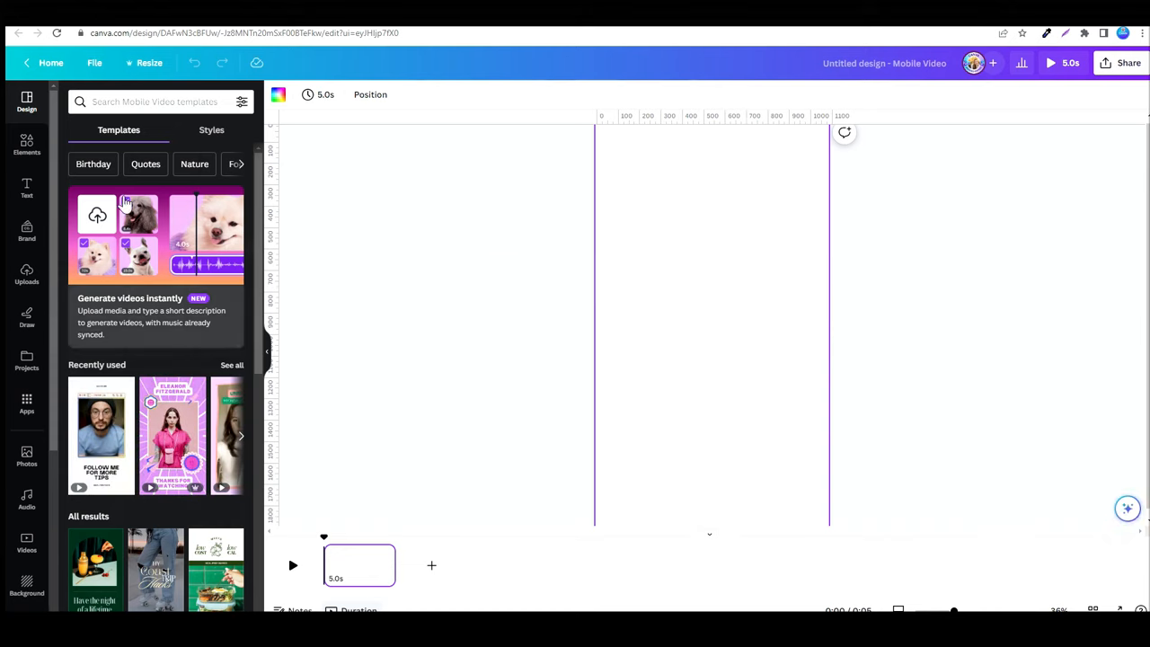
pyautogui.moveTo(173, 223)
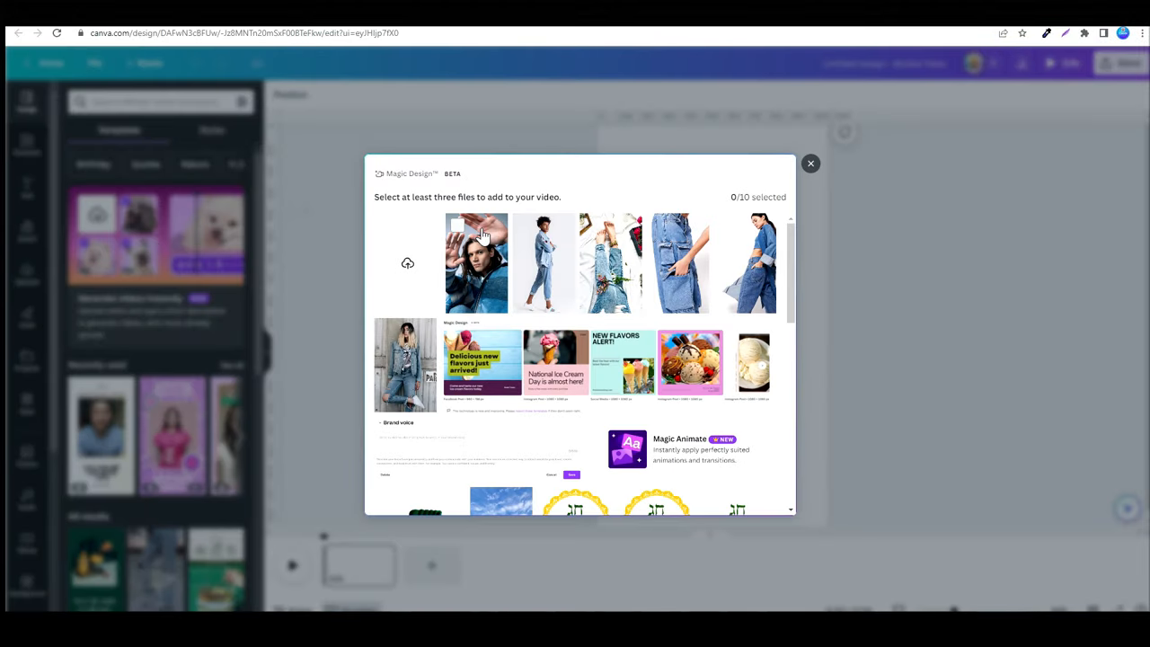
pyautogui.moveTo(475, 248)
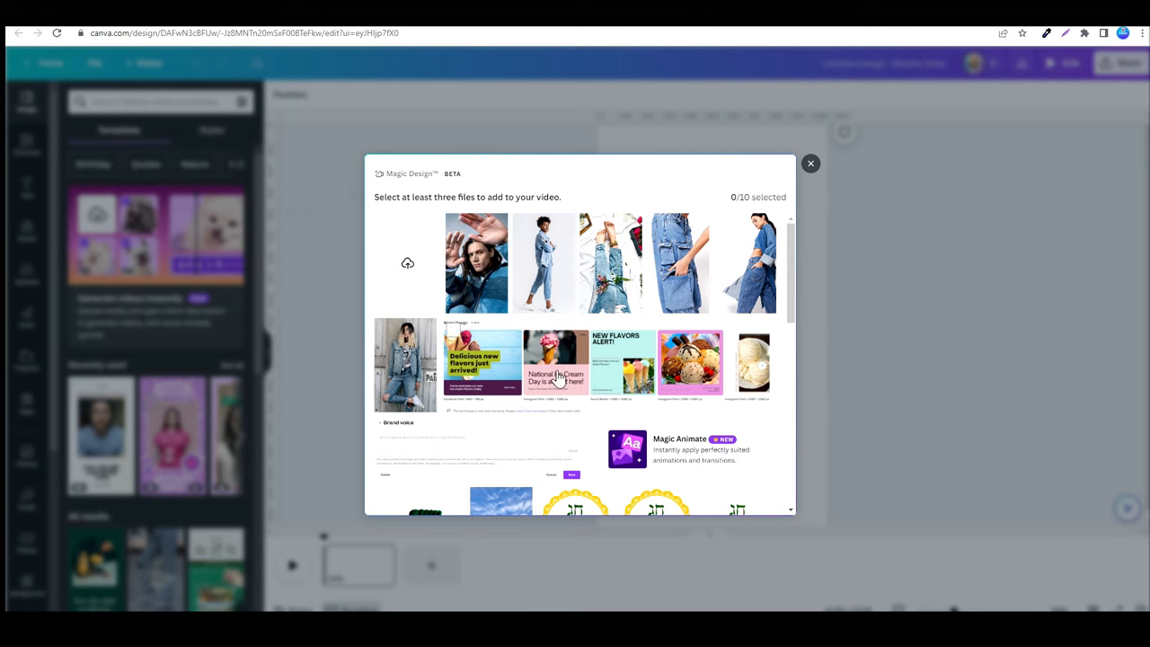
pyautogui.moveTo(476, 261)
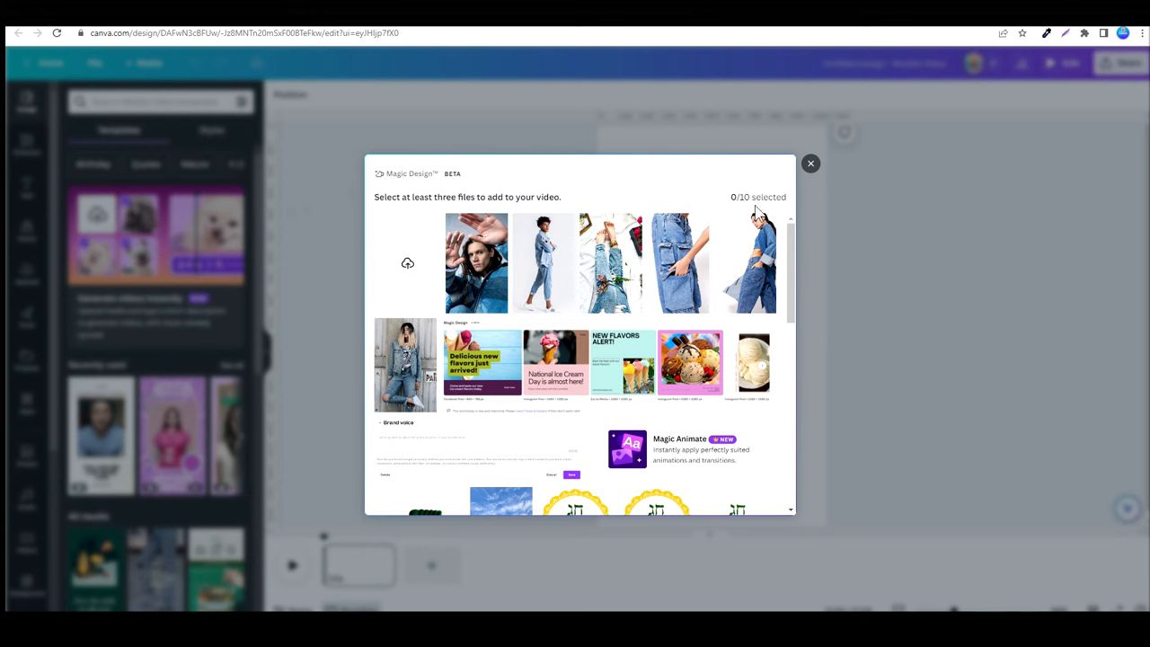
pyautogui.click(477, 263)
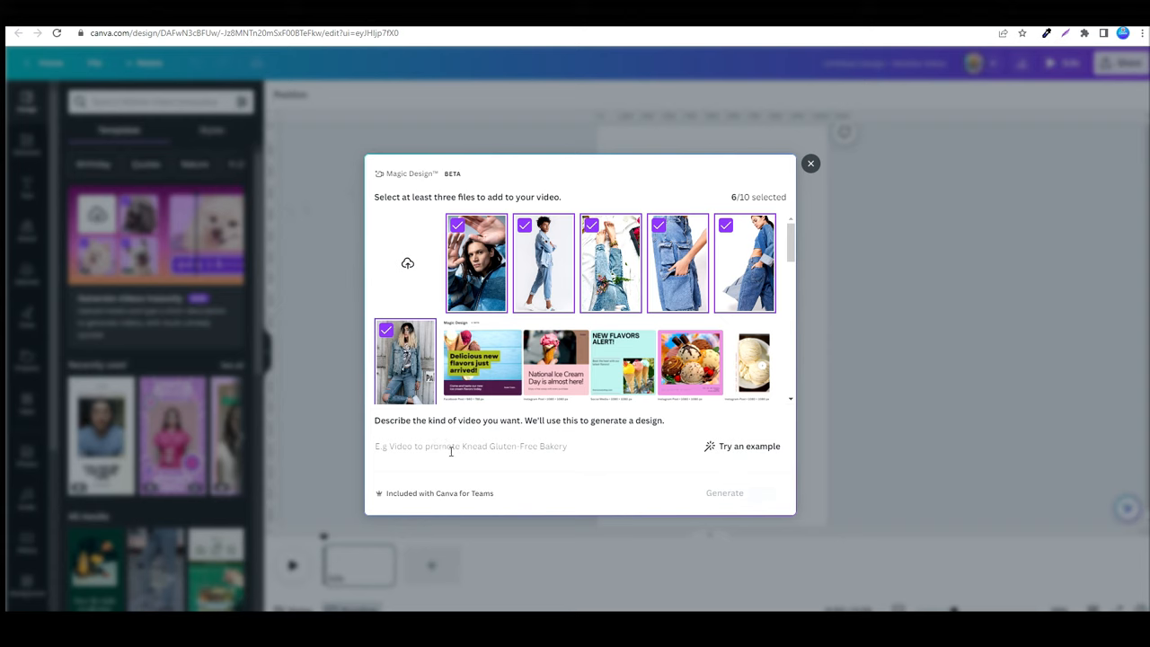
pyautogui.write('A VIDEO FOR A SECOND HAND SALE OF DENIM TO BE POSTED ON INSTAGRAM')
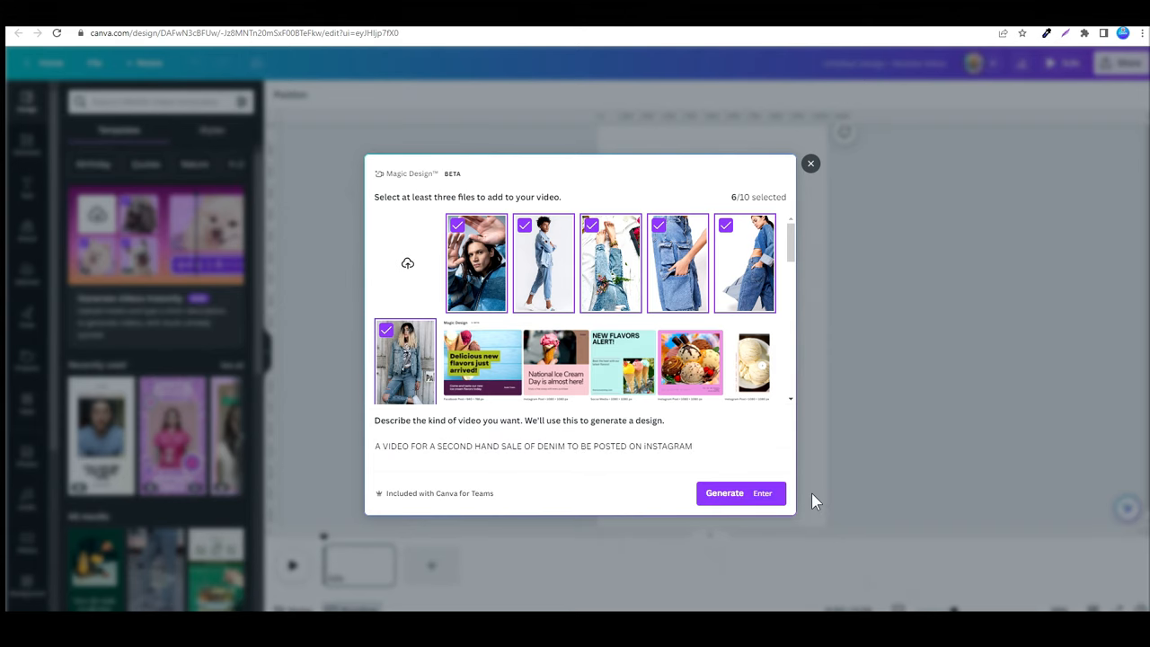
pyautogui.click(724, 492)
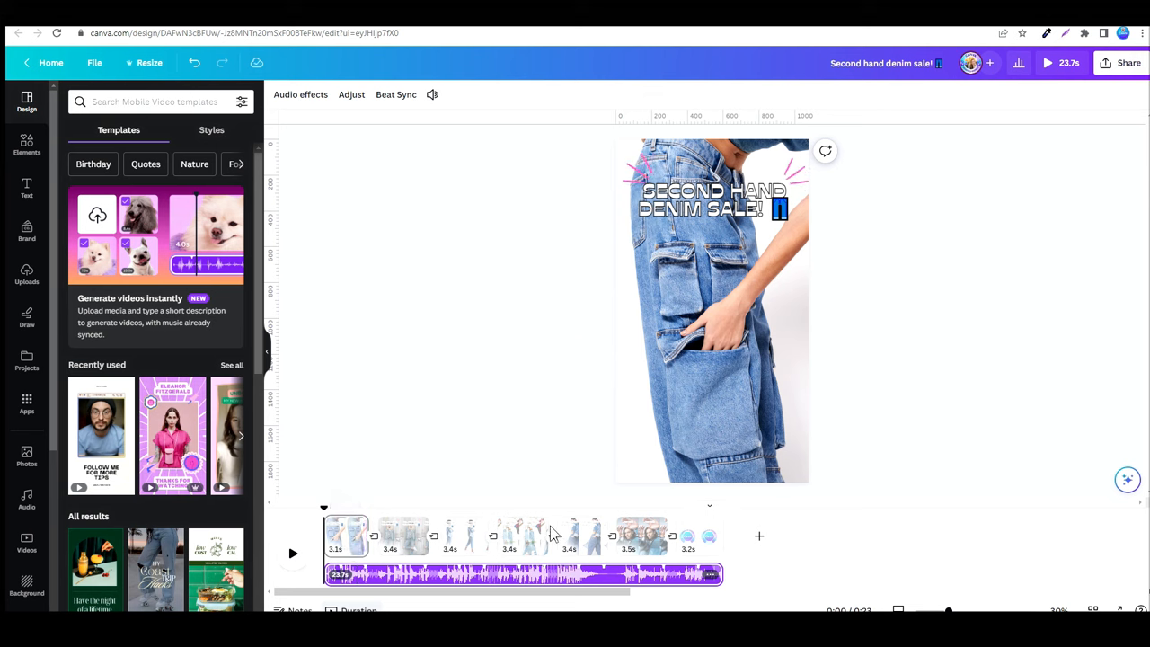
# Review the generated denim sale video page by page through the timeline
pyautogui.click(711, 200)
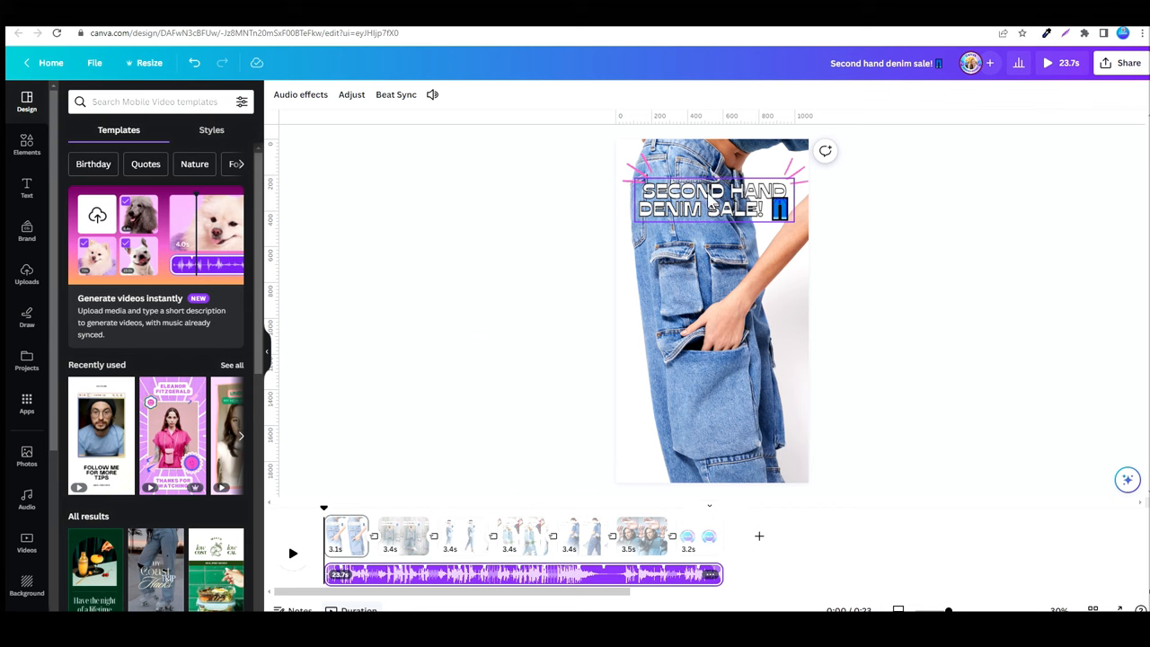
pyautogui.click(710, 189)
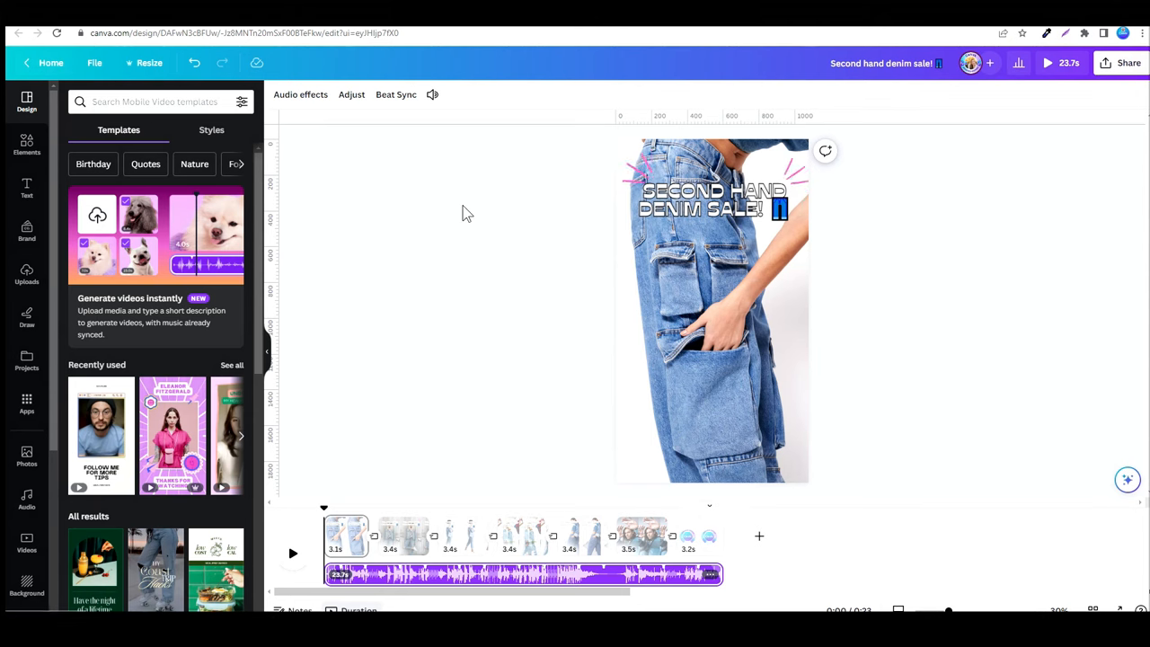
pyautogui.moveTo(489, 248)
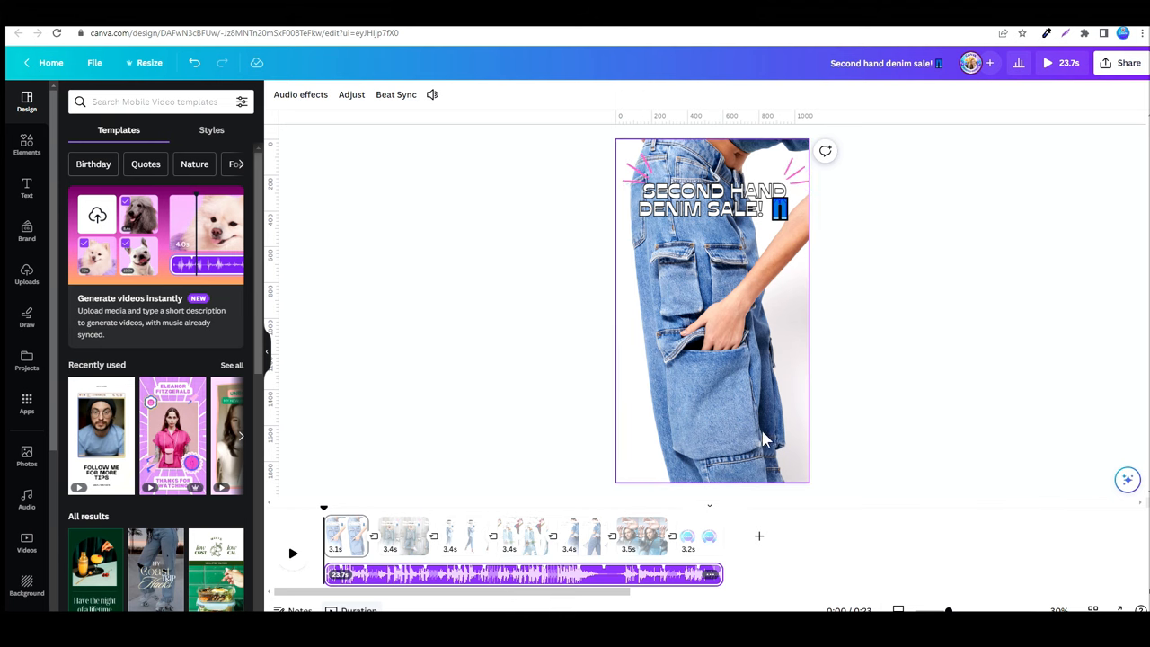
pyautogui.click(403, 536)
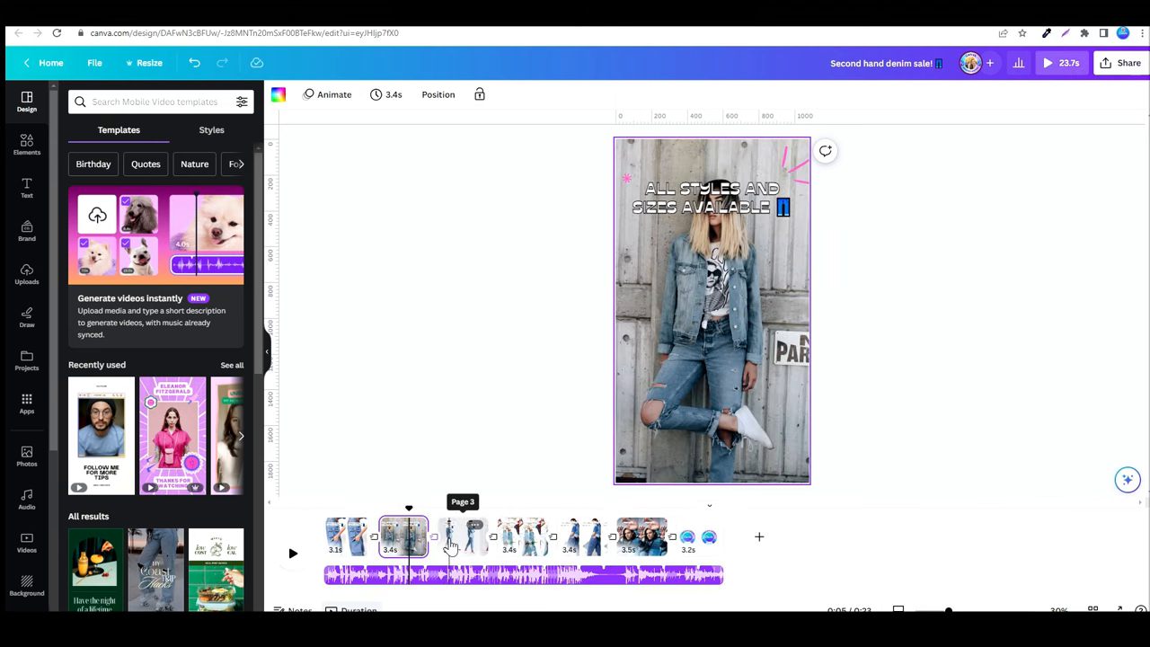
pyautogui.click(464, 535)
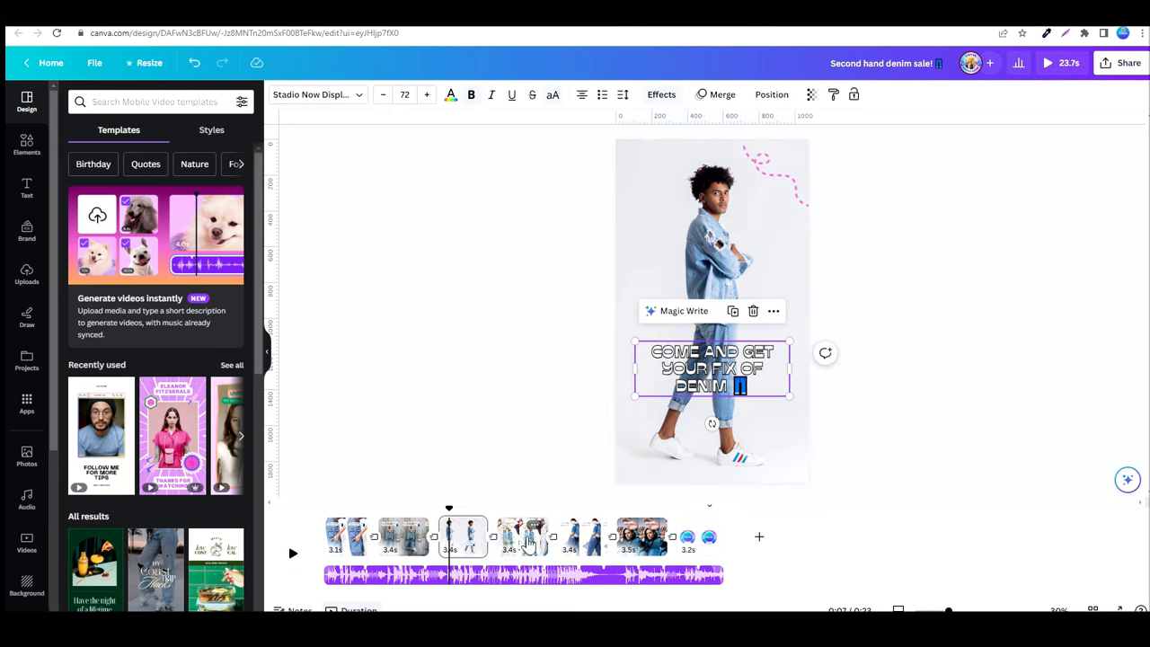
pyautogui.click(522, 536)
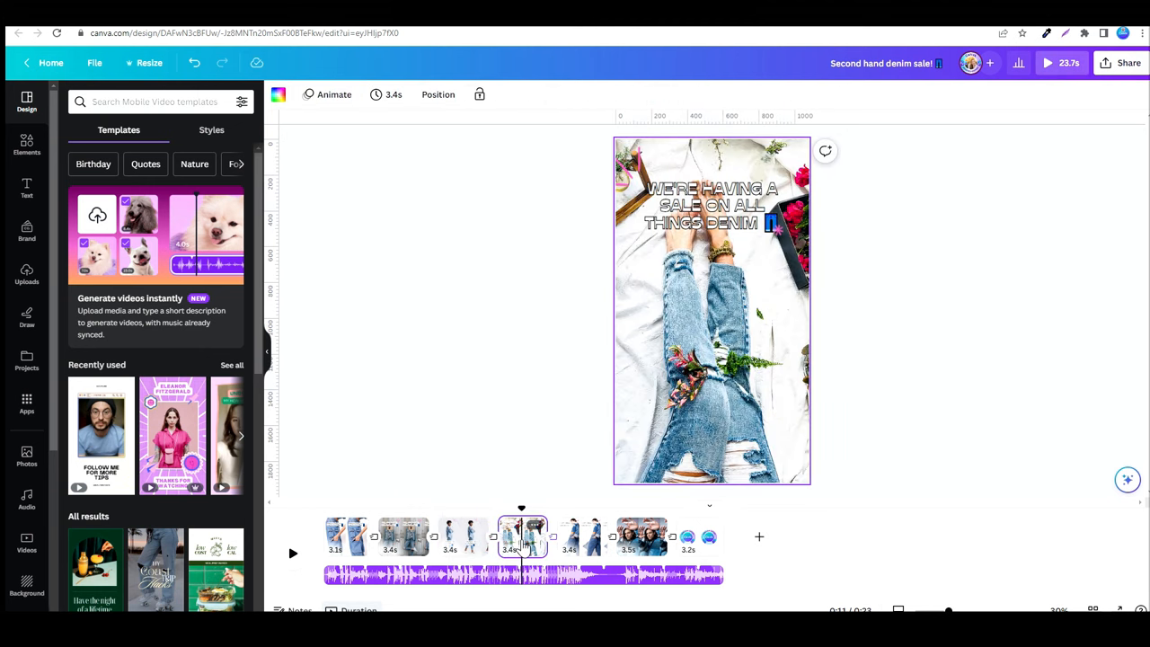
pyautogui.moveTo(597, 537)
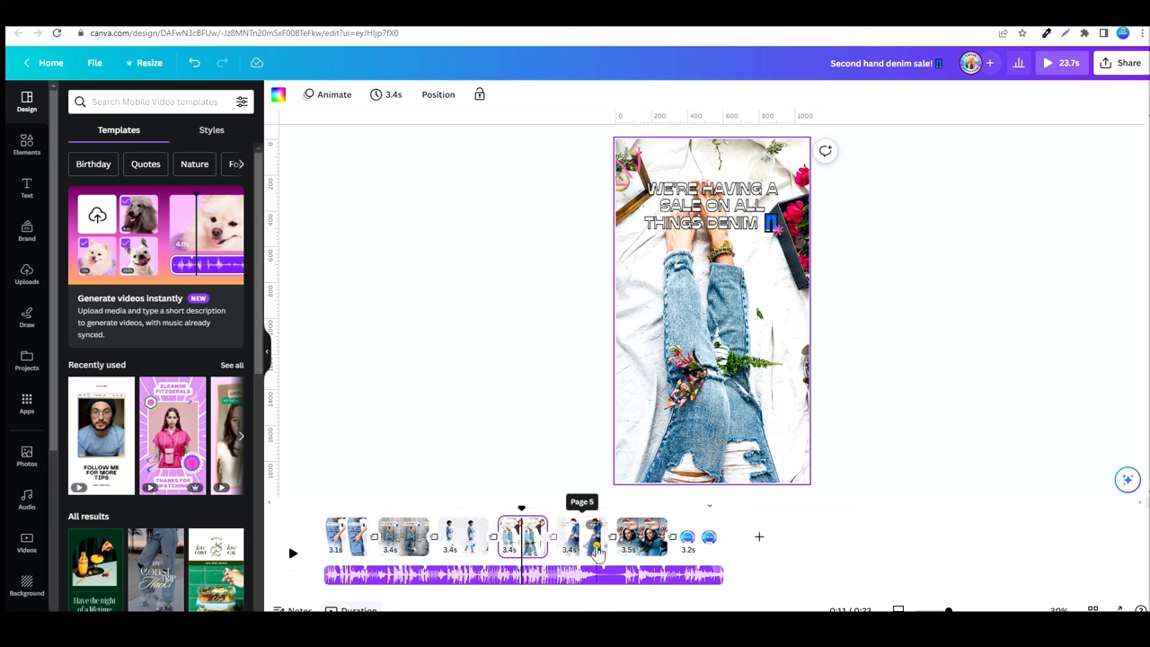
pyautogui.click(641, 536)
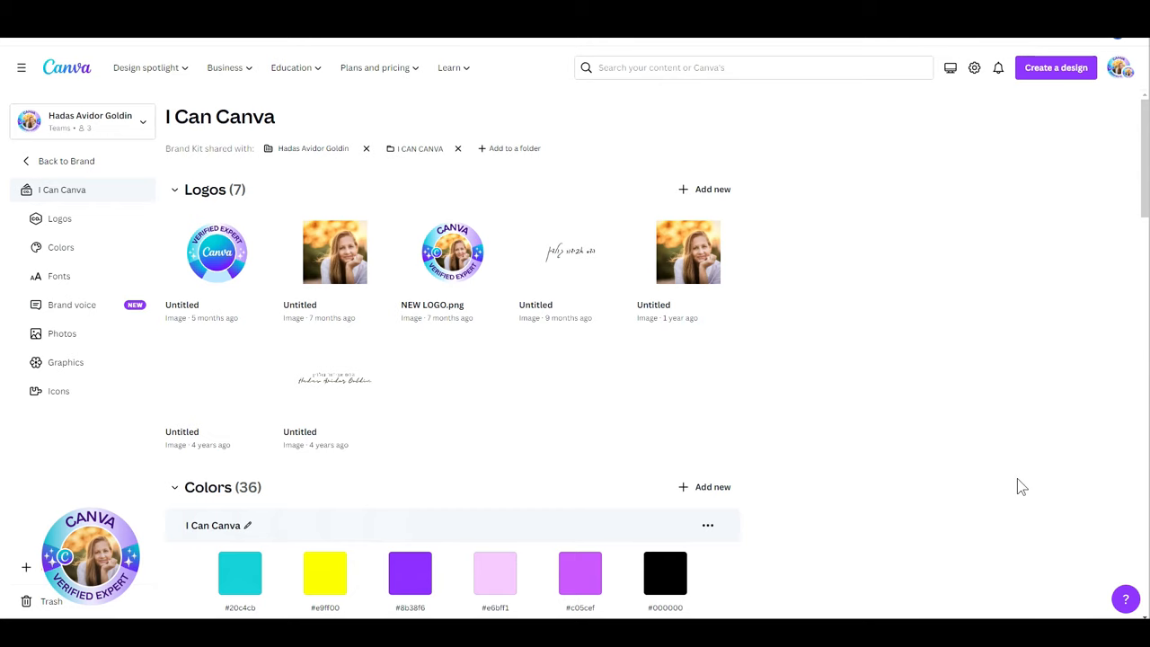
pyautogui.moveTo(668, 250)
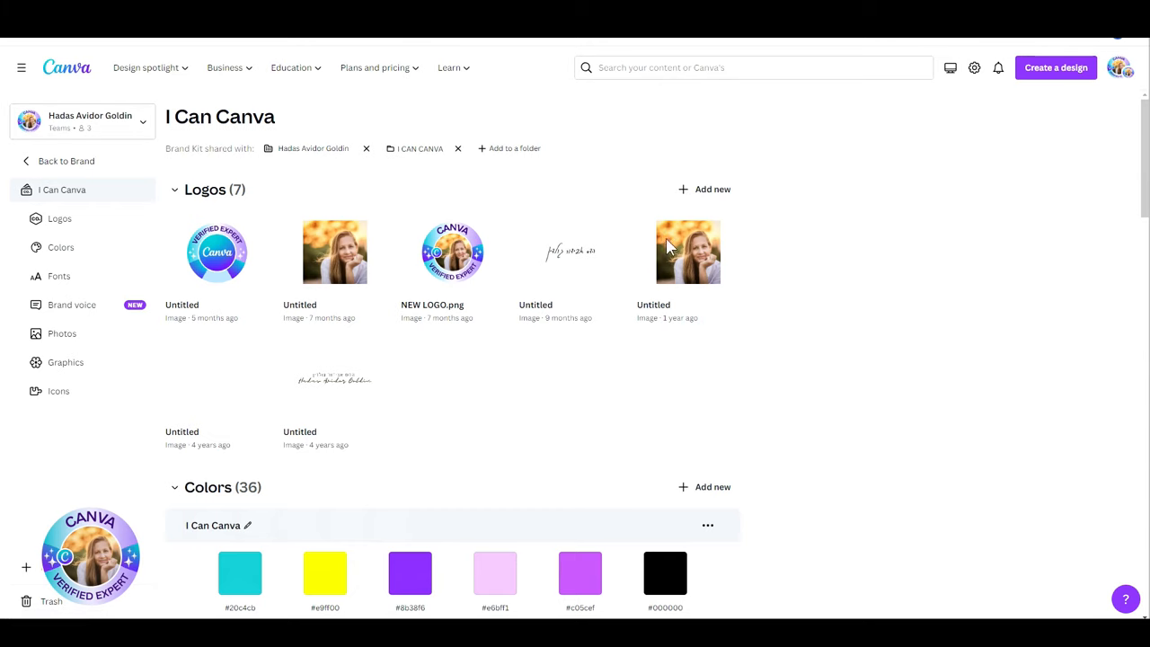
# Scroll the Brand Kit to Brand voice and start adding the brand voice
pyautogui.scroll(-3)
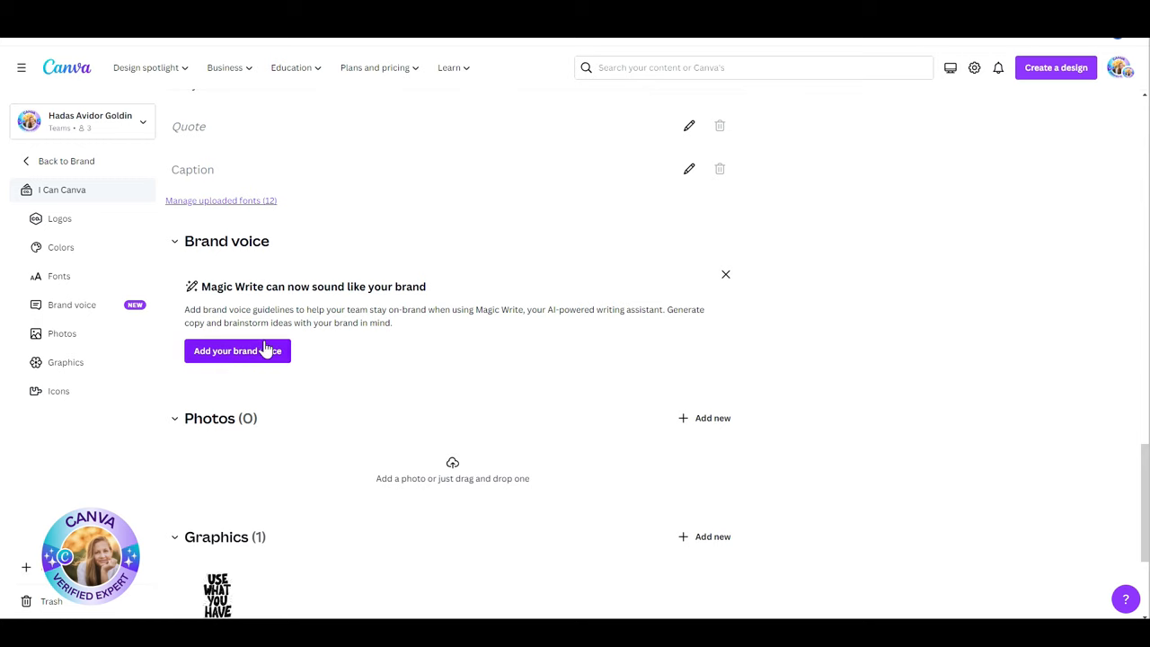
pyautogui.moveTo(304, 302)
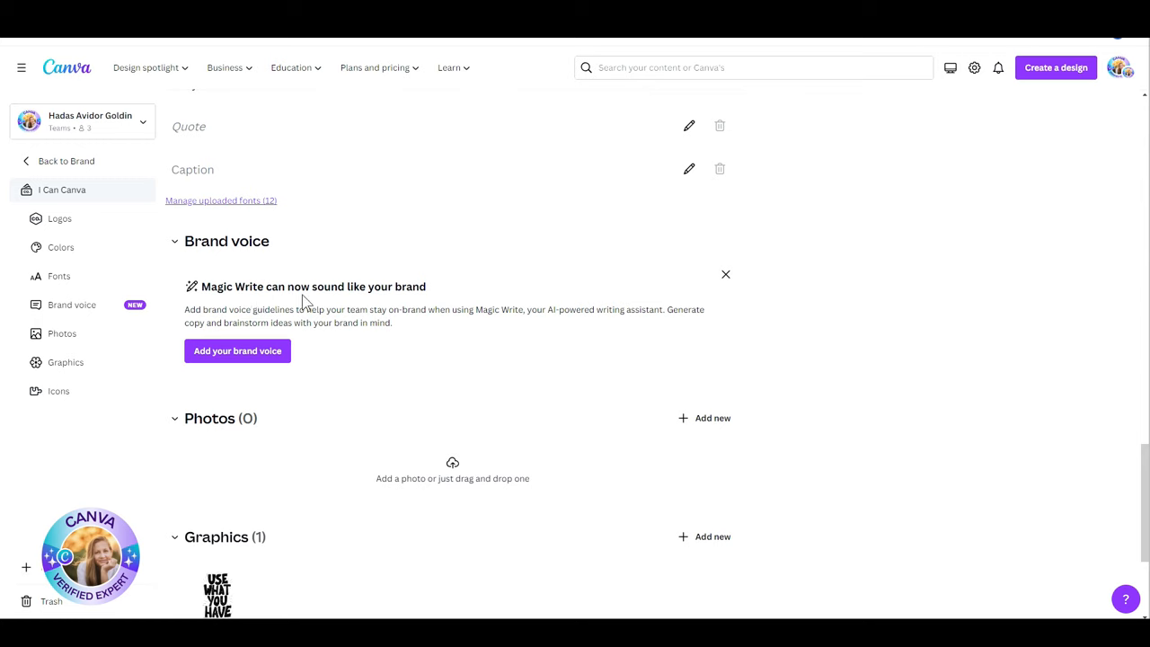
pyautogui.moveTo(238, 351)
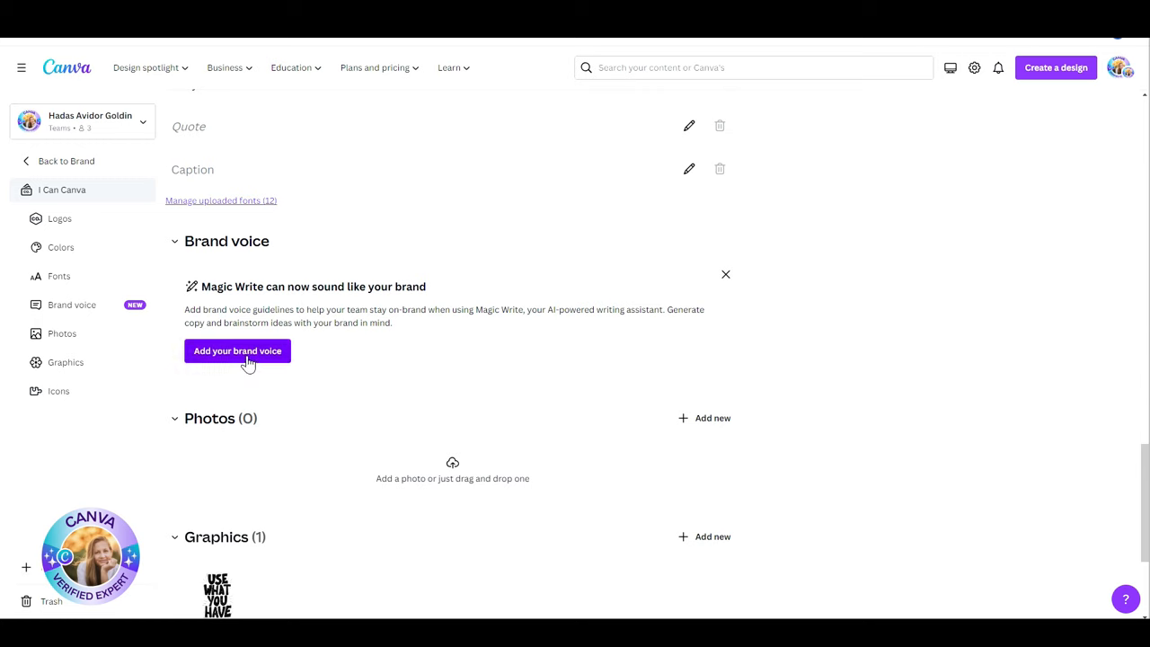
pyautogui.click(237, 350)
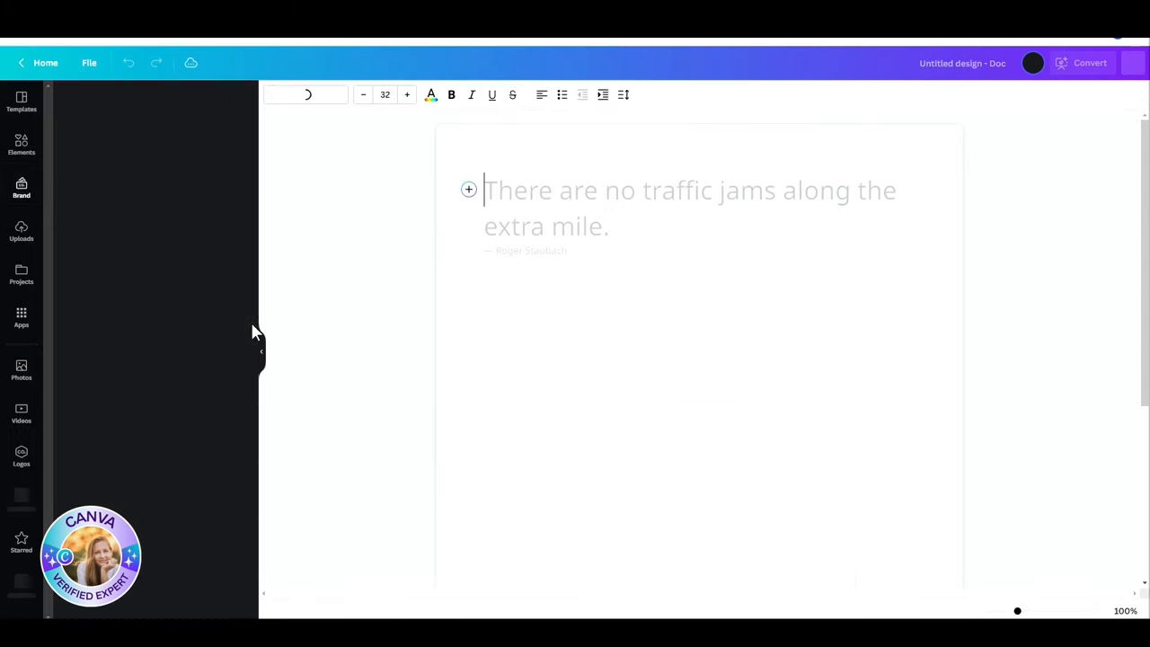
# Magic Write 'Write a facebook post to announce the new Magic tools in Canva' in the brand voice
pyautogui.click(467, 191)
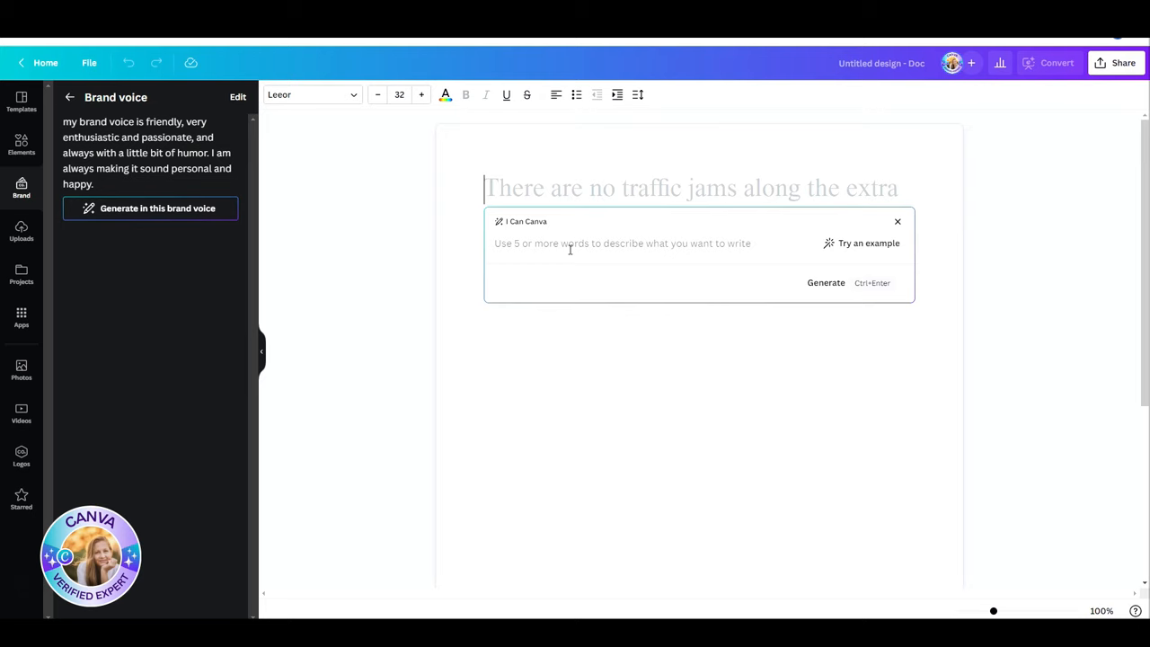
pyautogui.moveTo(566, 252)
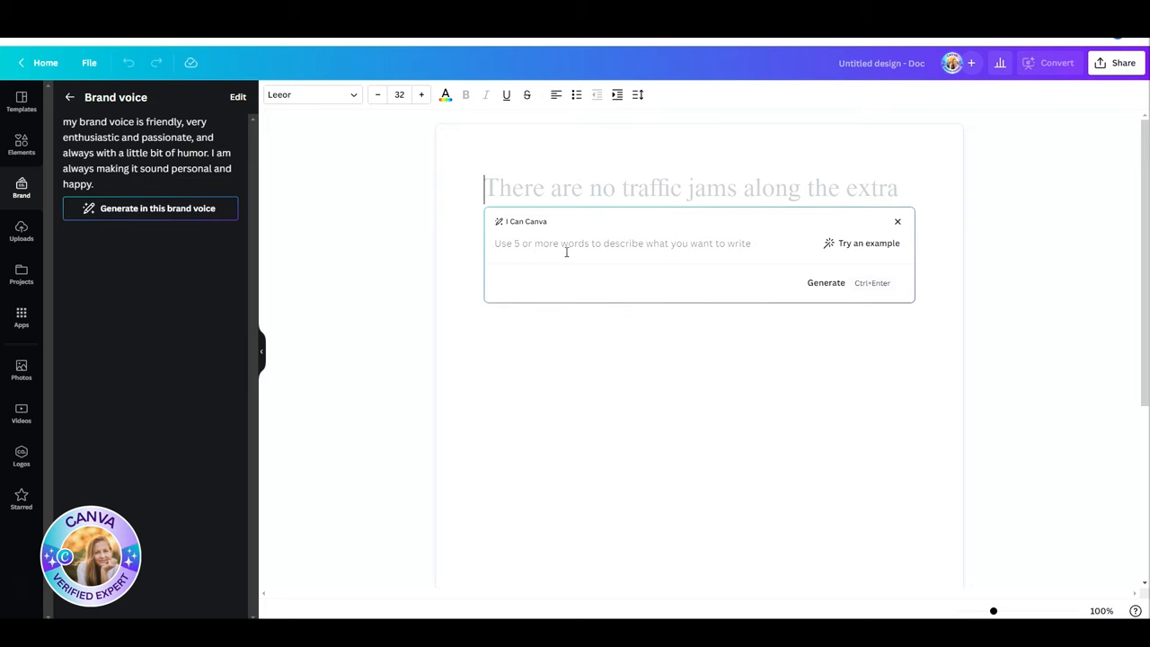
pyautogui.write('Write a facebook post to announce the new Magic tools in Canva')
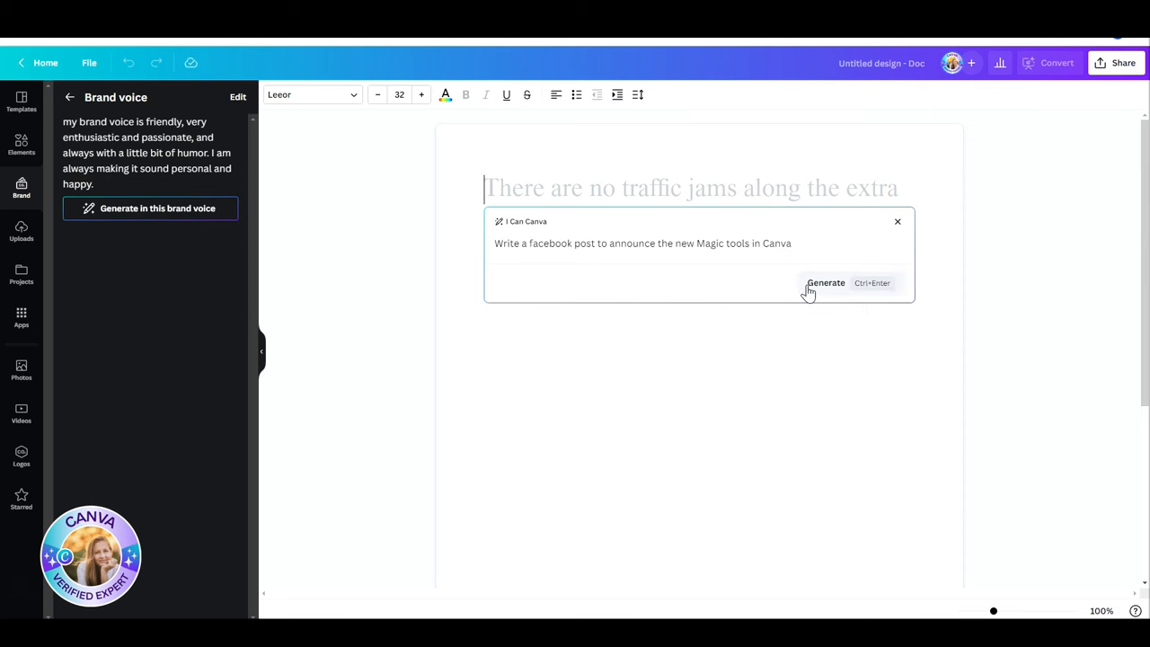
pyautogui.click(824, 282)
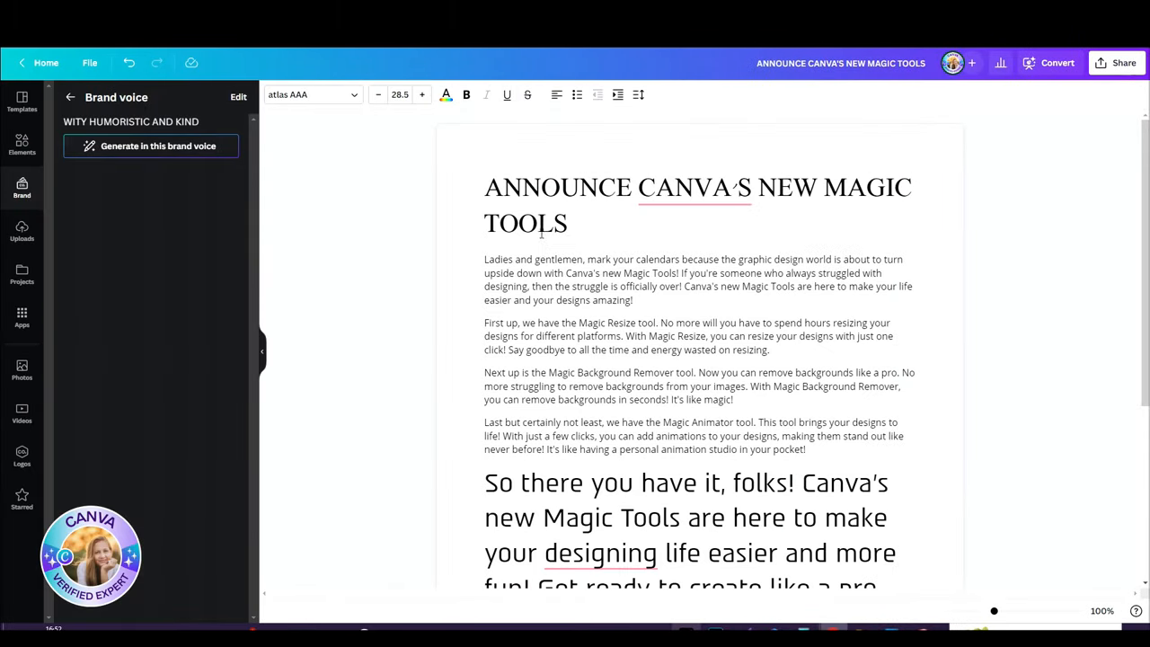
pyautogui.moveTo(690, 321)
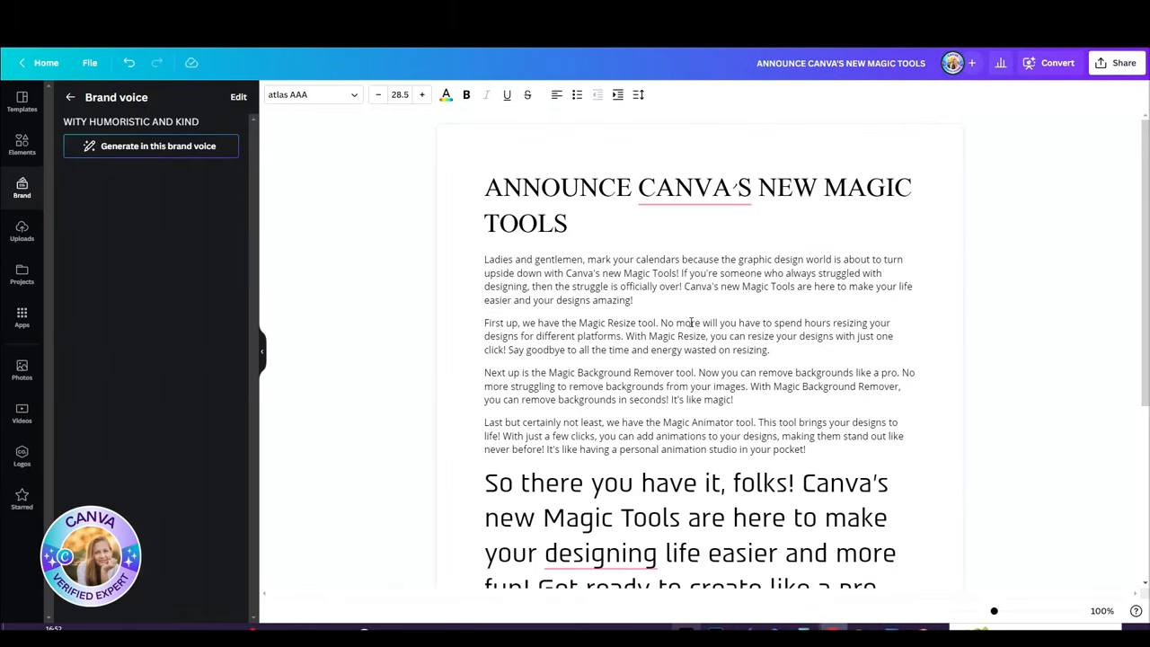
pyautogui.scroll(-3)
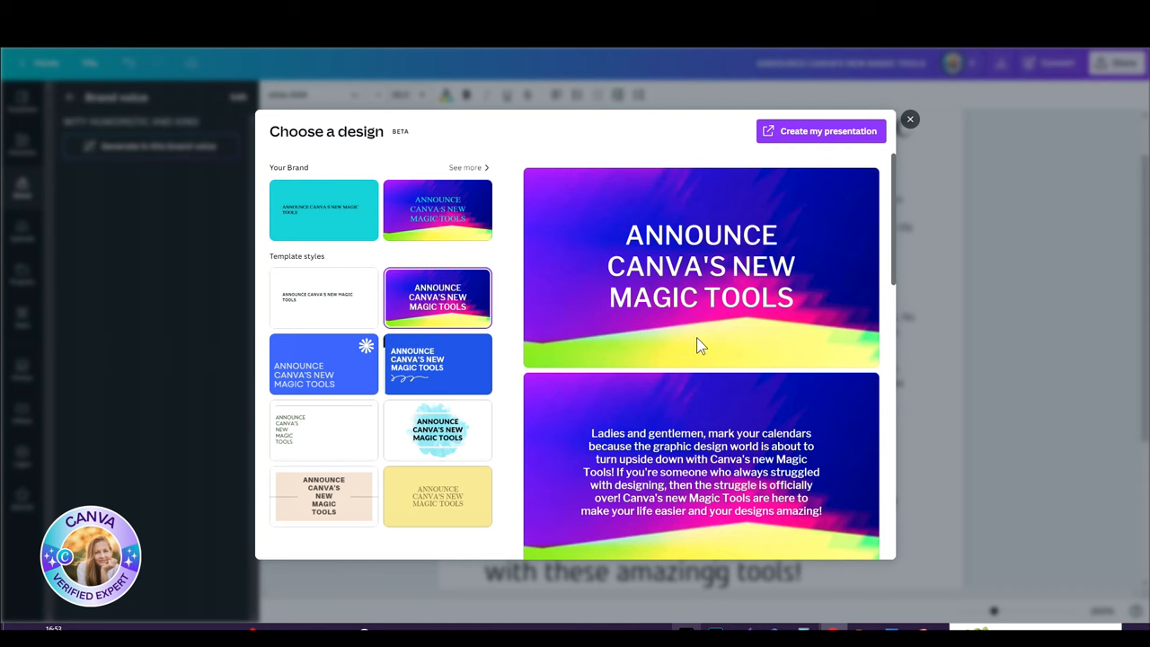
# Preview the announcement as a presentation in the yellow style, then the blue one
pyautogui.click(438, 496)
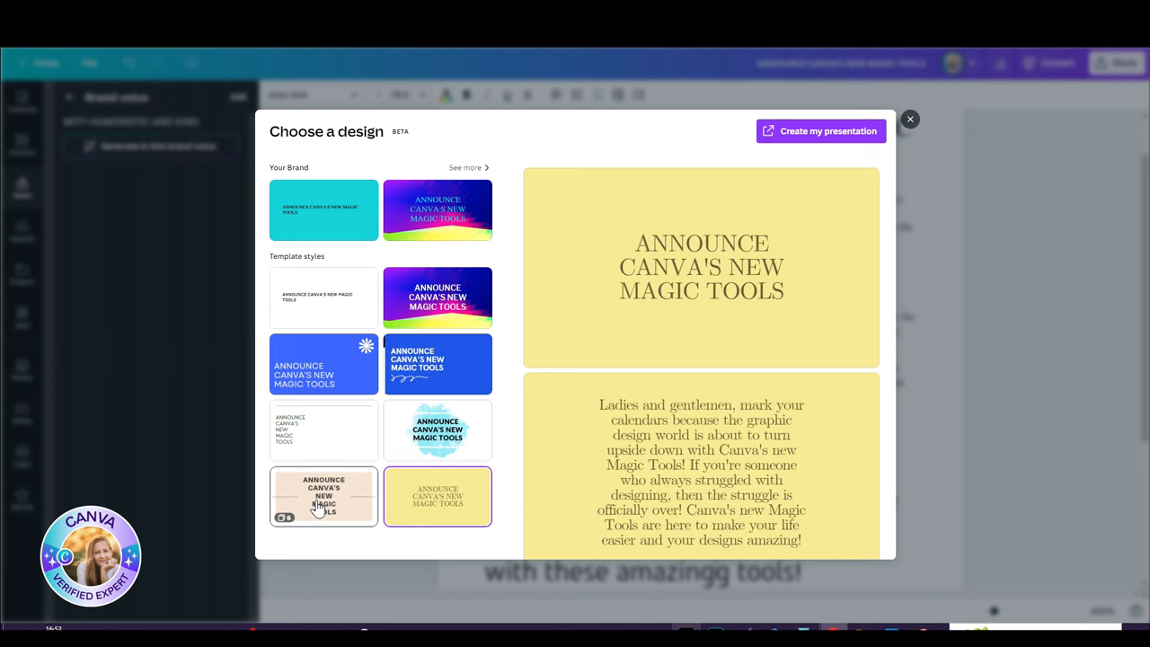
pyautogui.click(324, 363)
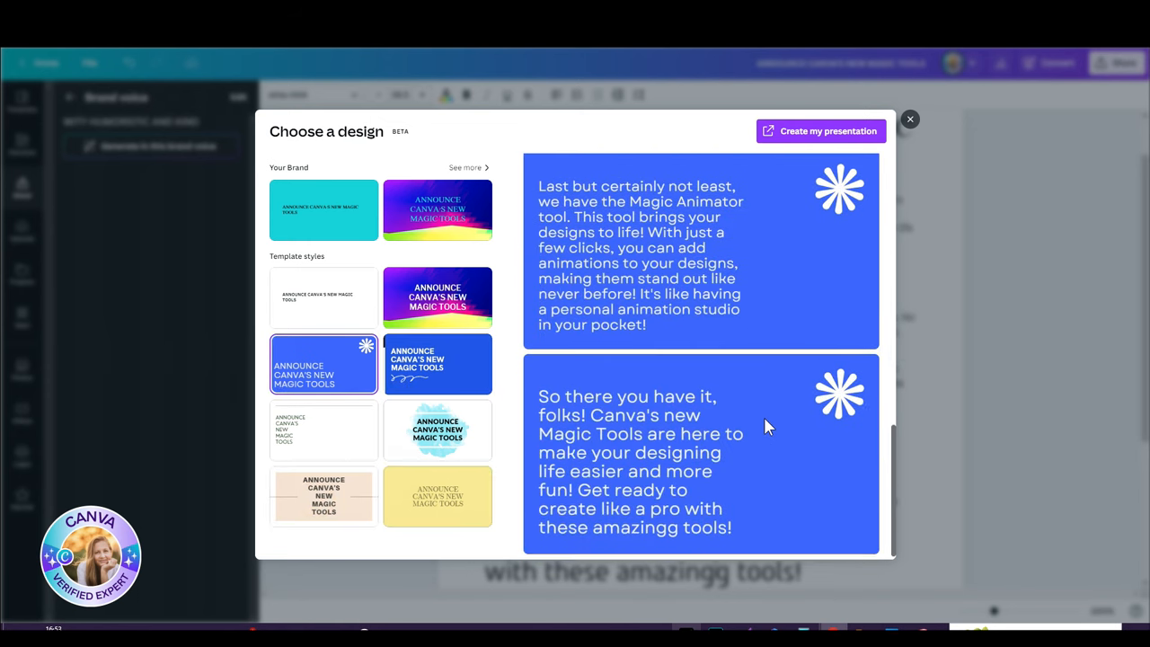
pyautogui.click(909, 118)
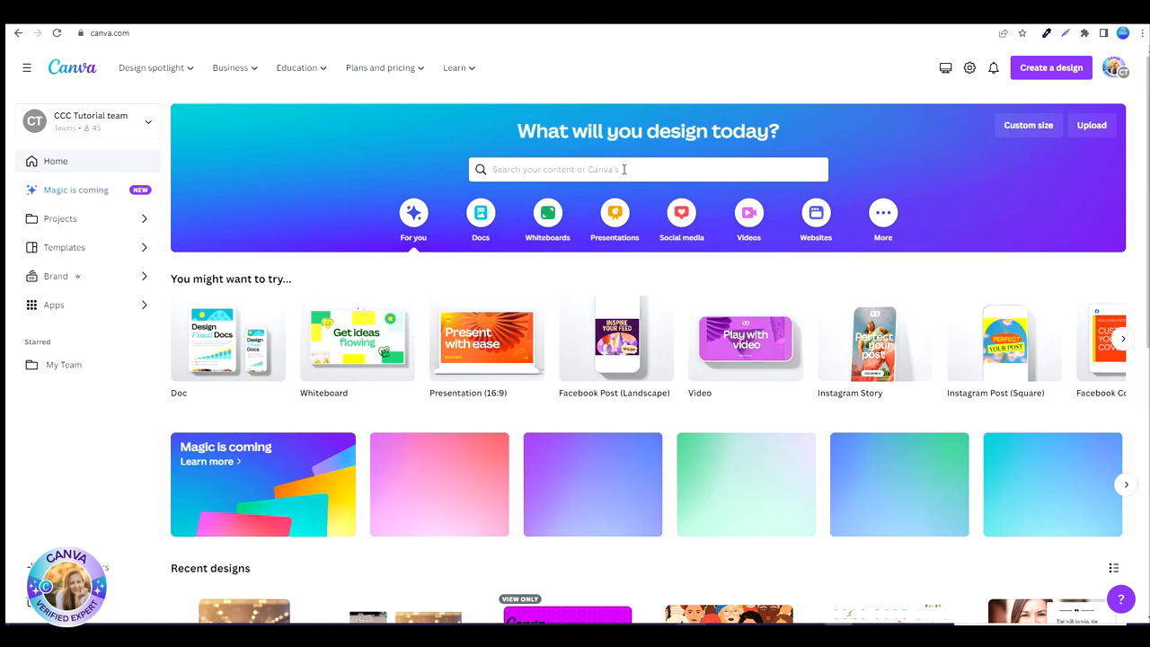
# Search templates for 'a social media post for my icecream shop' and reveal more Magic Design results
pyautogui.write('a social media post for my icecream shop')
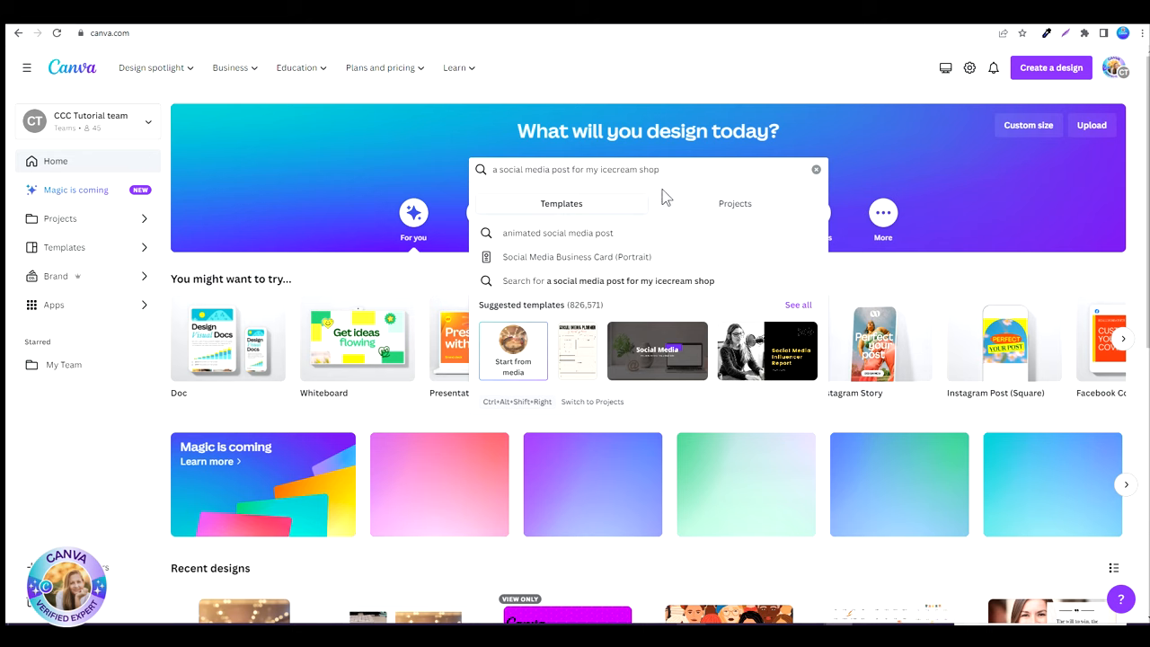
pyautogui.moveTo(654, 201)
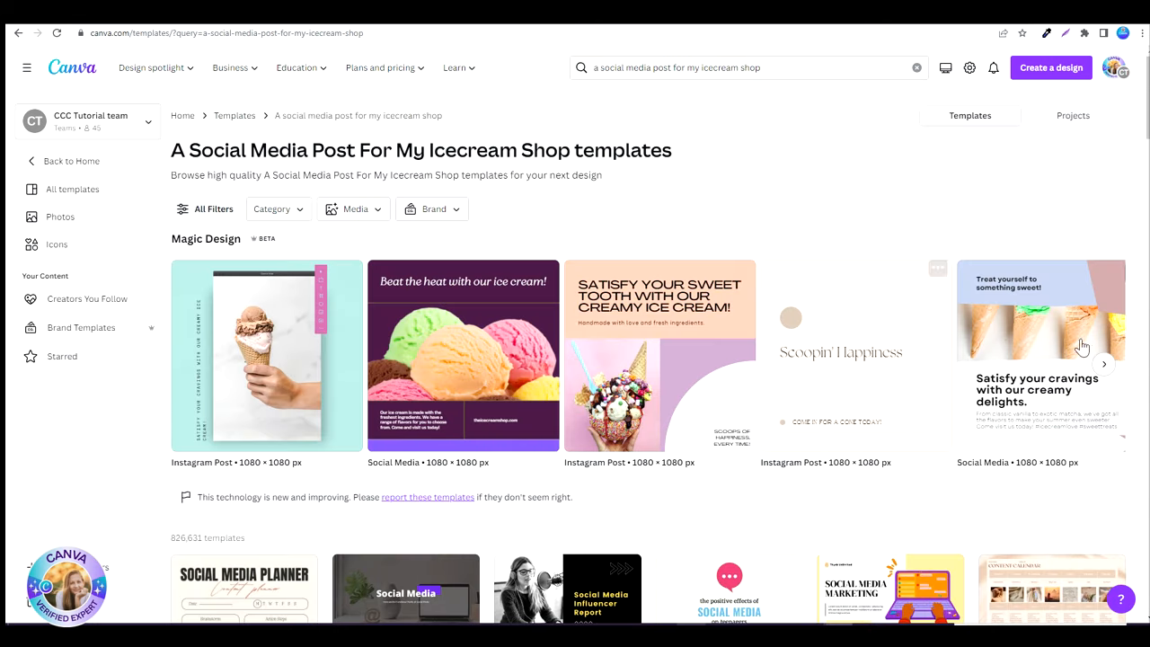
pyautogui.click(1103, 363)
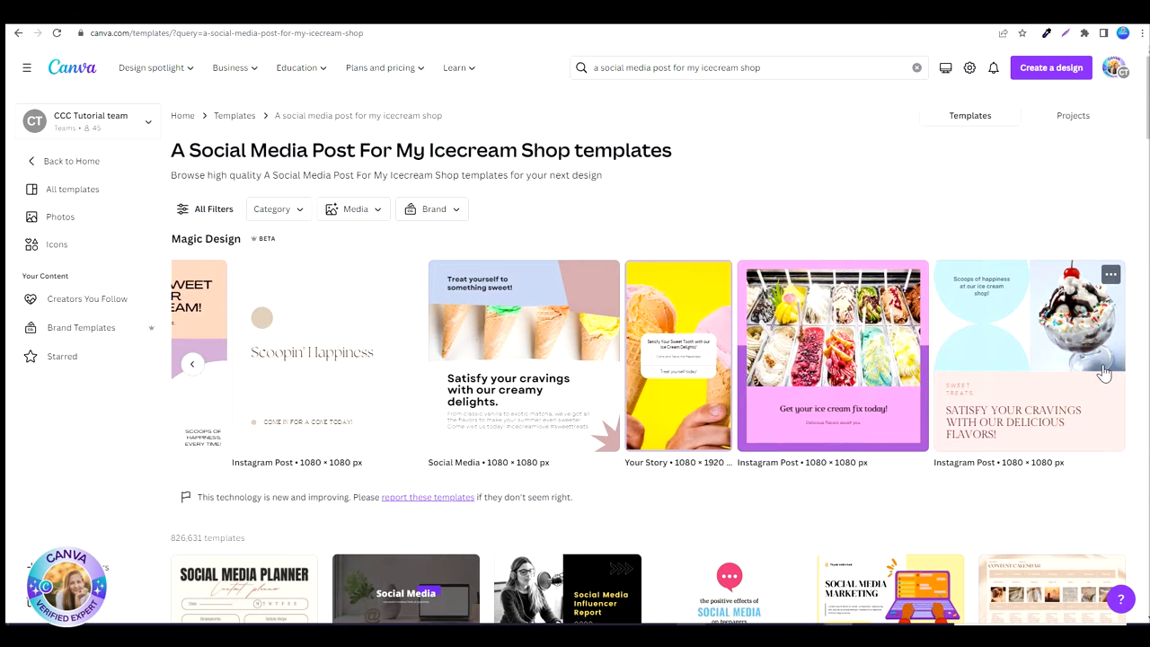
pyautogui.moveTo(503, 426)
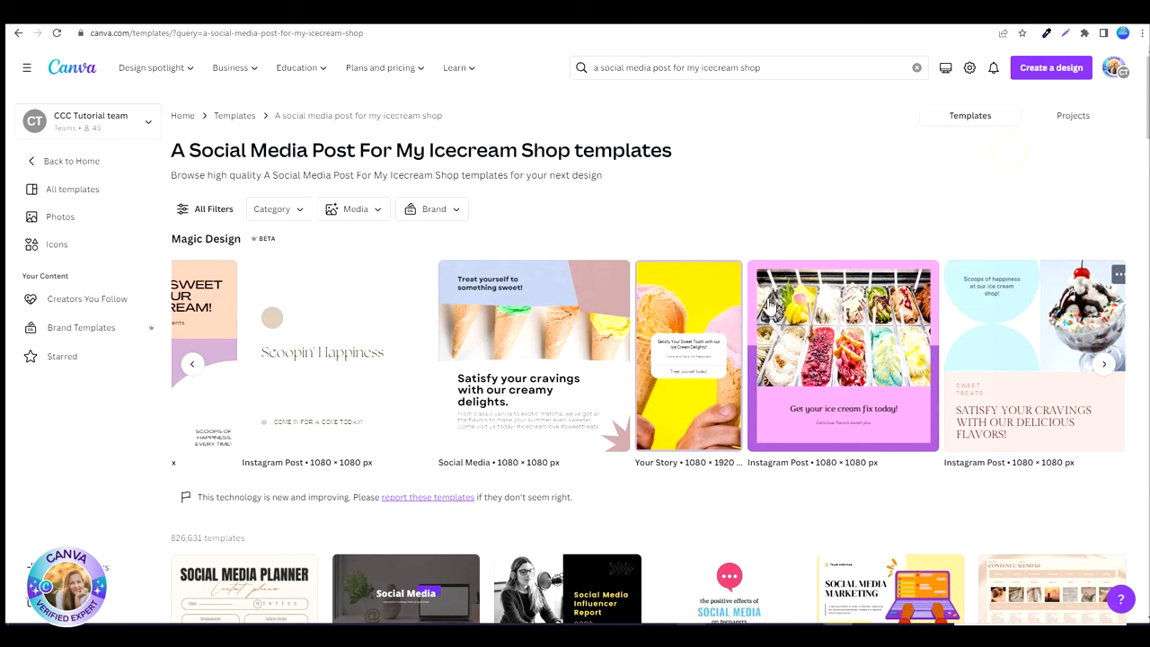
pyautogui.moveTo(399, 230)
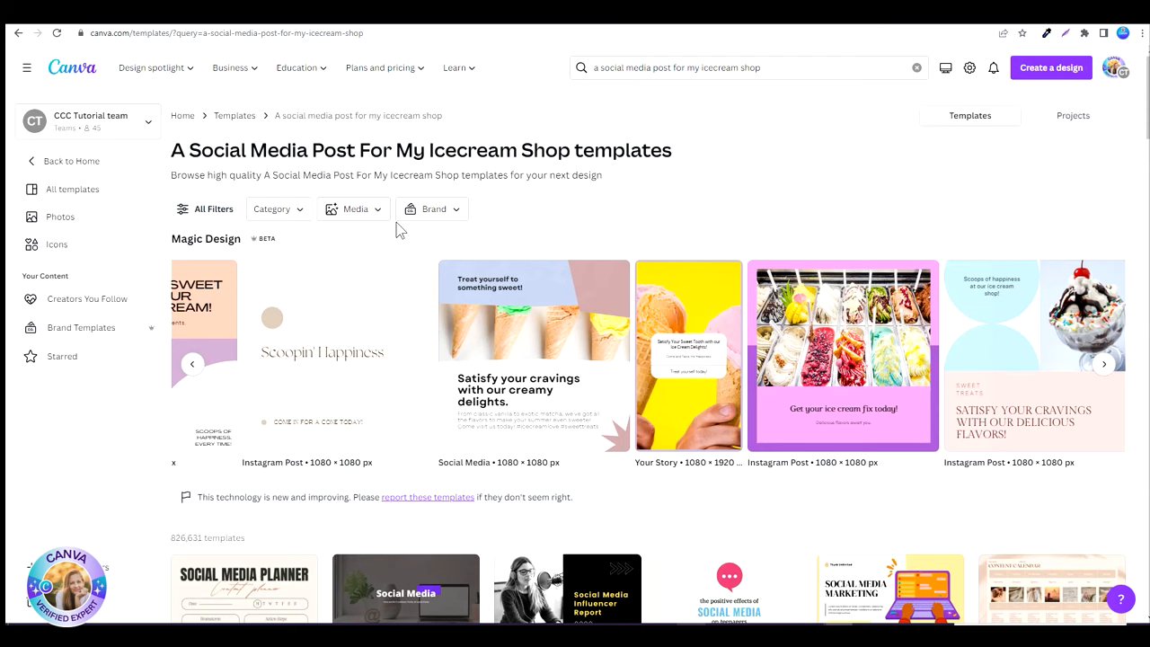
# Filter the results to the brand kit style and choose an uploaded photo to include
pyautogui.click(434, 208)
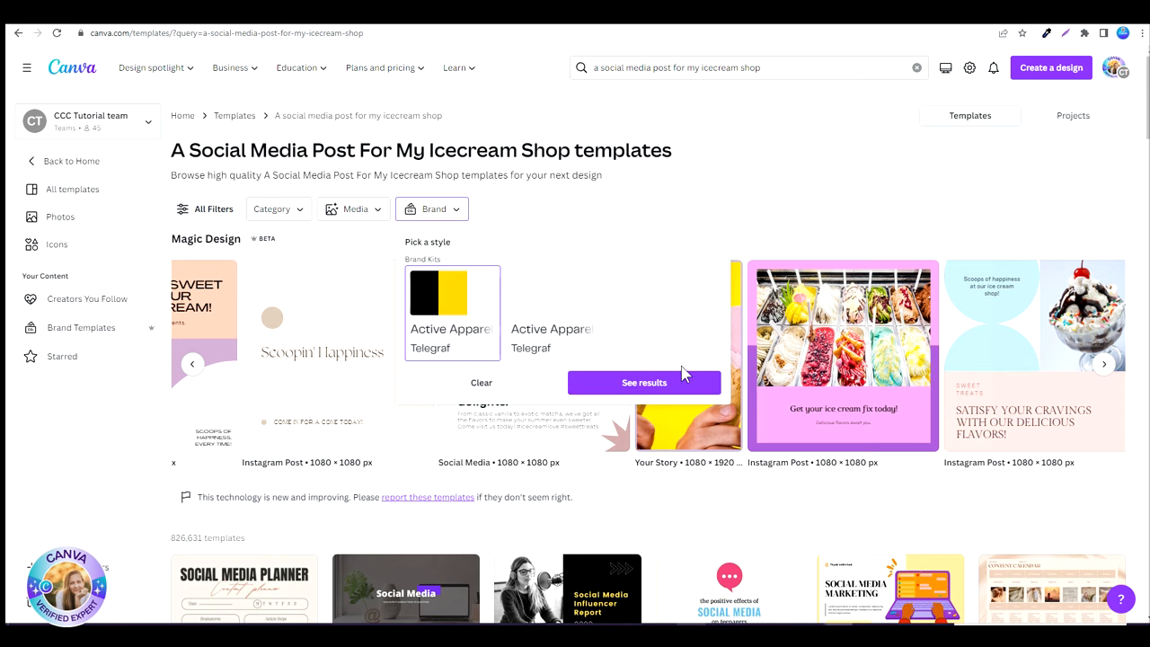
pyautogui.click(643, 381)
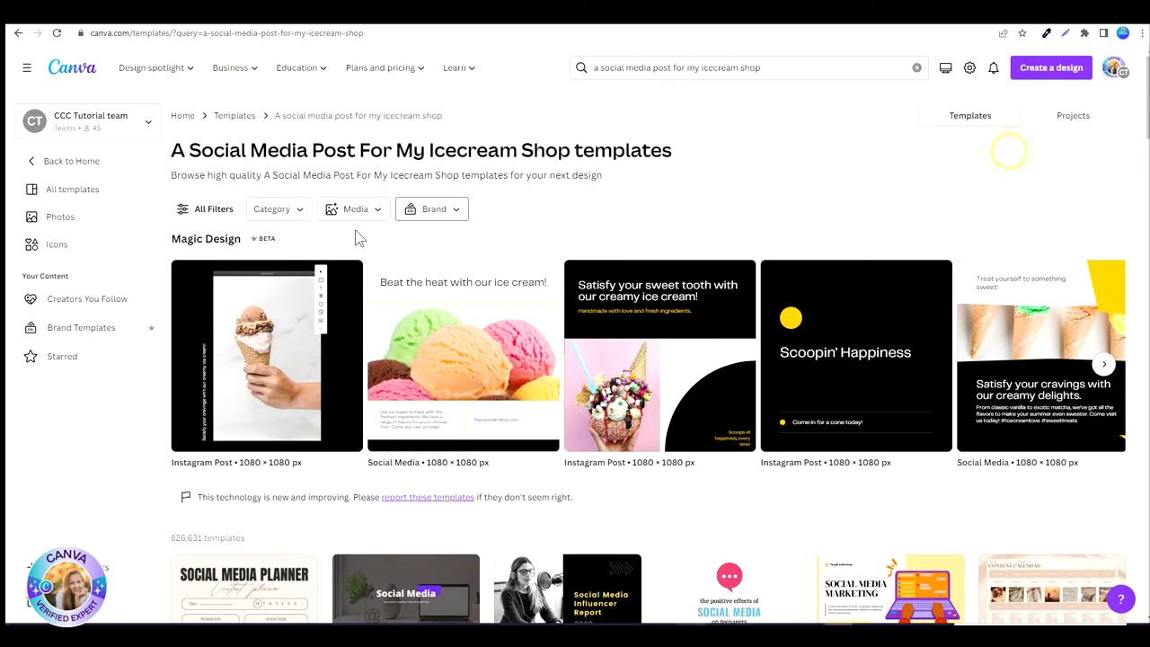
pyautogui.click(356, 209)
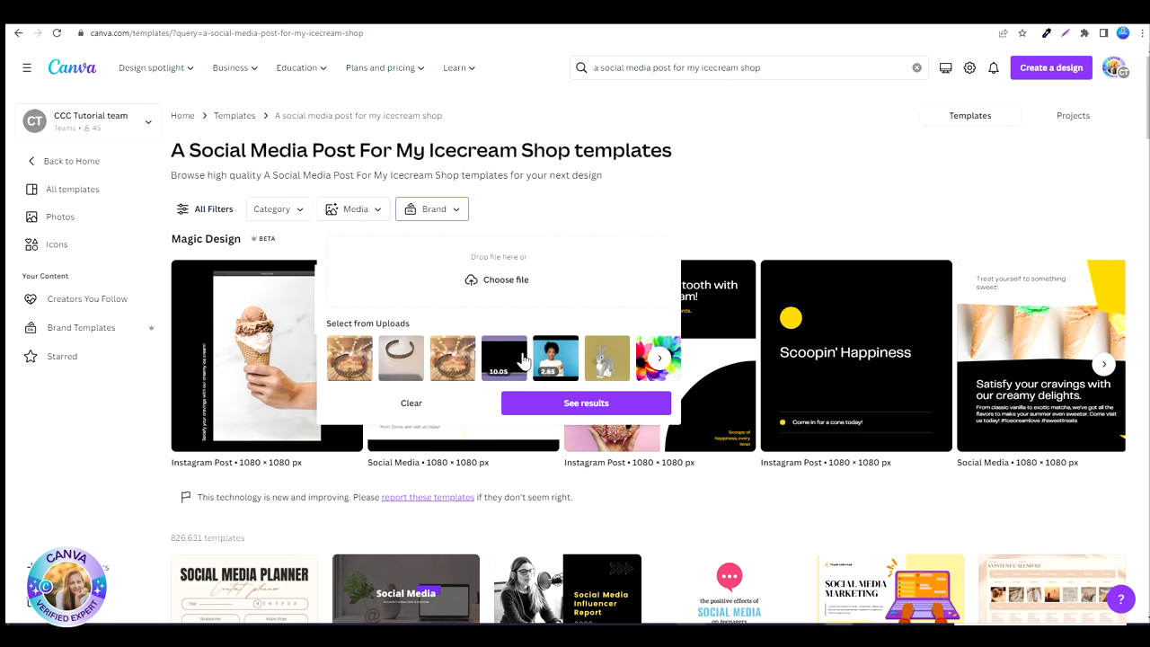
pyautogui.click(277, 209)
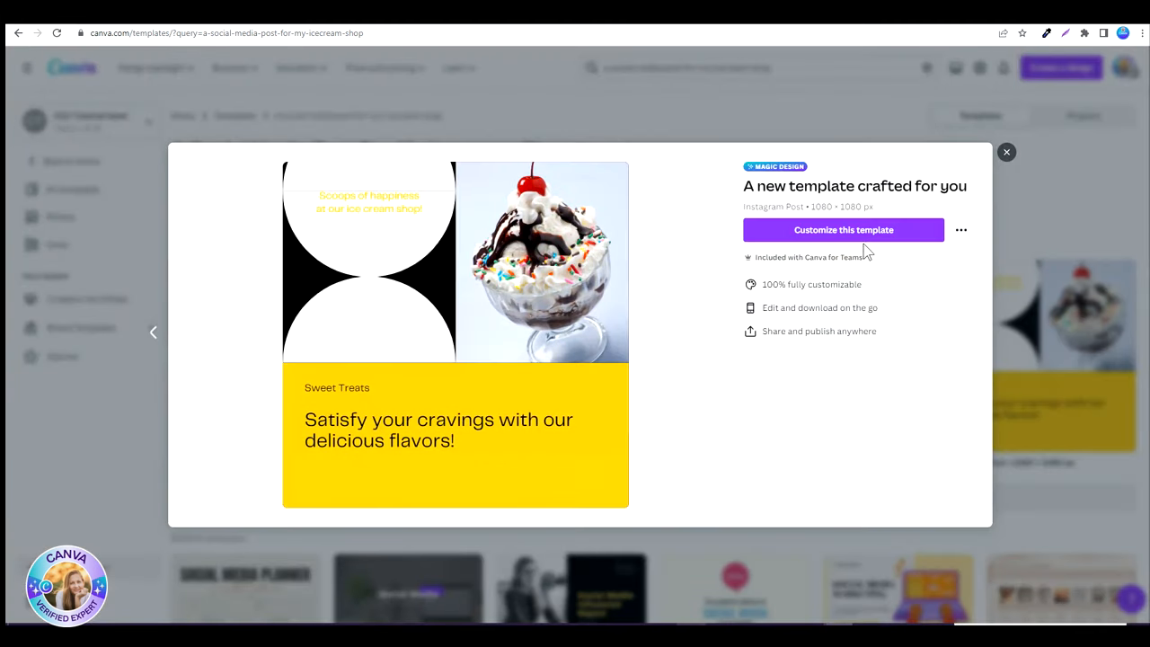
# Customize the crafted Sweet Treats sundae template
pyautogui.click(843, 230)
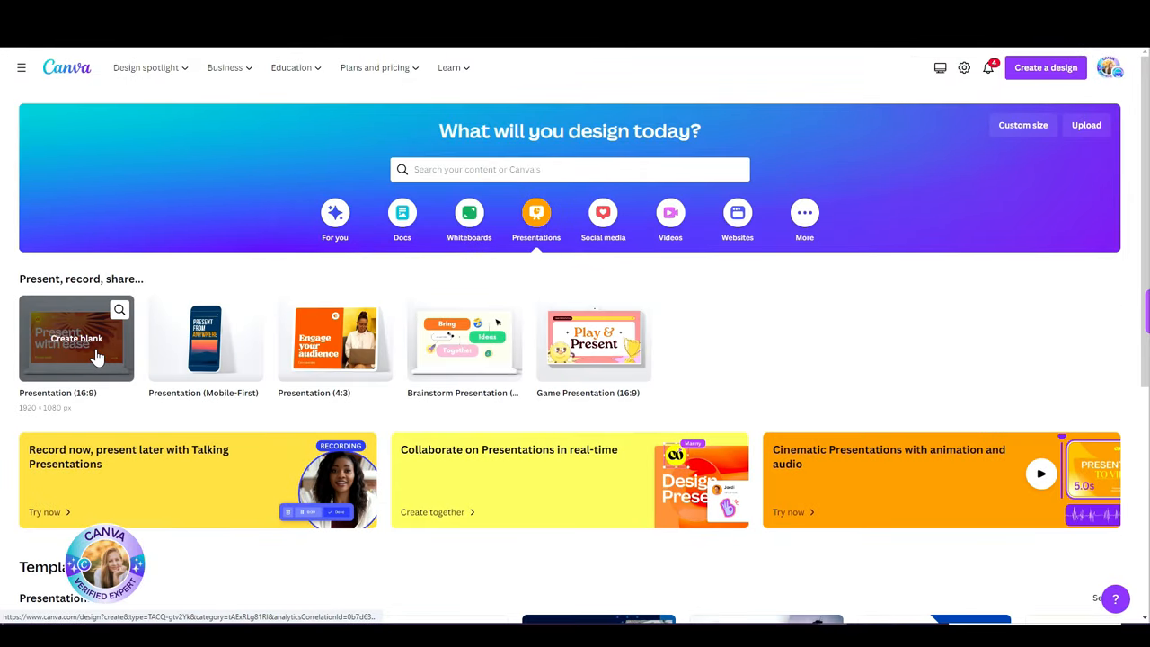
# In a blank 16:9 presentation, apply all 10 pages of the 'a summer vacation in Greece' Magic Design result
pyautogui.click(76, 338)
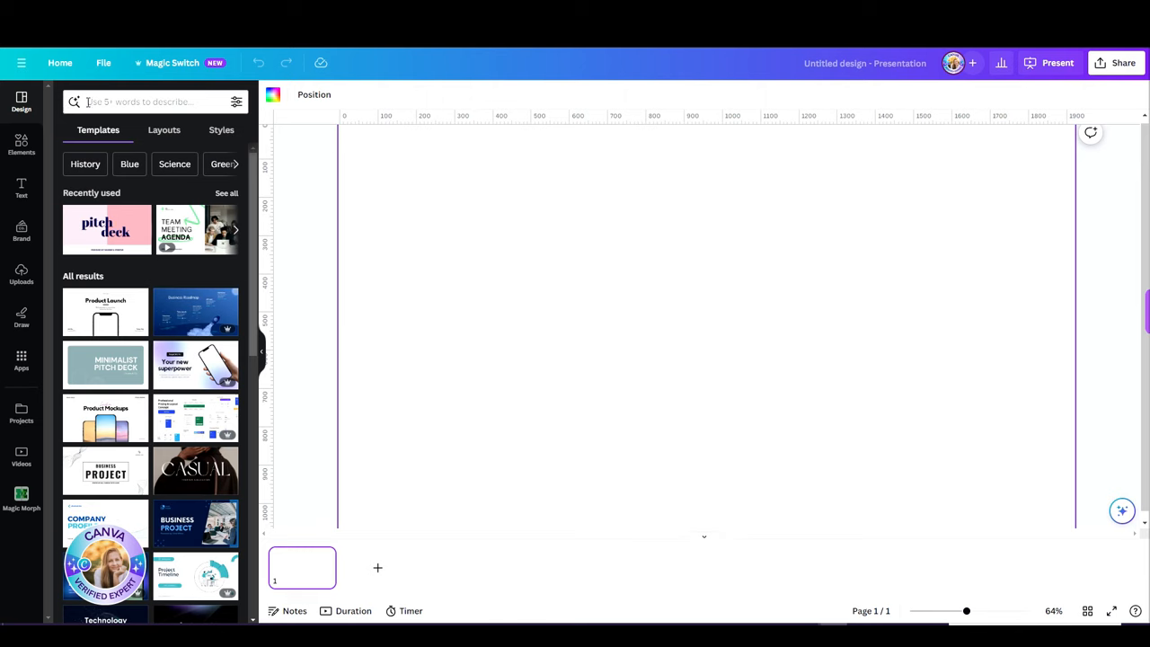
pyautogui.write('a summer vacation in G')
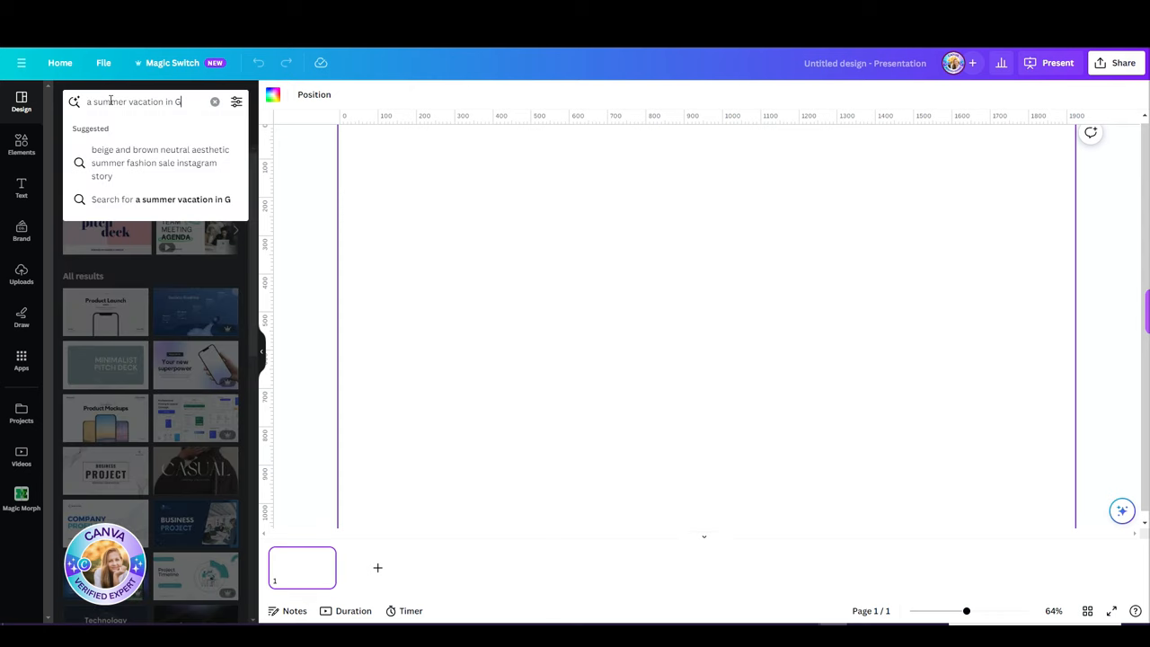
pyautogui.write('reece')
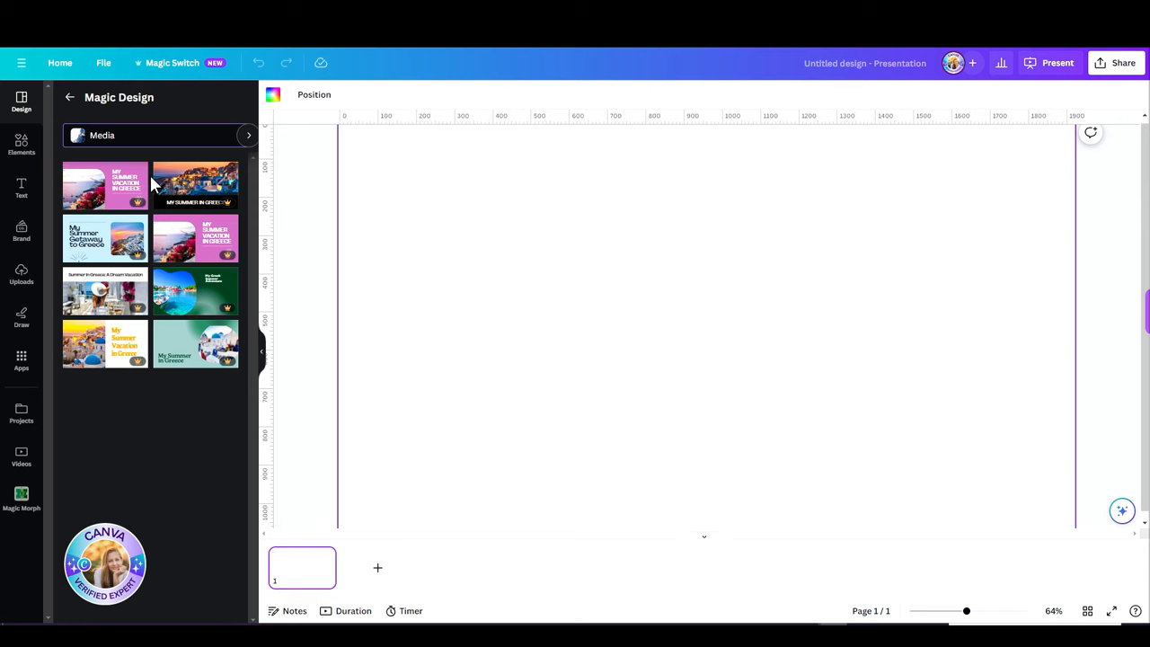
pyautogui.moveTo(104, 290)
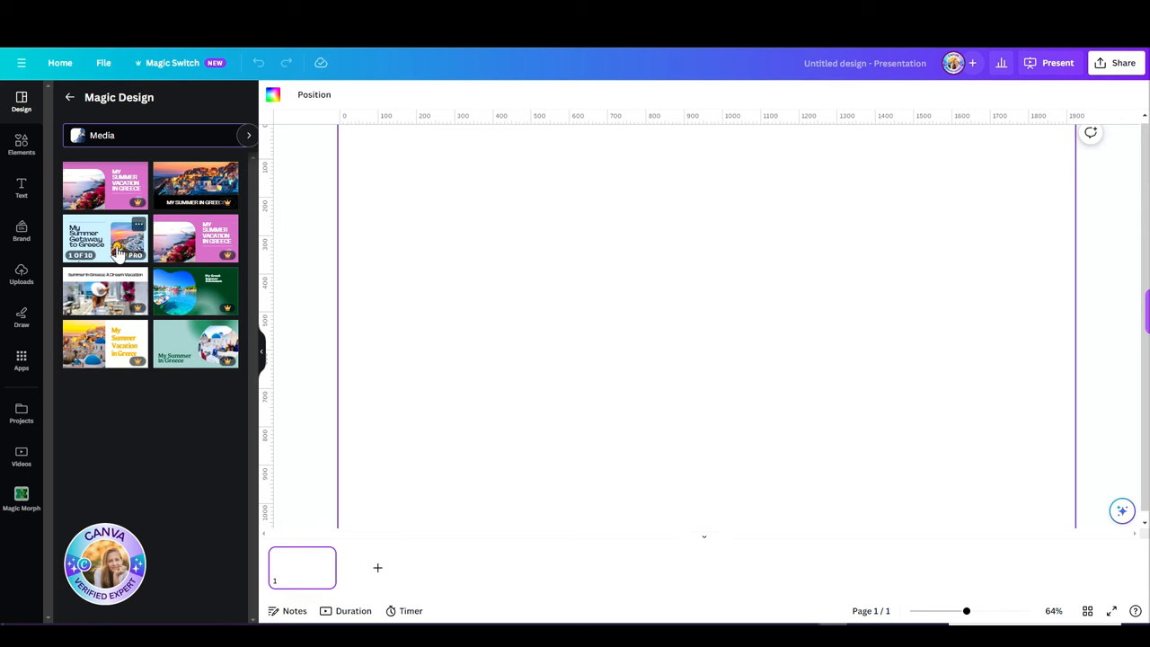
pyautogui.click(104, 237)
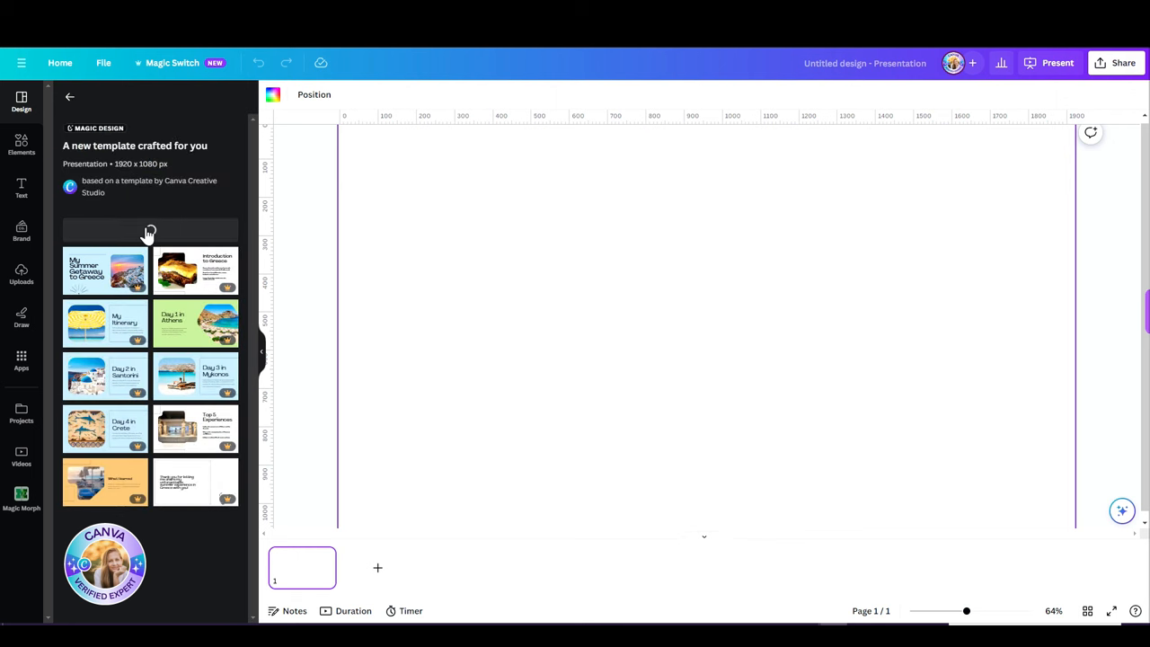
pyautogui.click(151, 230)
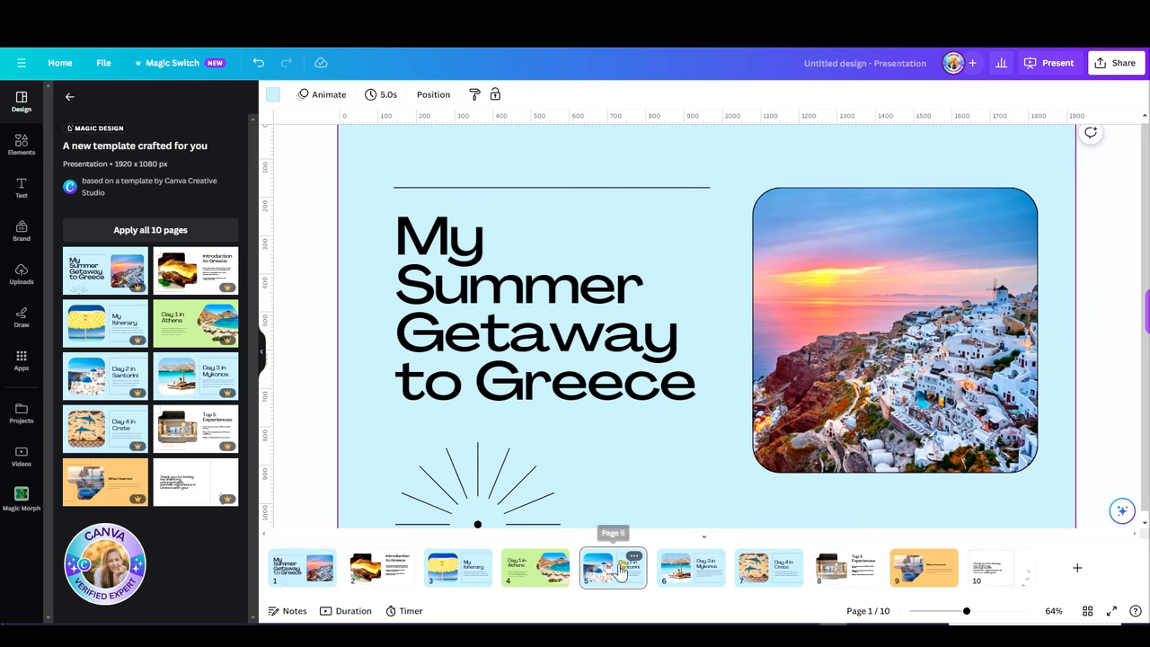
# Browse the Greece deck's pages: Day 1 Athens, itinerary layouts, Day 3 Mykonos, Day 4 Crete and the thank-you page
pyautogui.click(535, 568)
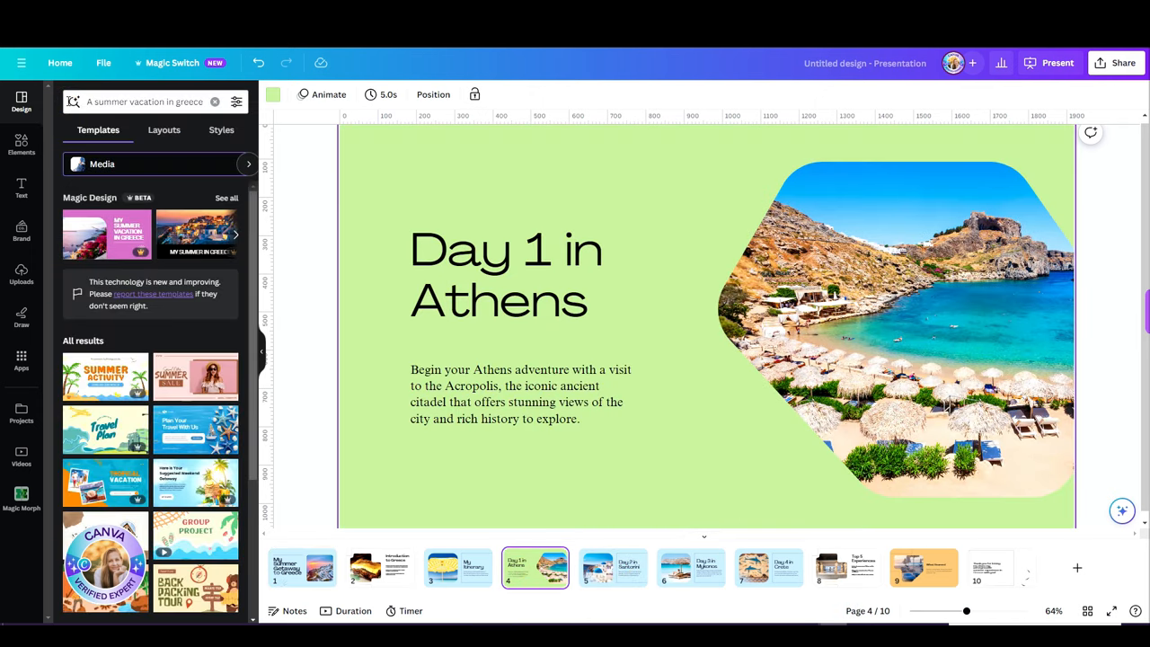
pyautogui.click(164, 130)
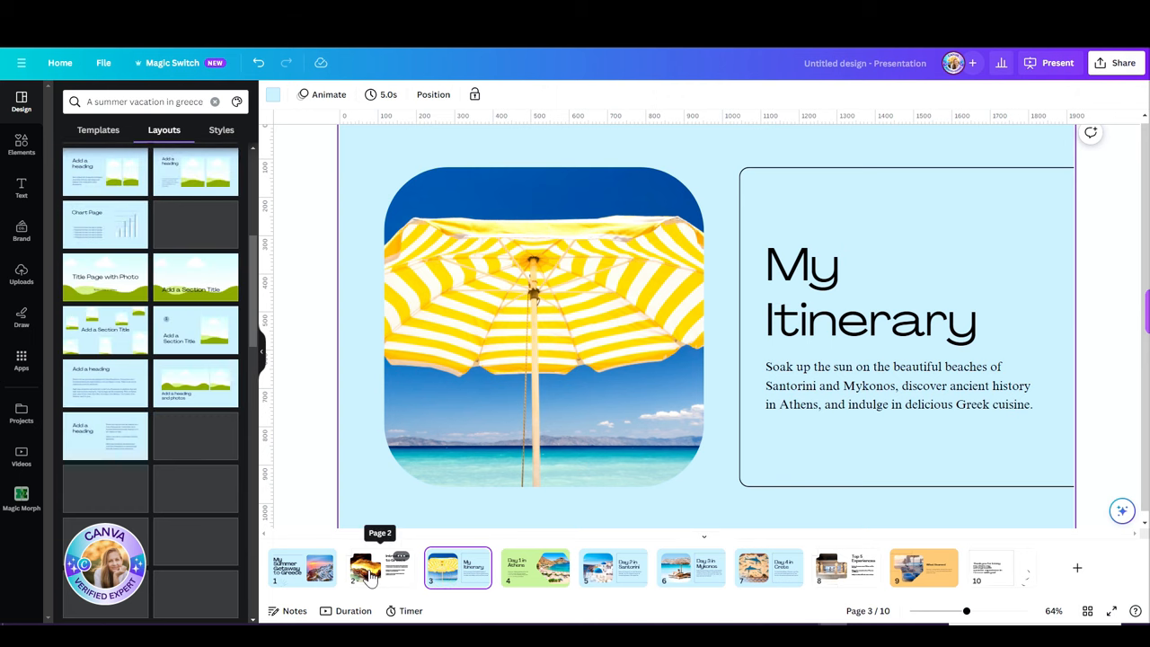
pyautogui.click(690, 568)
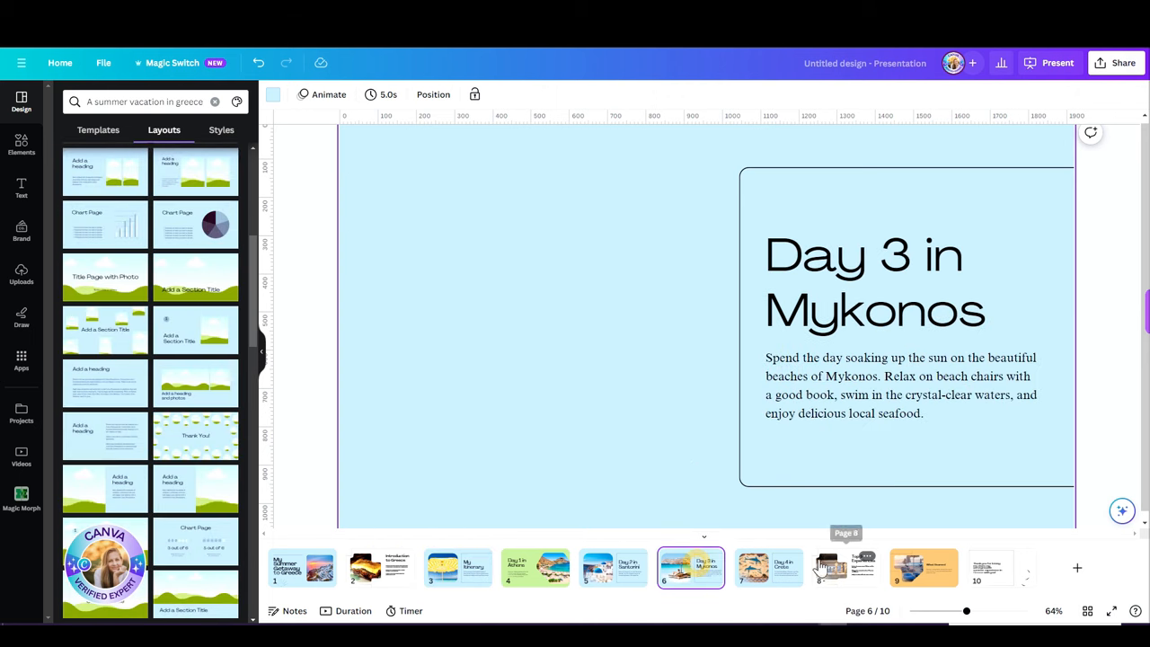
pyautogui.click(769, 568)
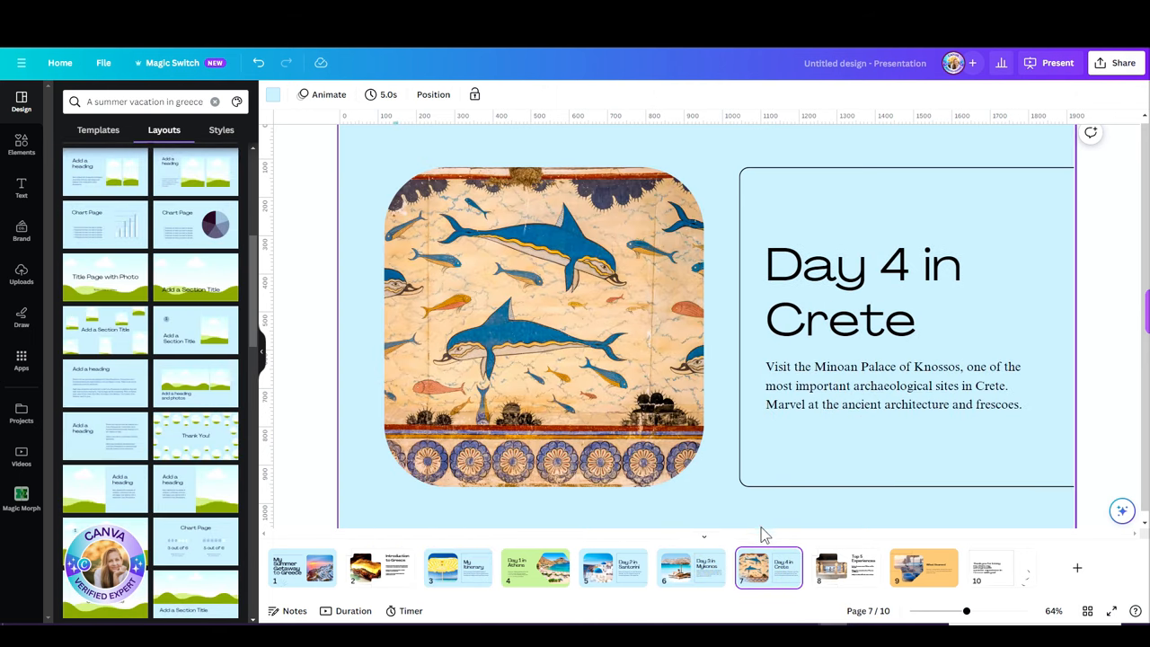
pyautogui.click(1000, 568)
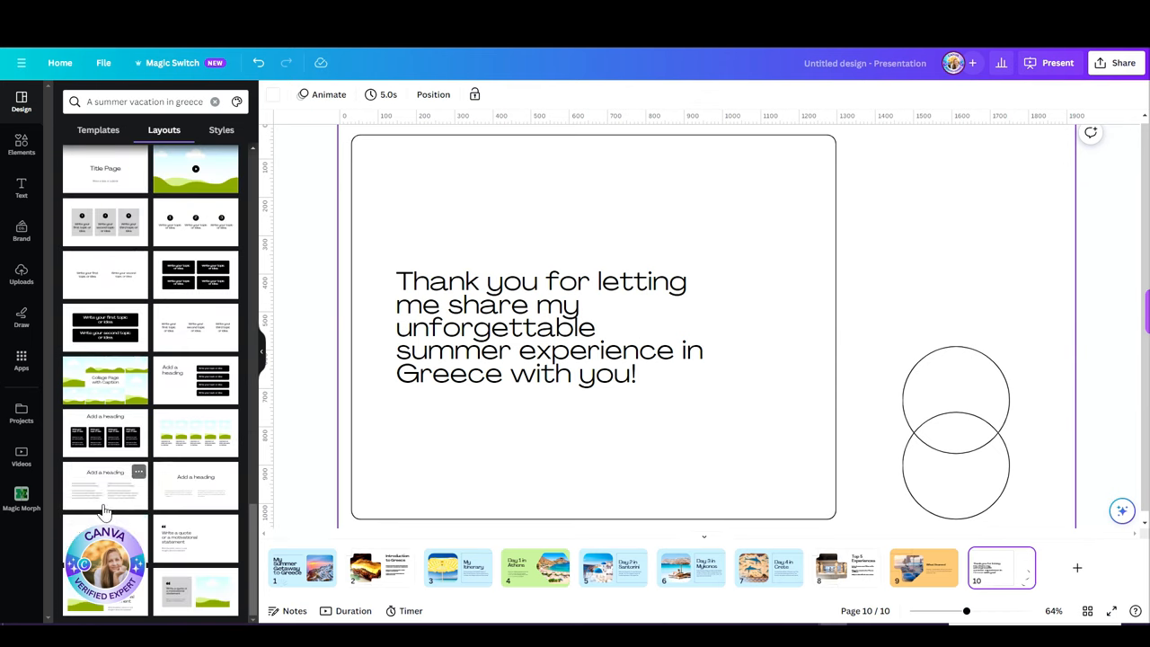
pyautogui.scroll(-3)
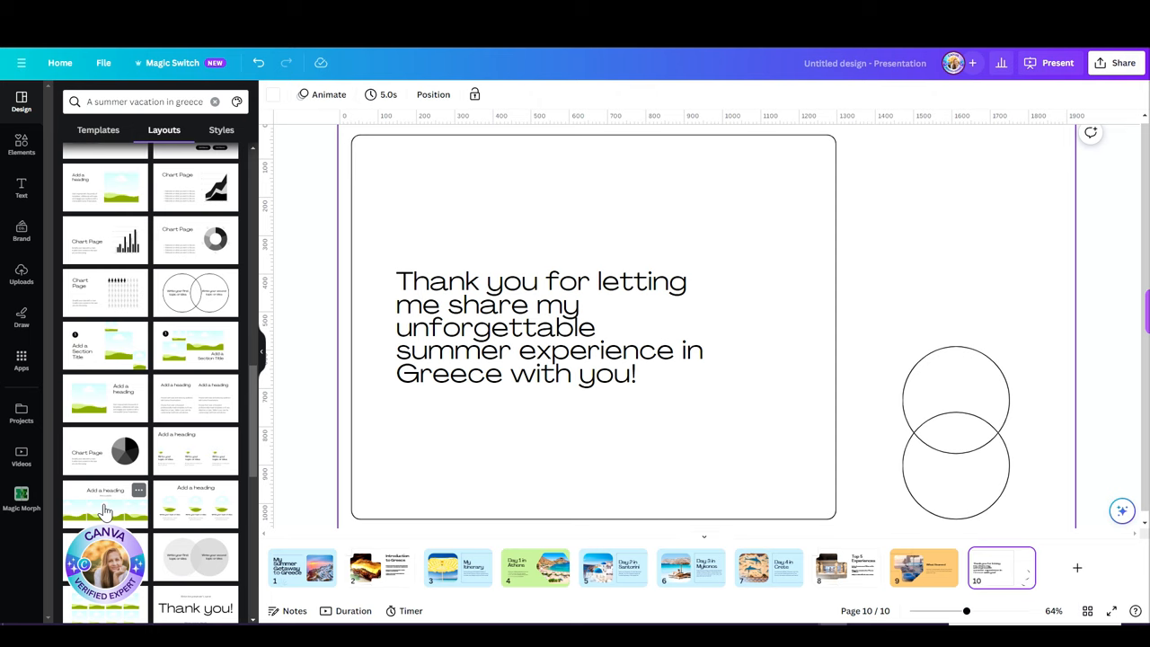
# Show the Styles suggestions and the full list of colour palettes, trying one on the deck
pyautogui.click(221, 129)
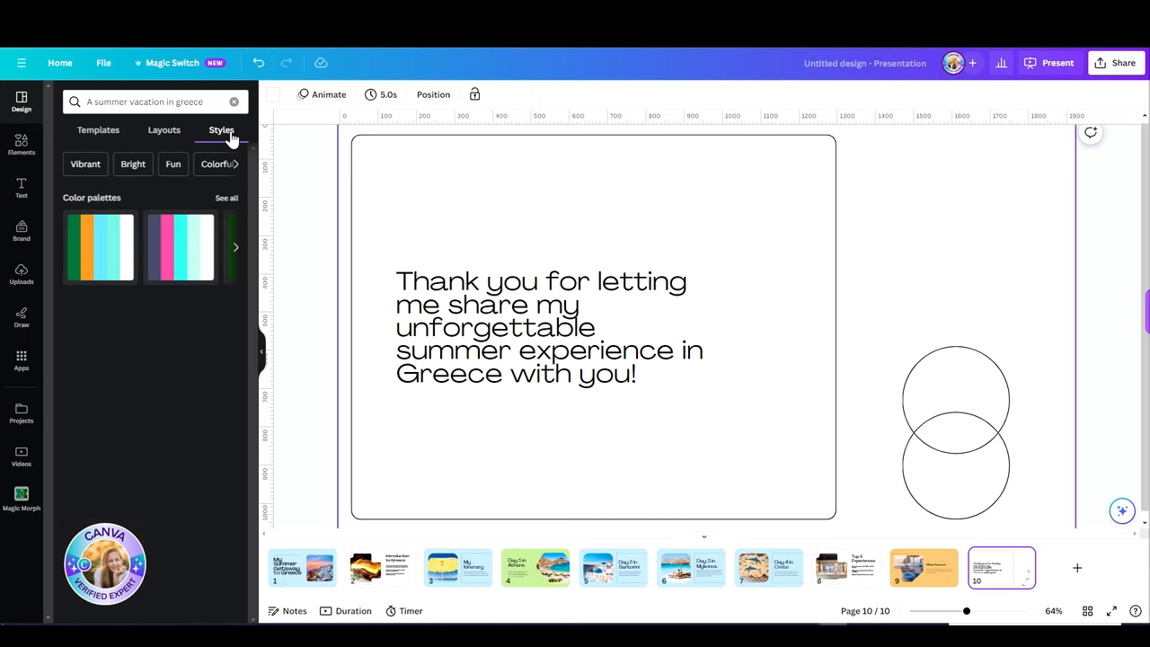
pyautogui.click(227, 197)
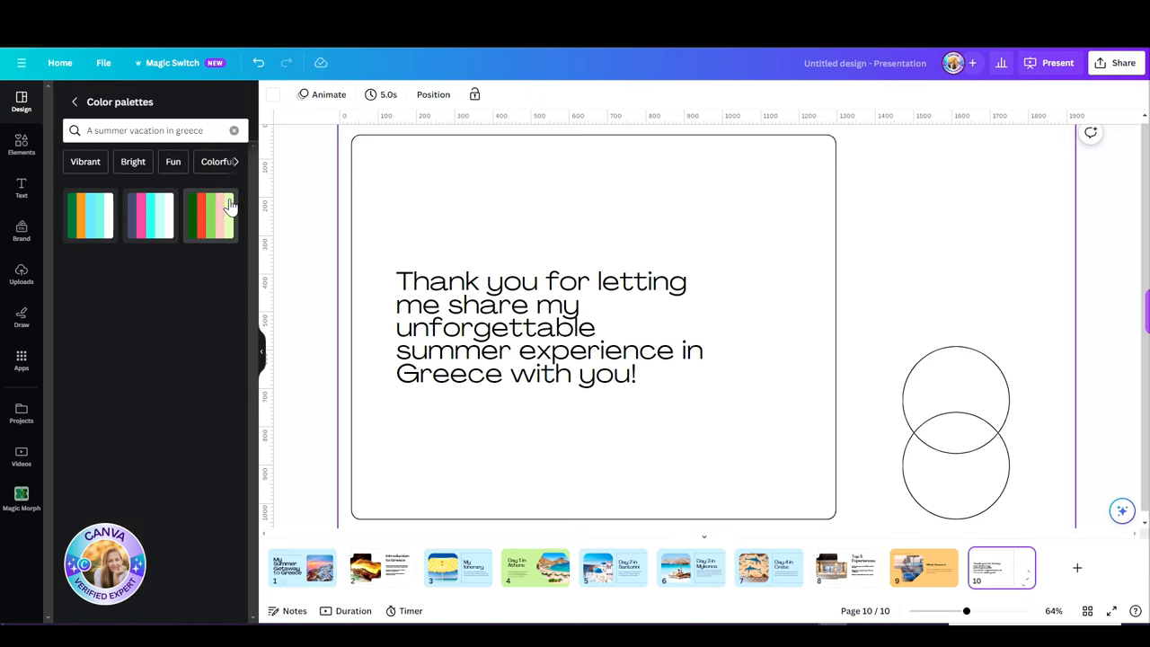
pyautogui.click(76, 101)
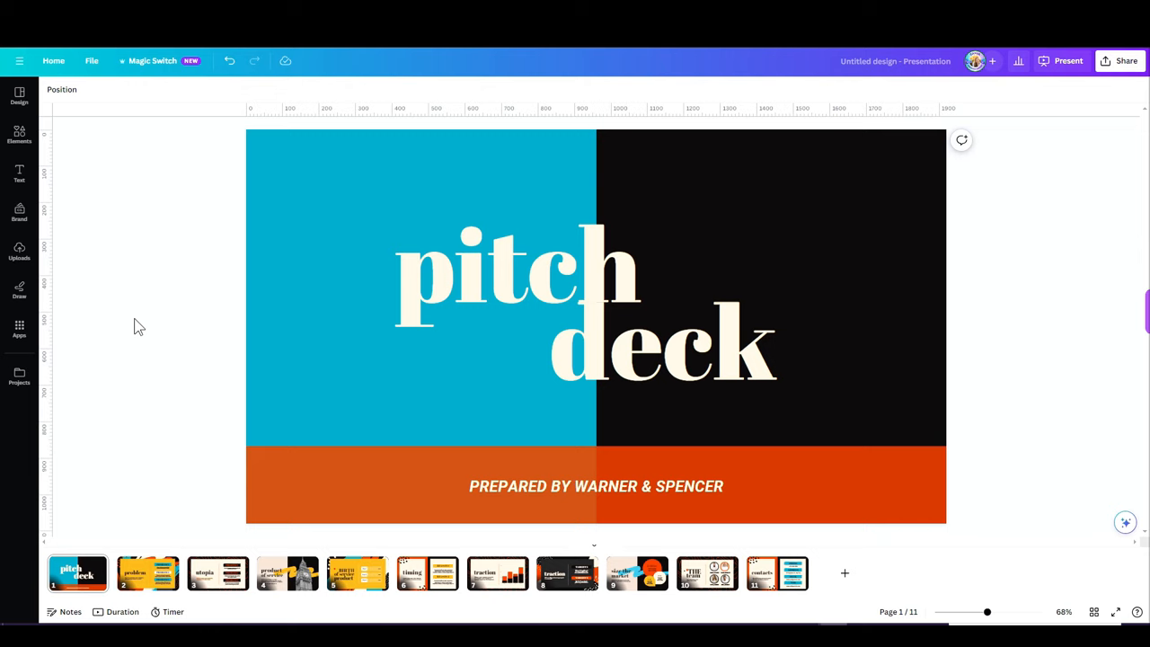
# Check the orange prepared-by banner on the pitch deck and bring up the Magic Switch options
pyautogui.click(877, 482)
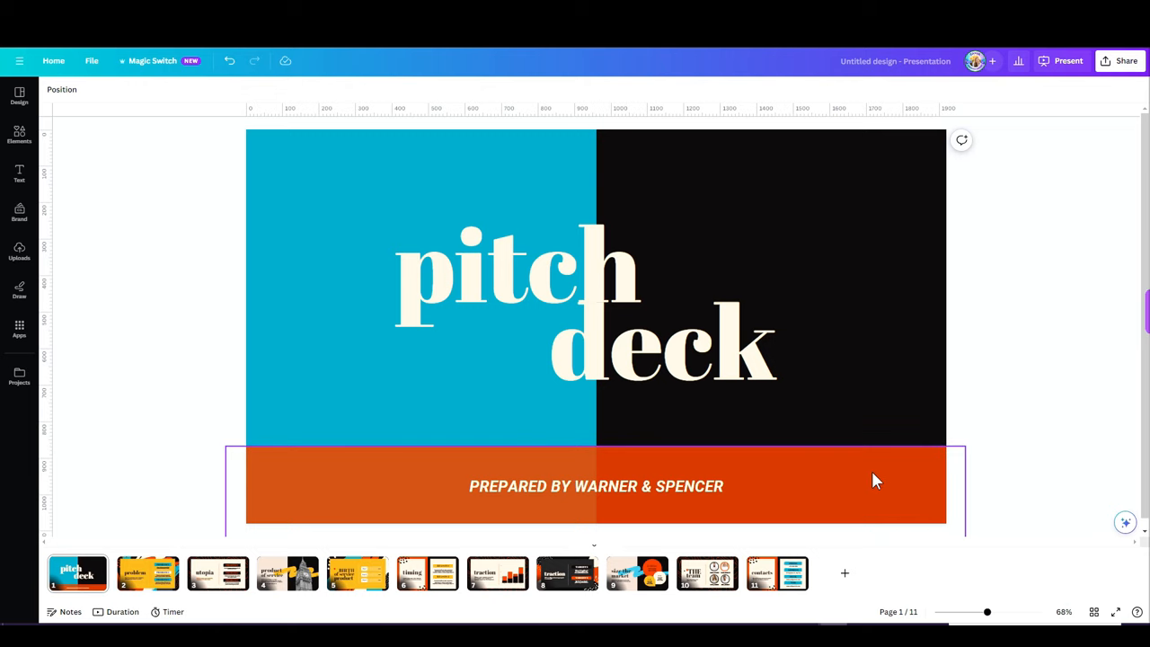
pyautogui.click(1046, 359)
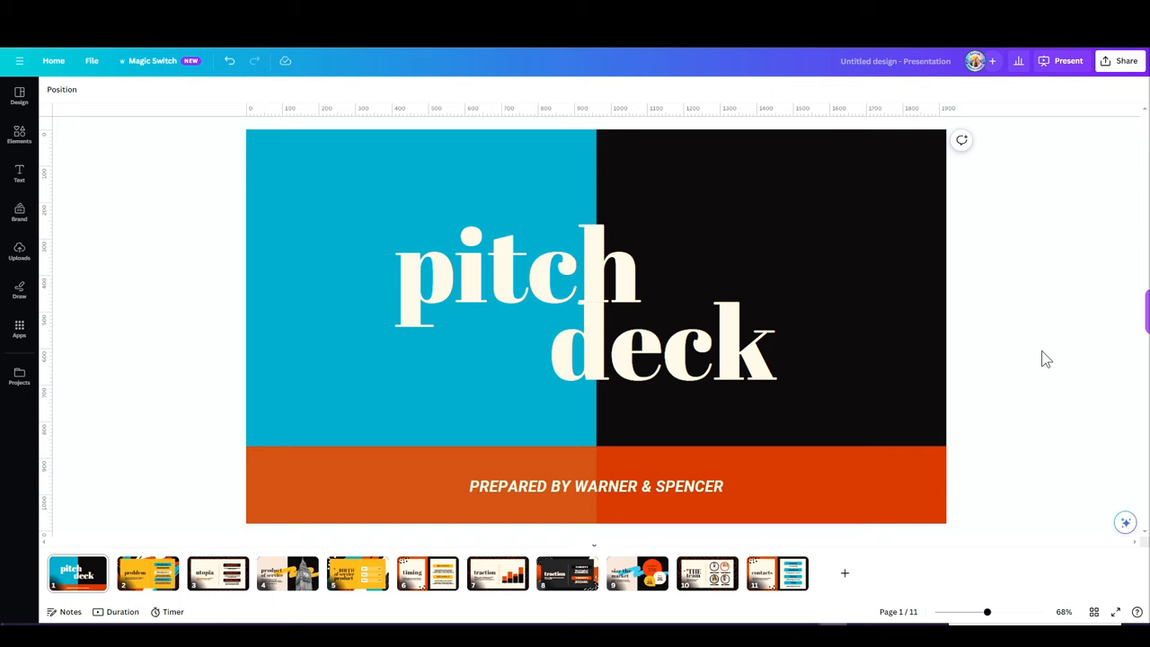
pyautogui.moveTo(1043, 356)
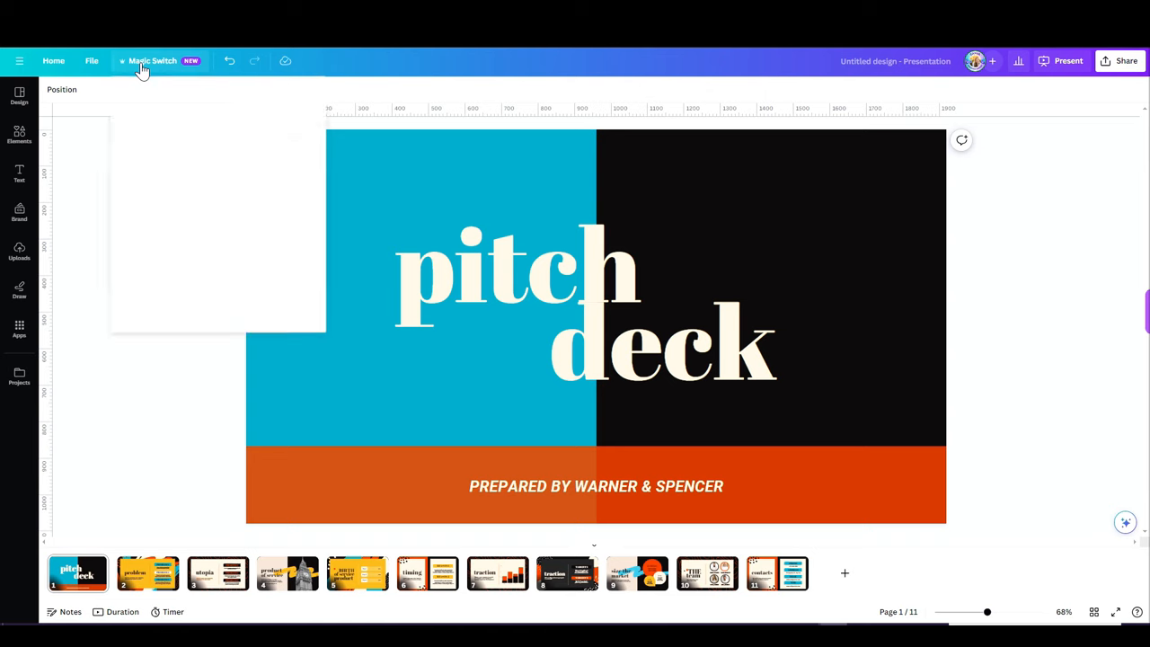
pyautogui.click(151, 61)
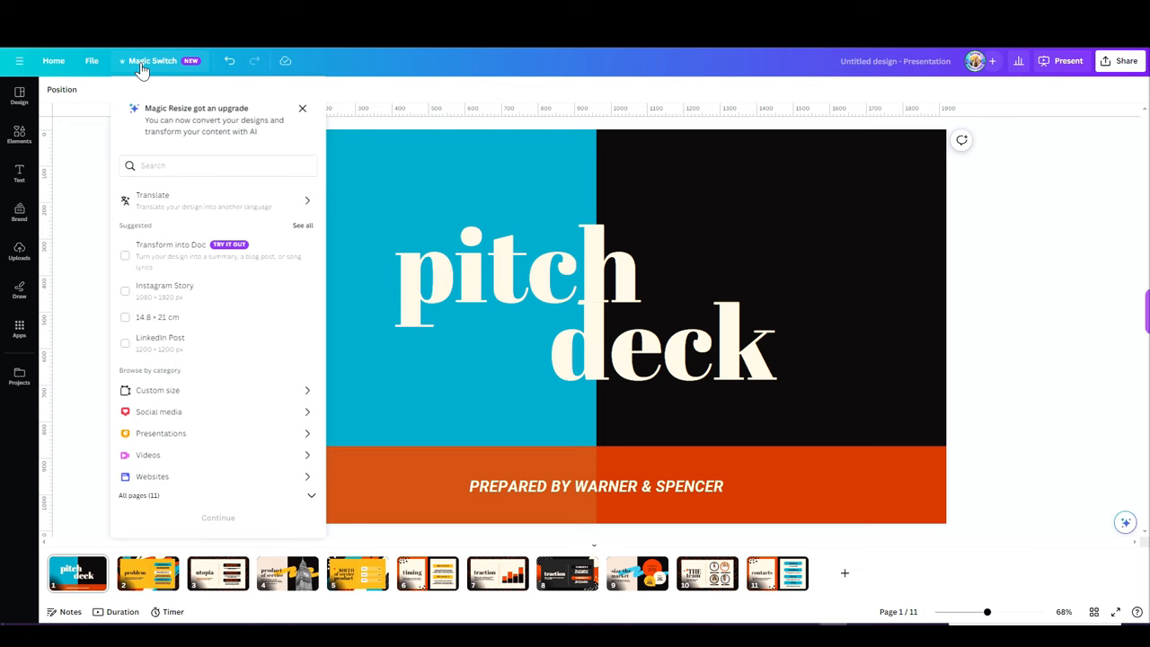
pyautogui.moveTo(202, 403)
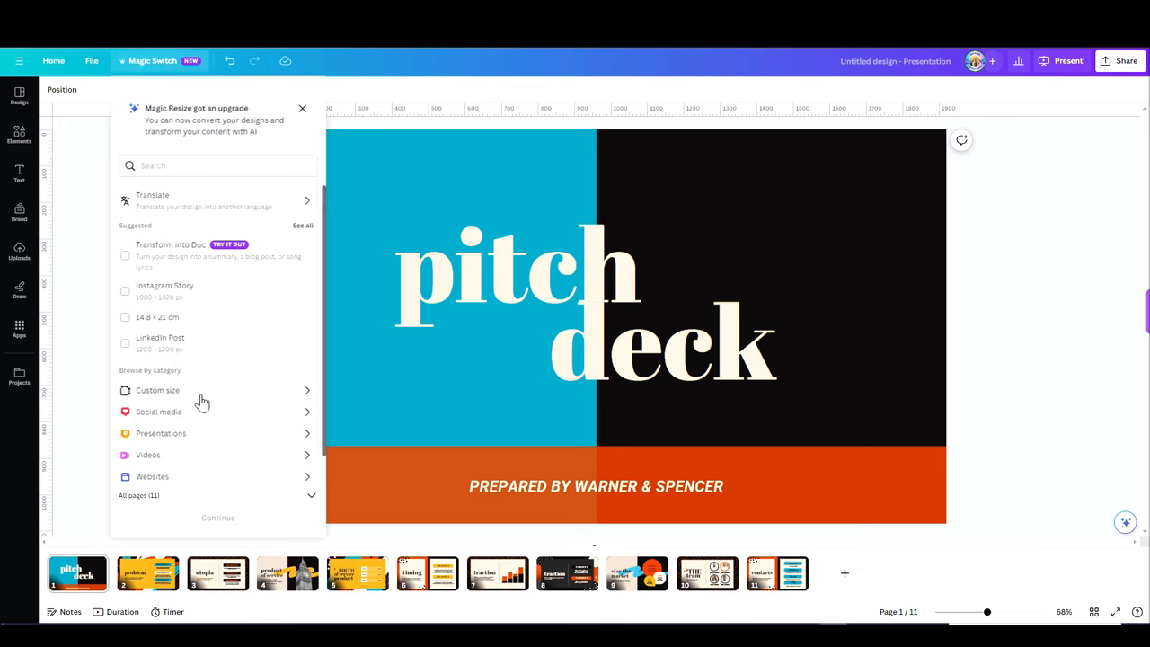
pyautogui.moveTo(201, 438)
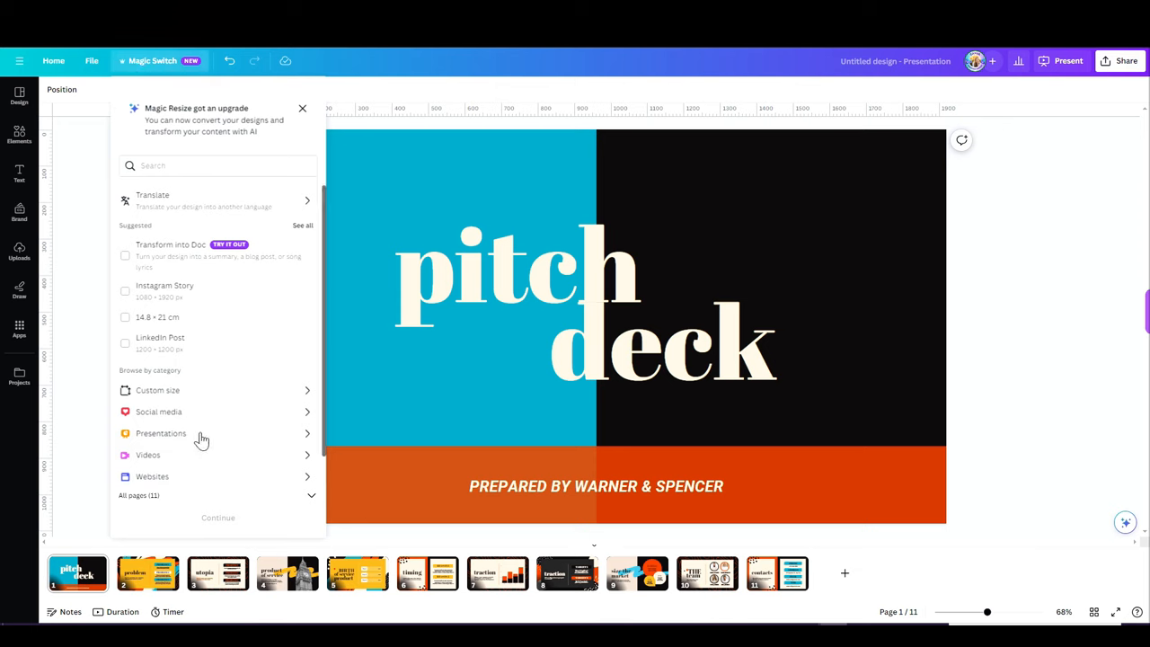
pyautogui.moveTo(190, 316)
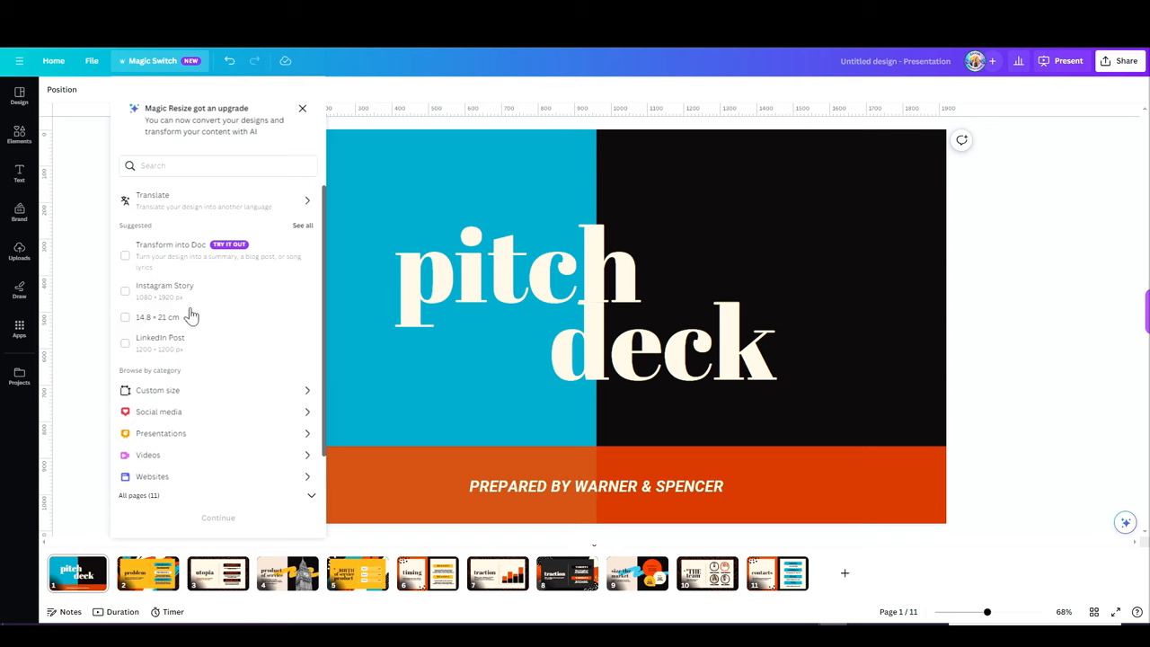
# Search 'POST', preview Facebook Post (Landscape), then clear the search to restore all options
pyautogui.click(217, 166)
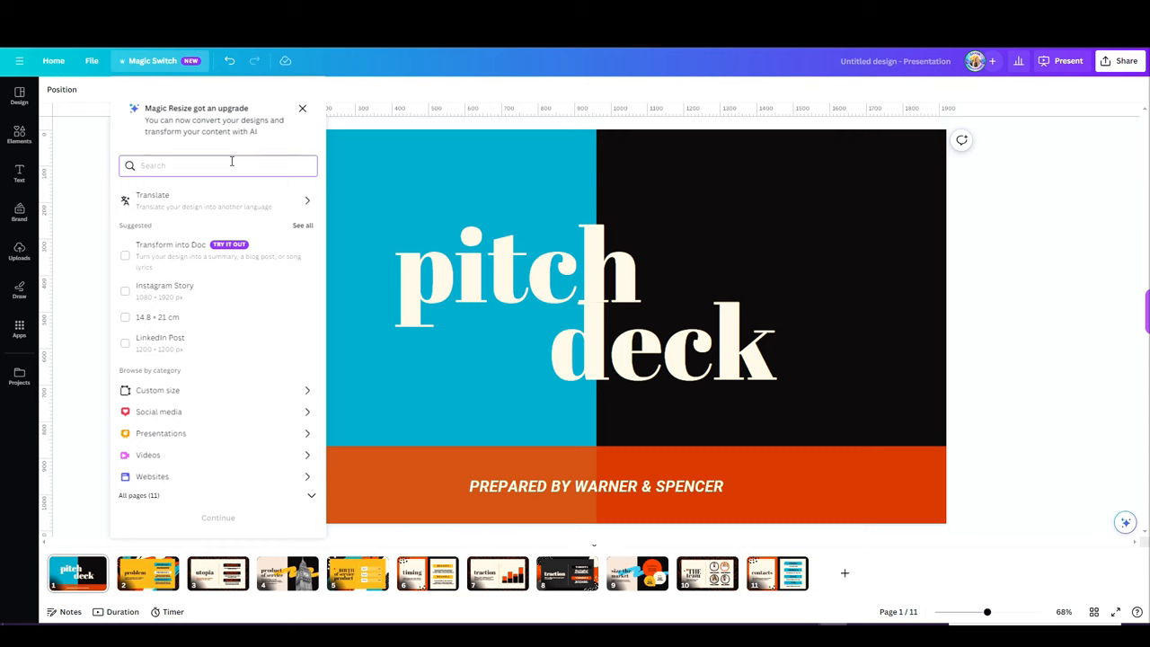
pyautogui.write('POST')
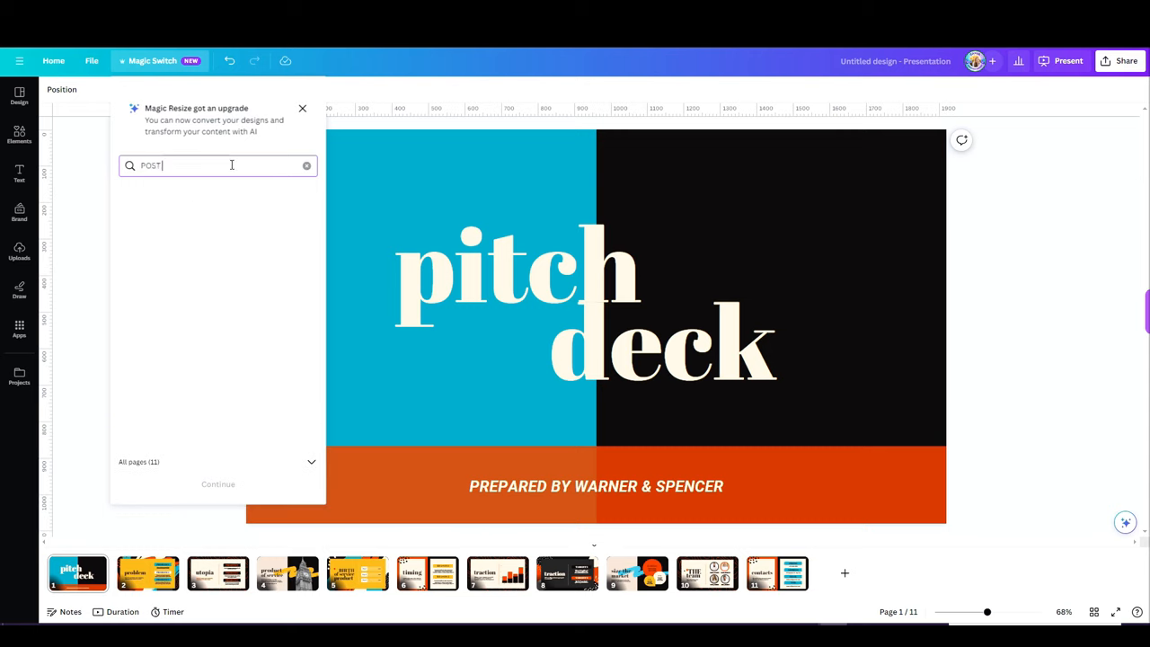
pyautogui.click(217, 483)
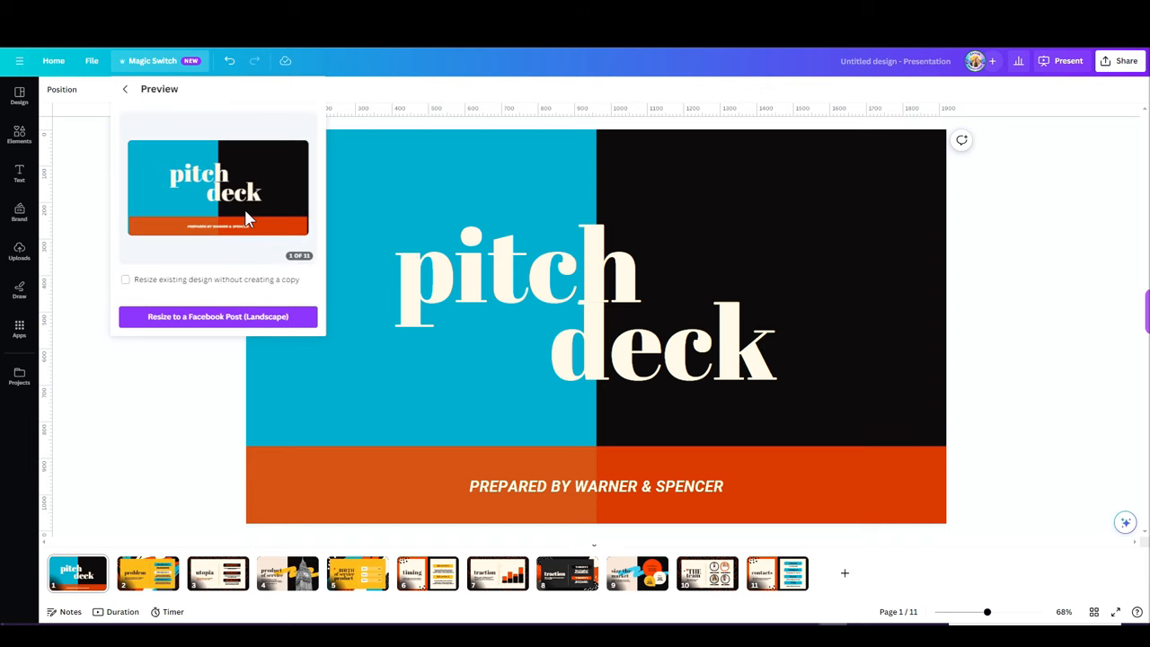
pyautogui.moveTo(124, 290)
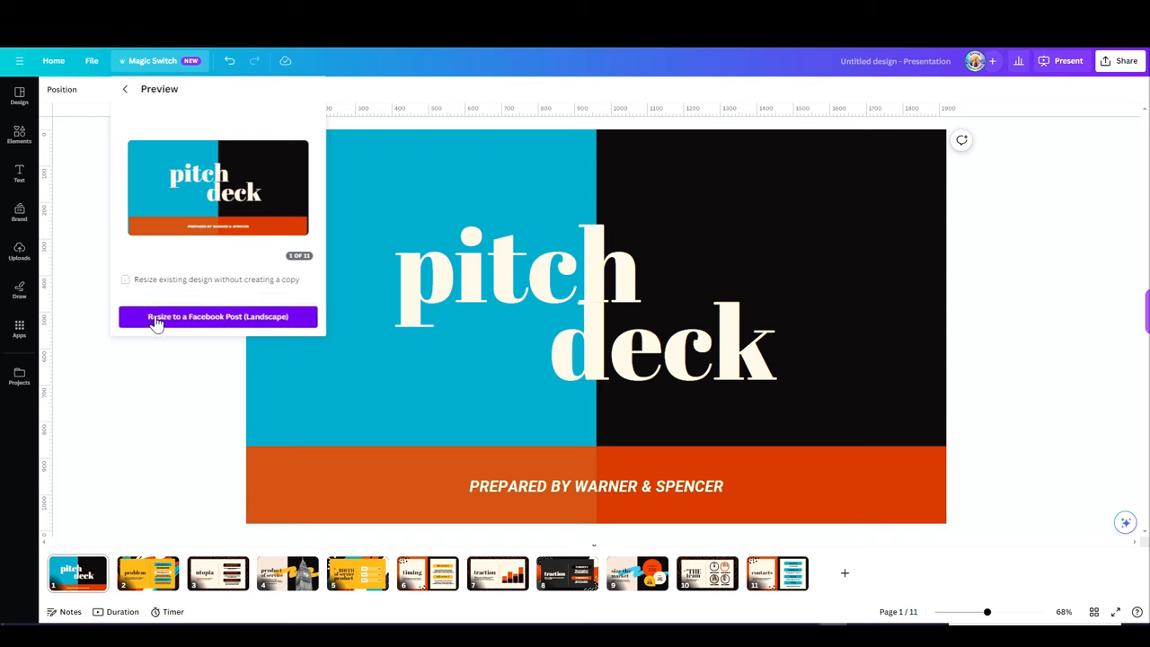
pyautogui.moveTo(172, 201)
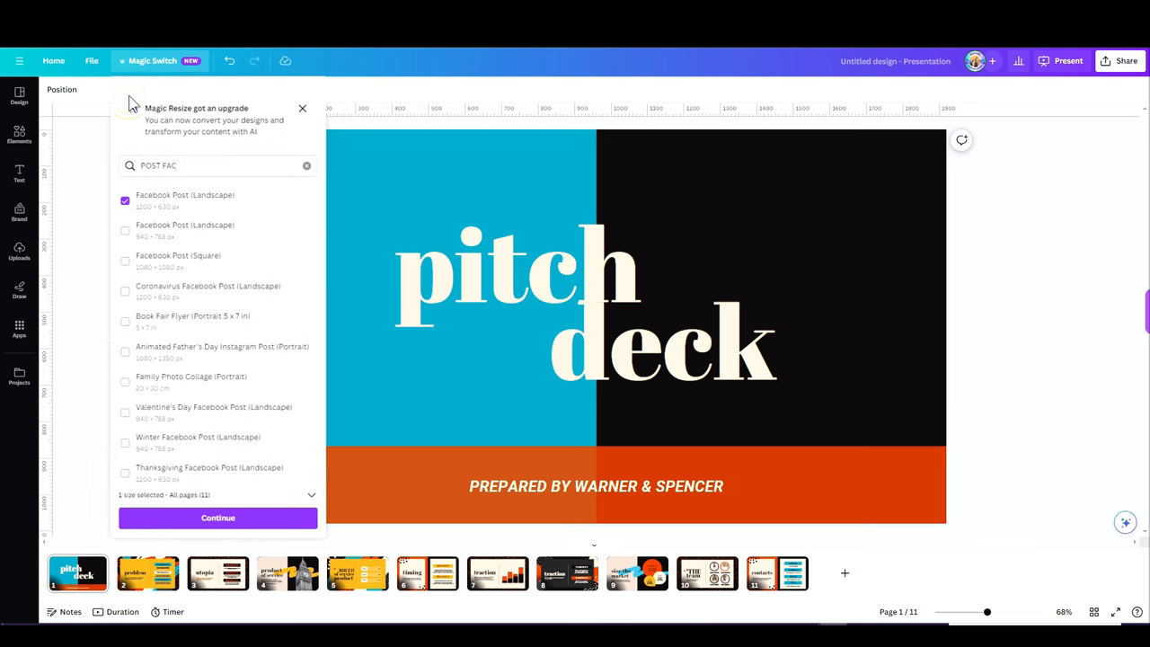
pyautogui.click(306, 165)
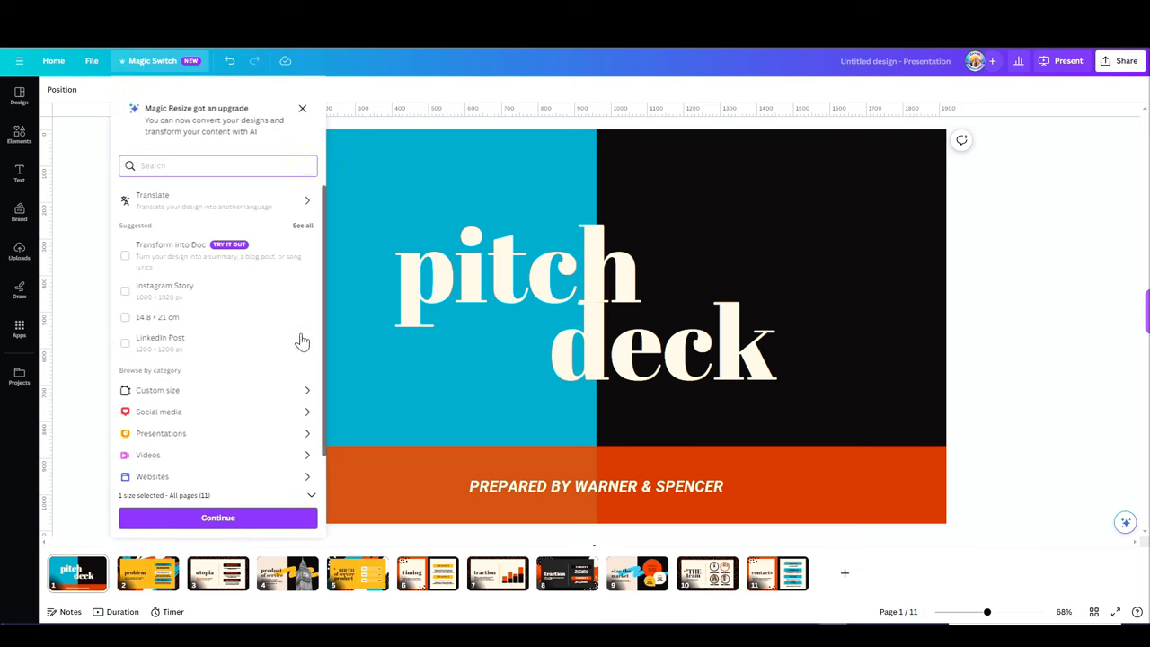
pyautogui.moveTo(165, 208)
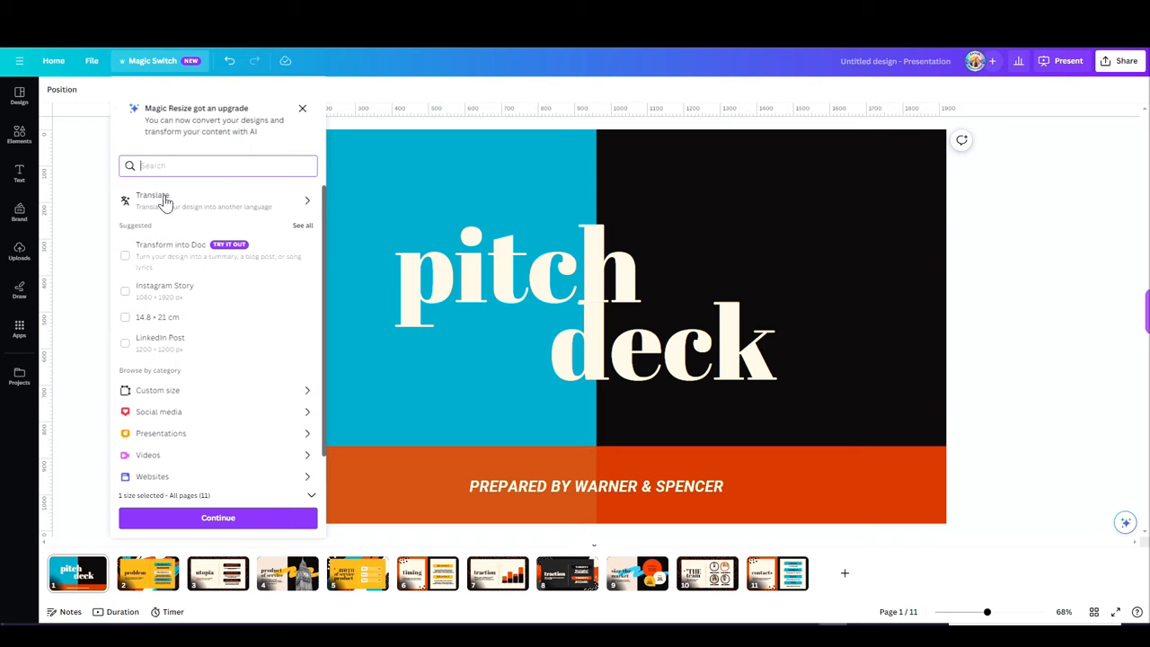
# Translate the deck to Hebrew, undo back to English, and show the Magic Switch options again
pyautogui.click(301, 108)
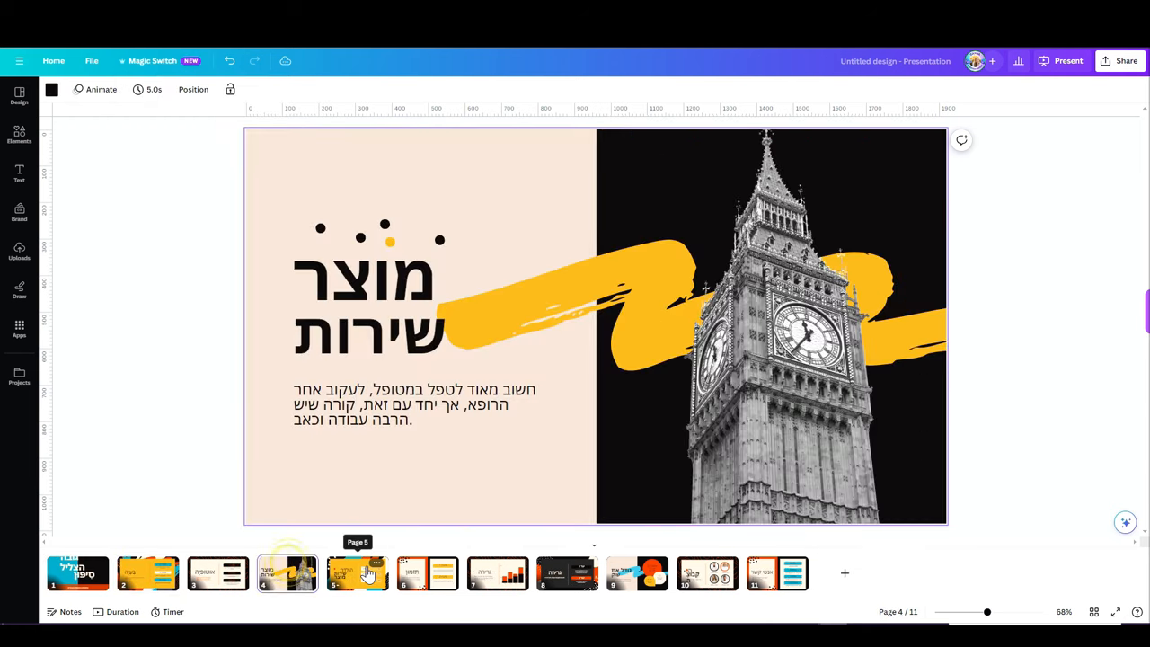
pyautogui.click(230, 61)
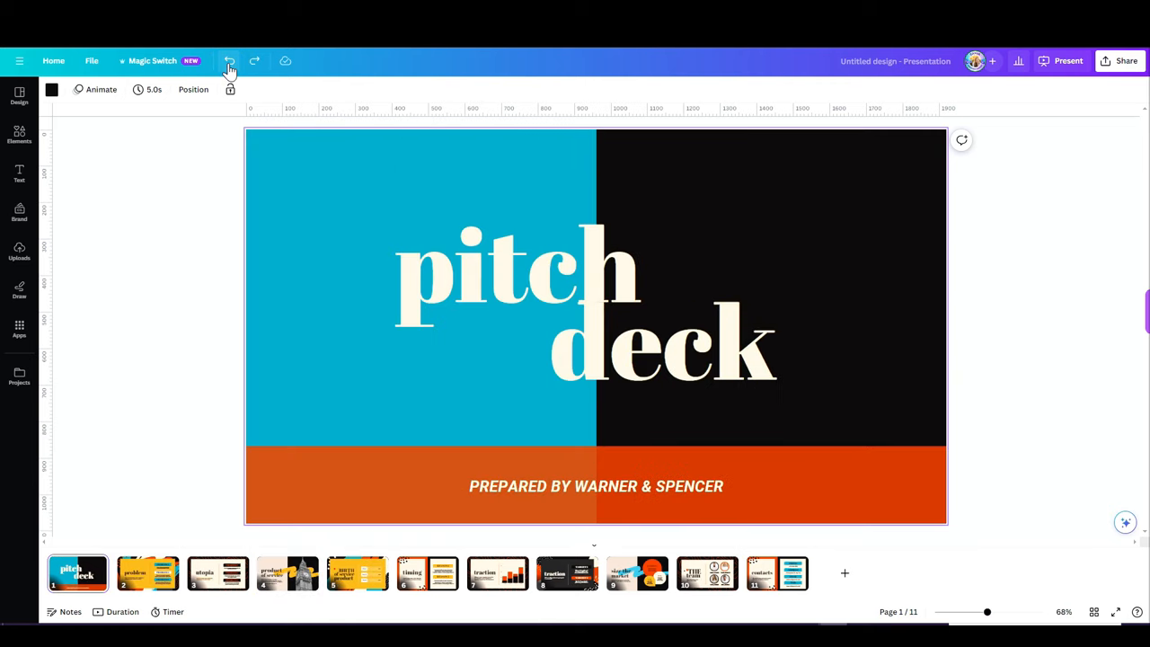
pyautogui.click(153, 61)
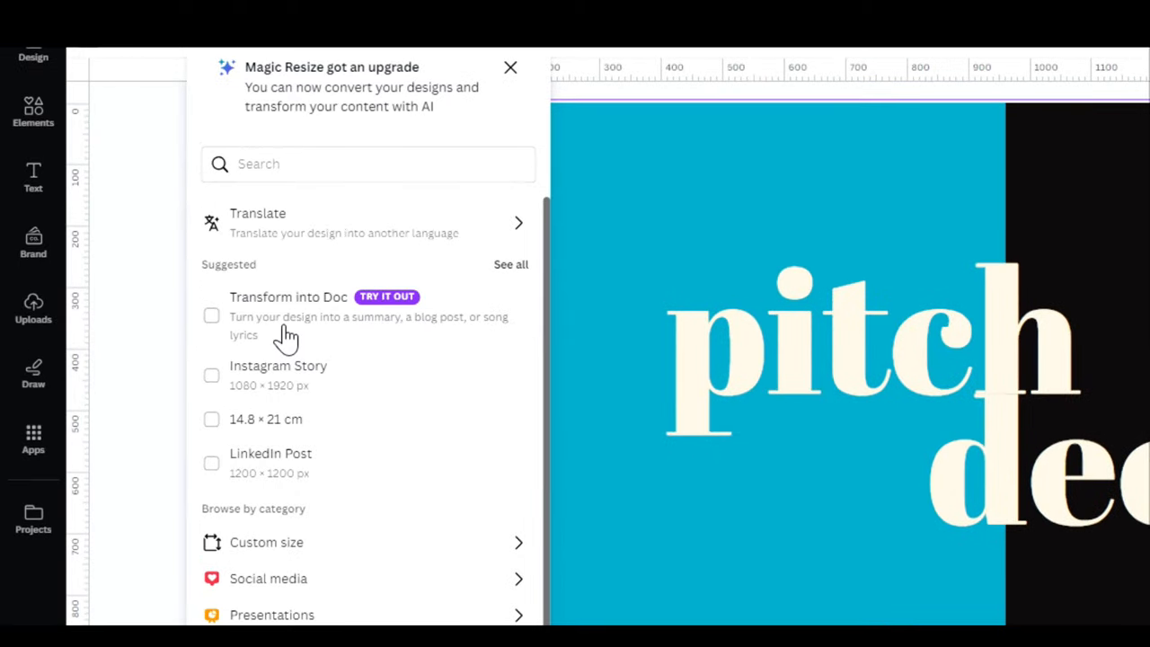
pyautogui.moveTo(286, 333)
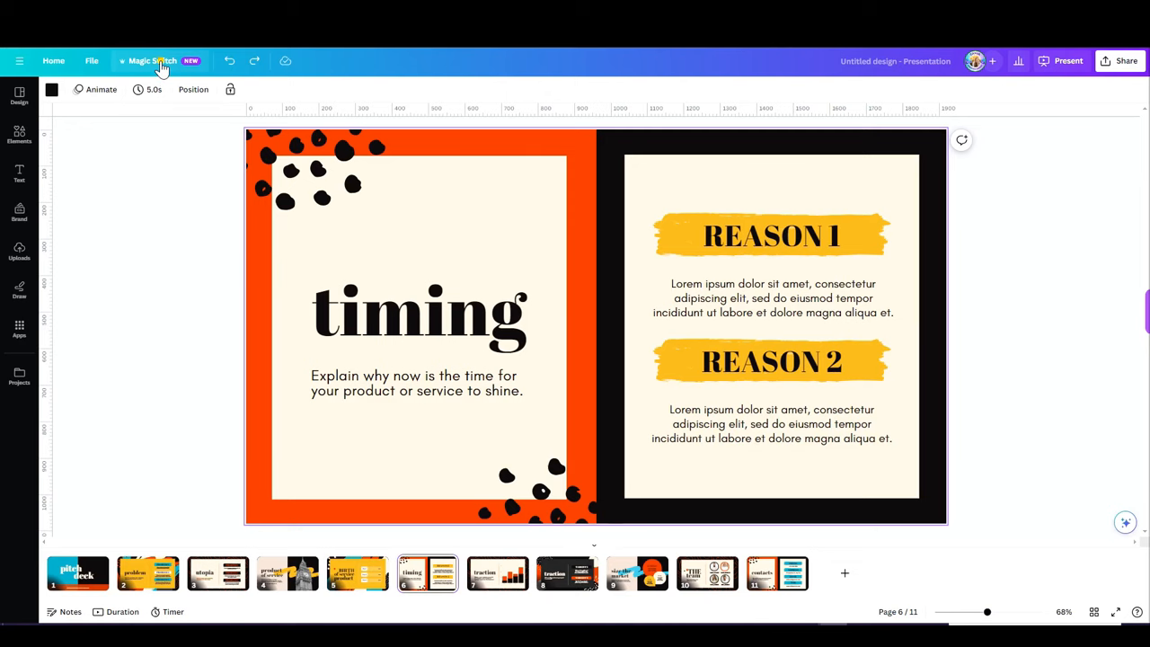
# Compare Blog post, Poem and Song lyrics formats, settle on Summary and transform the deck into a doc
pyautogui.click(153, 61)
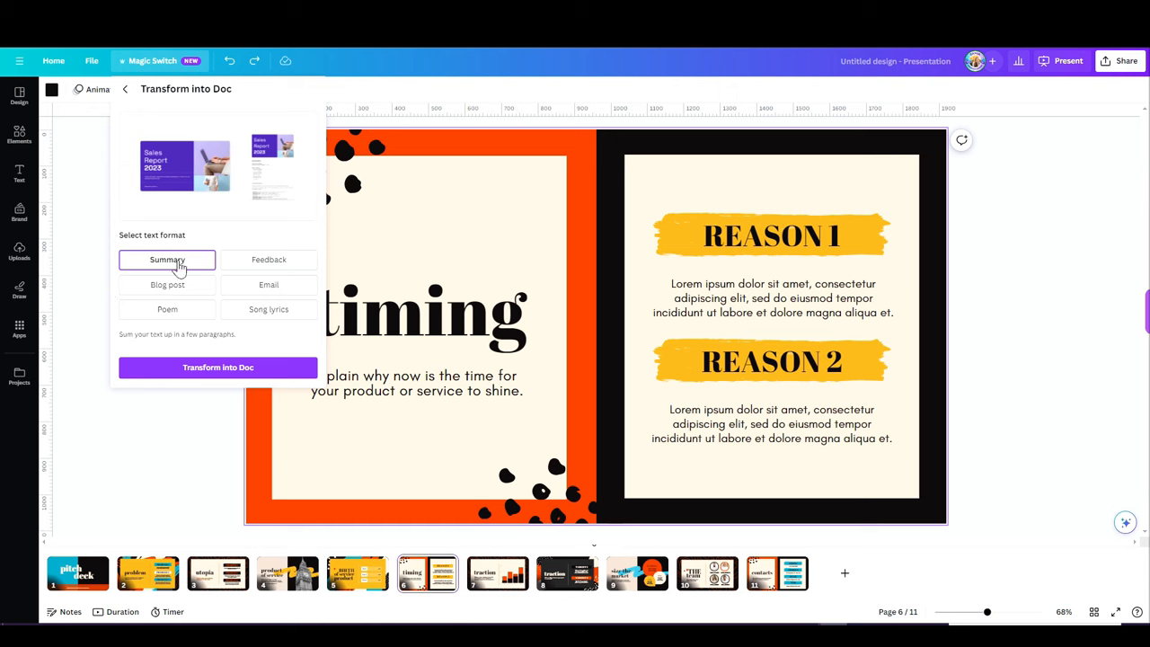
pyautogui.moveTo(168, 264)
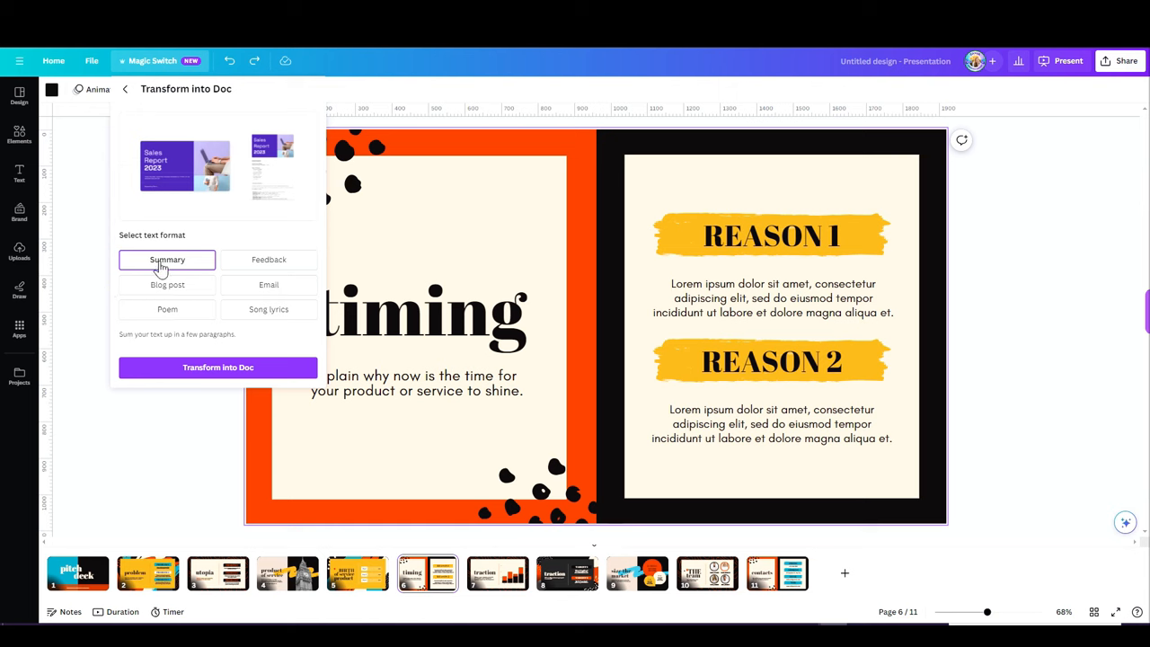
pyautogui.click(167, 284)
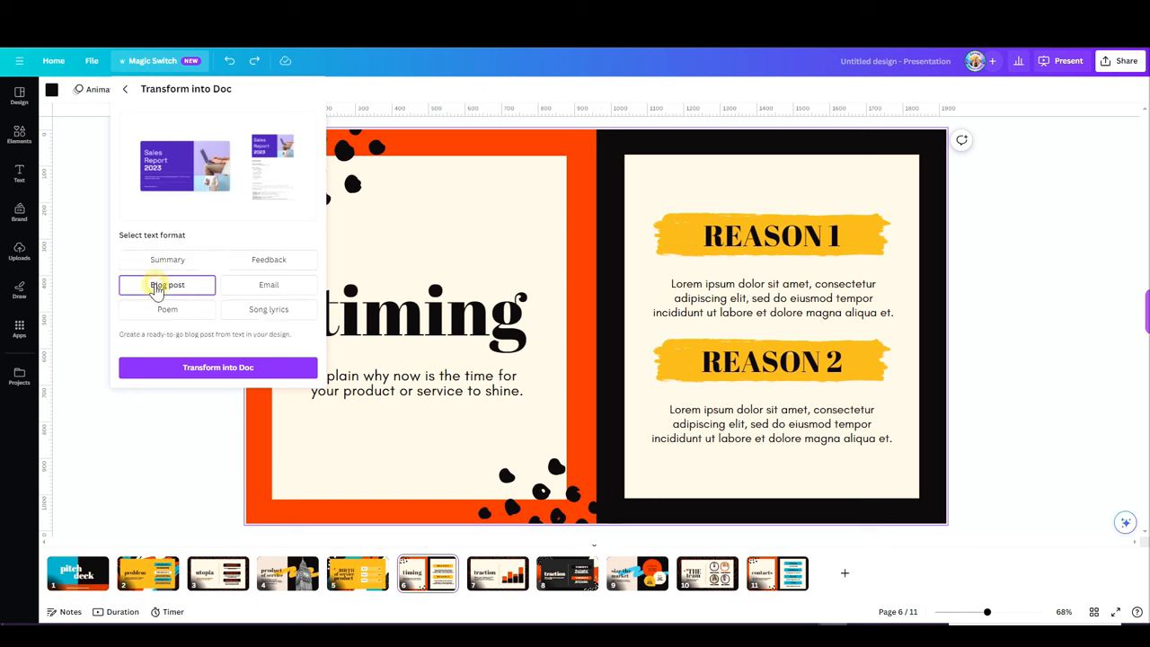
pyautogui.click(270, 284)
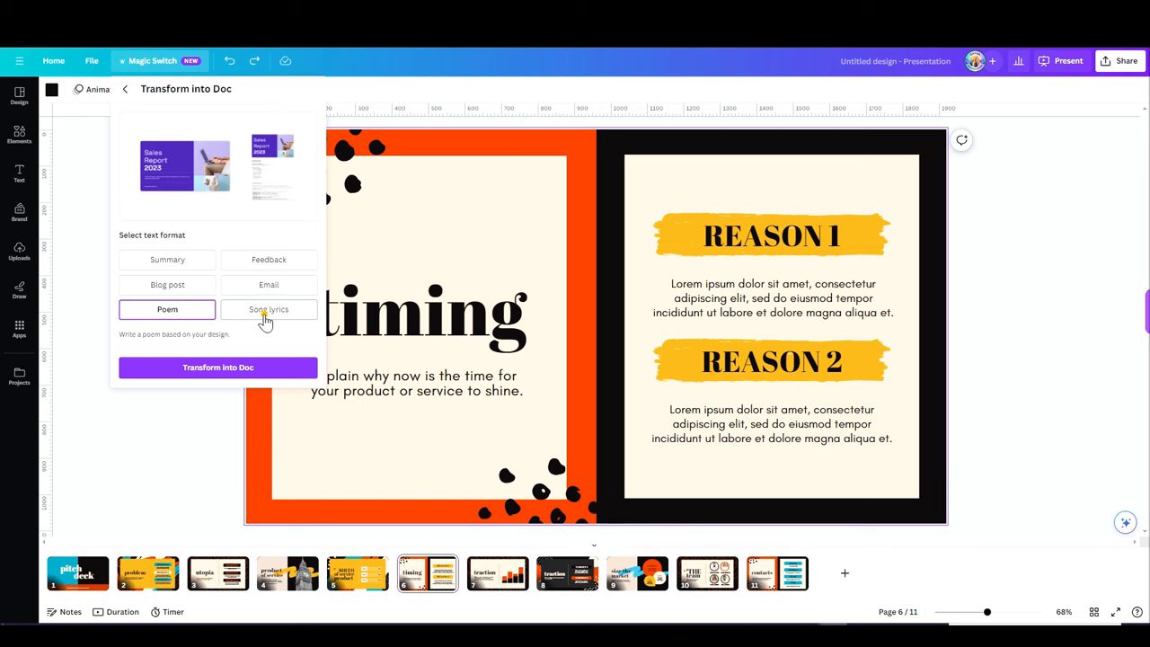
pyautogui.click(270, 309)
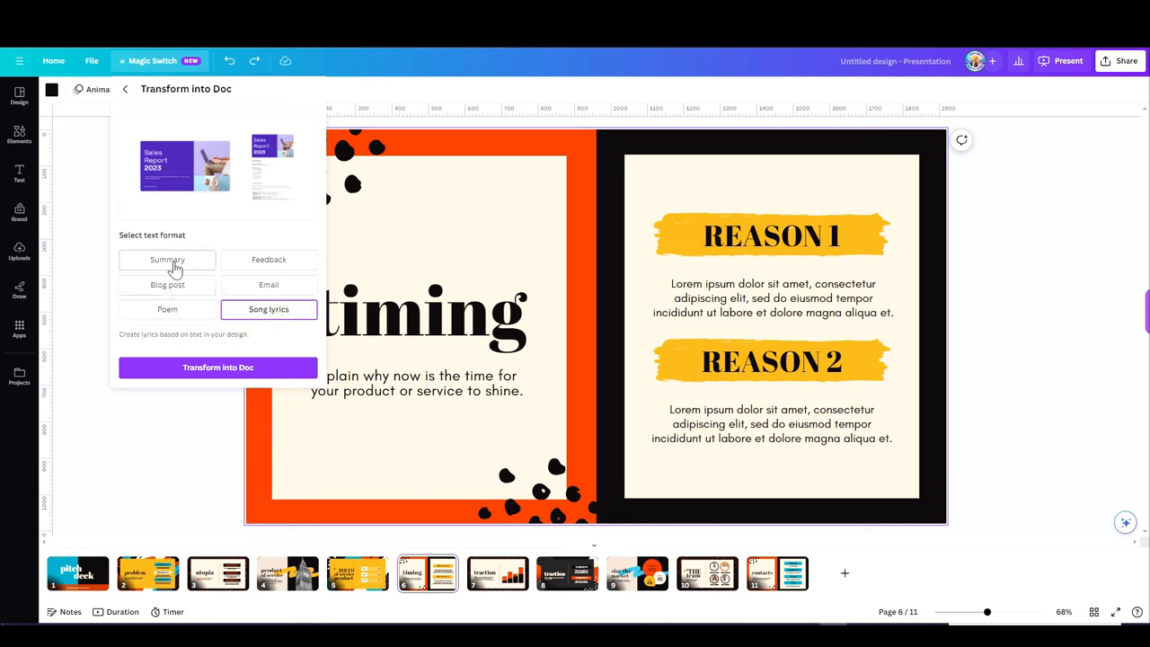
pyautogui.click(167, 259)
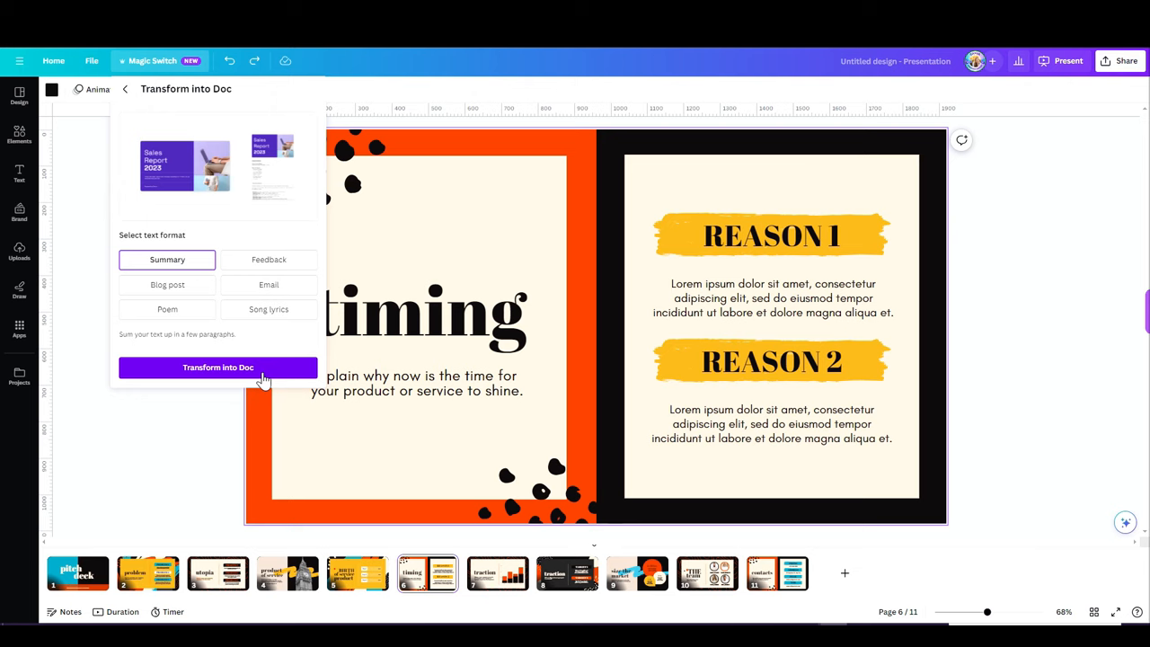
pyautogui.click(218, 367)
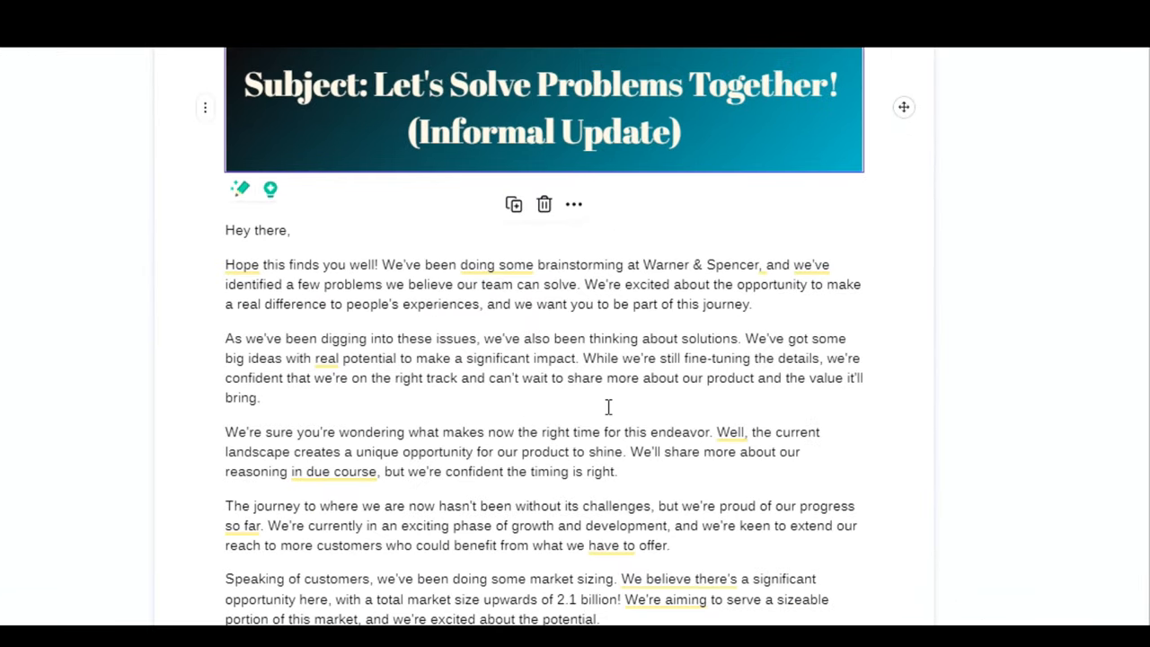
# Scroll through the generated informal email and Pitch Deck Blues song docs
pyautogui.scroll(-3)
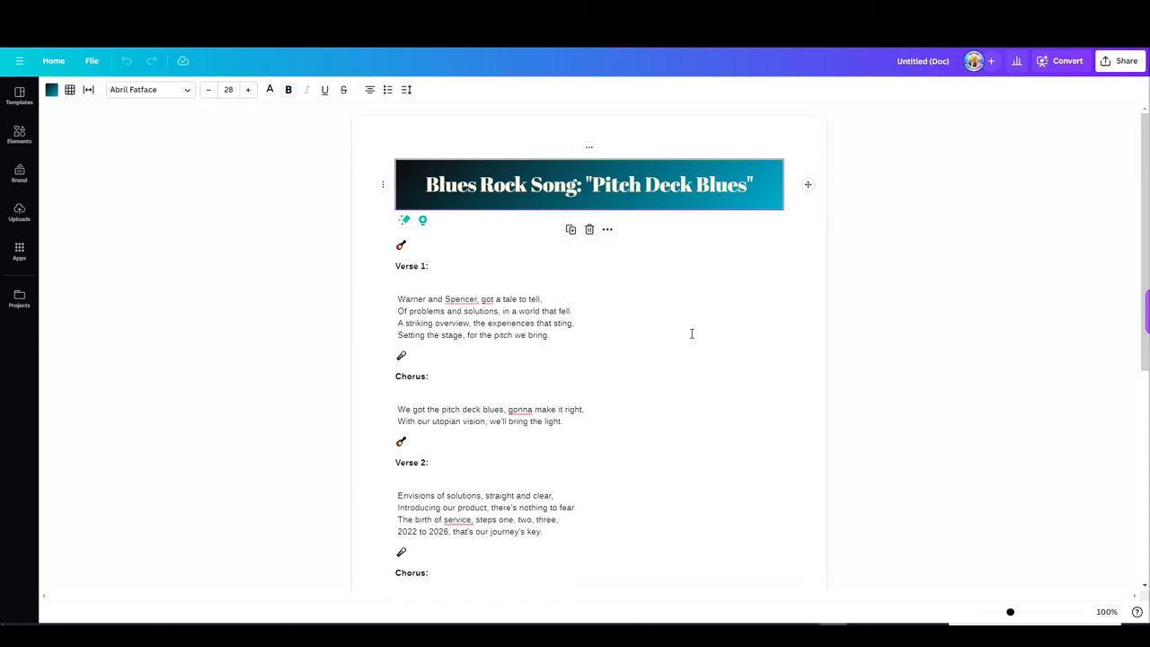
pyautogui.moveTo(683, 325)
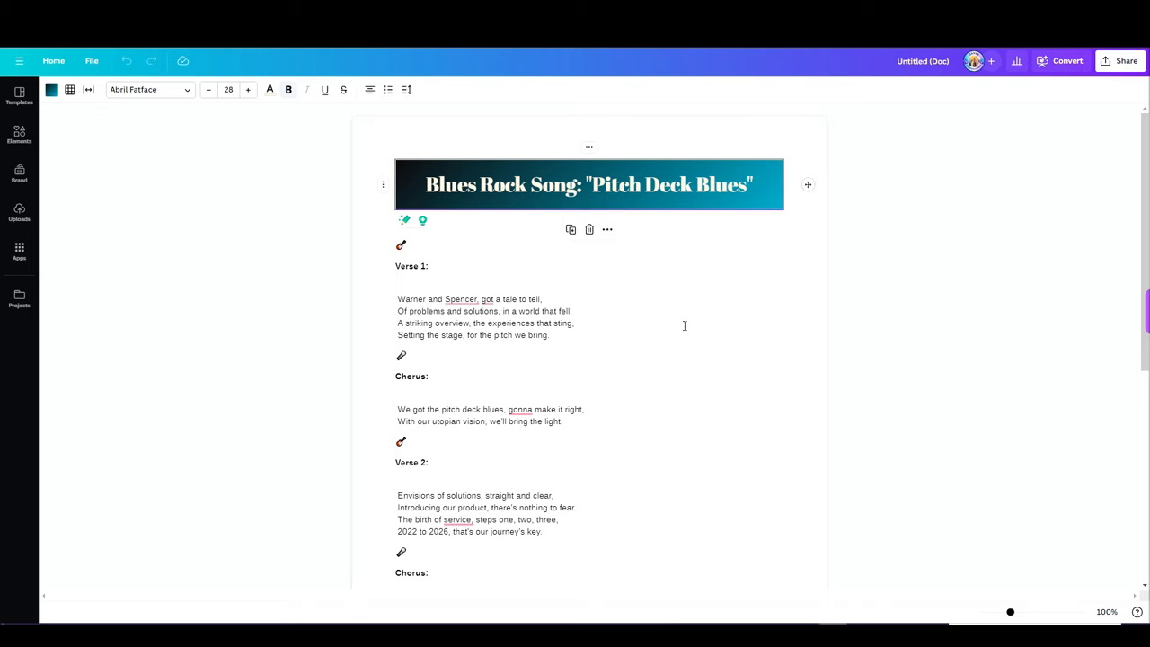
pyautogui.scroll(-3)
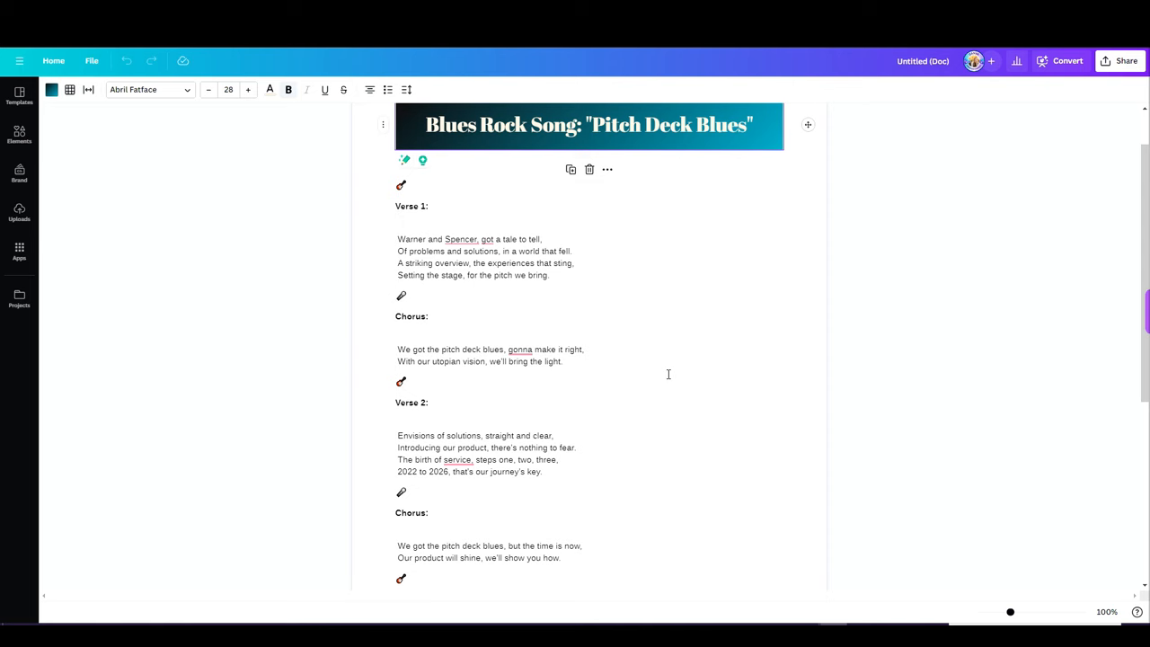
pyautogui.scroll(-3)
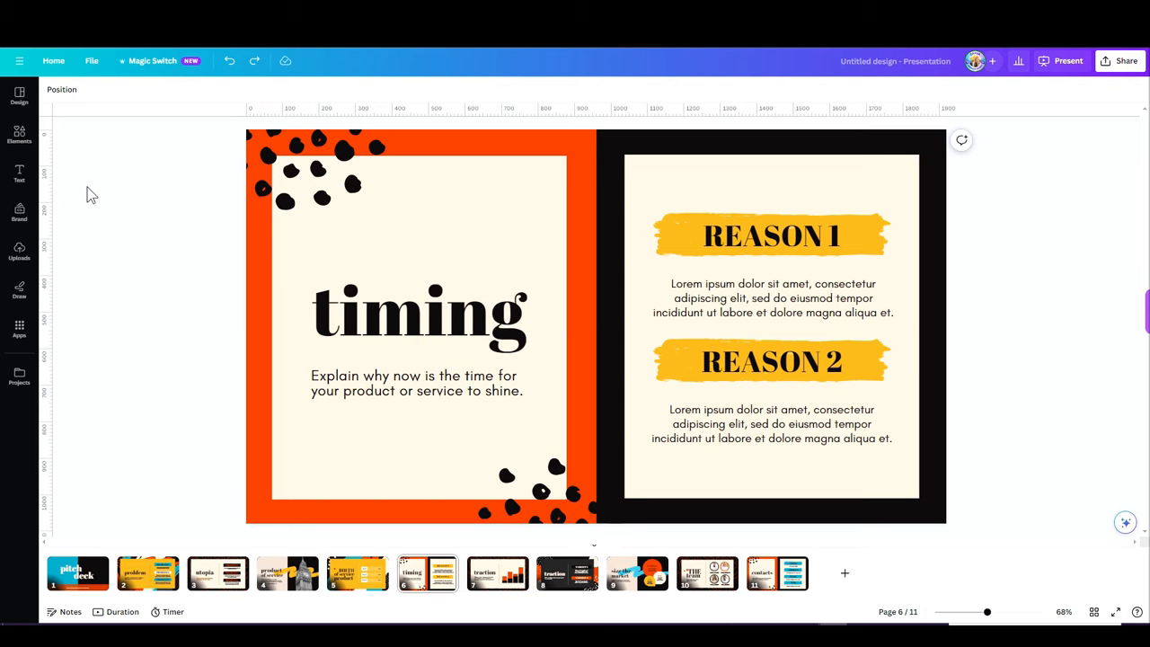
pyautogui.moveTo(97, 201)
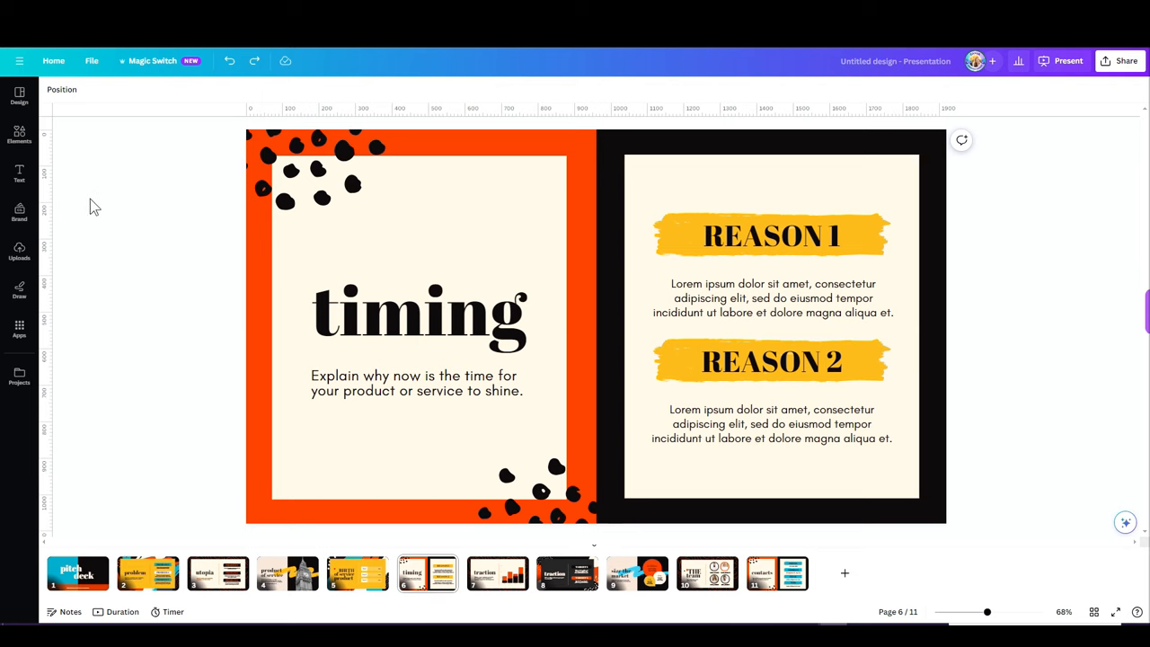
pyautogui.moveTo(158, 76)
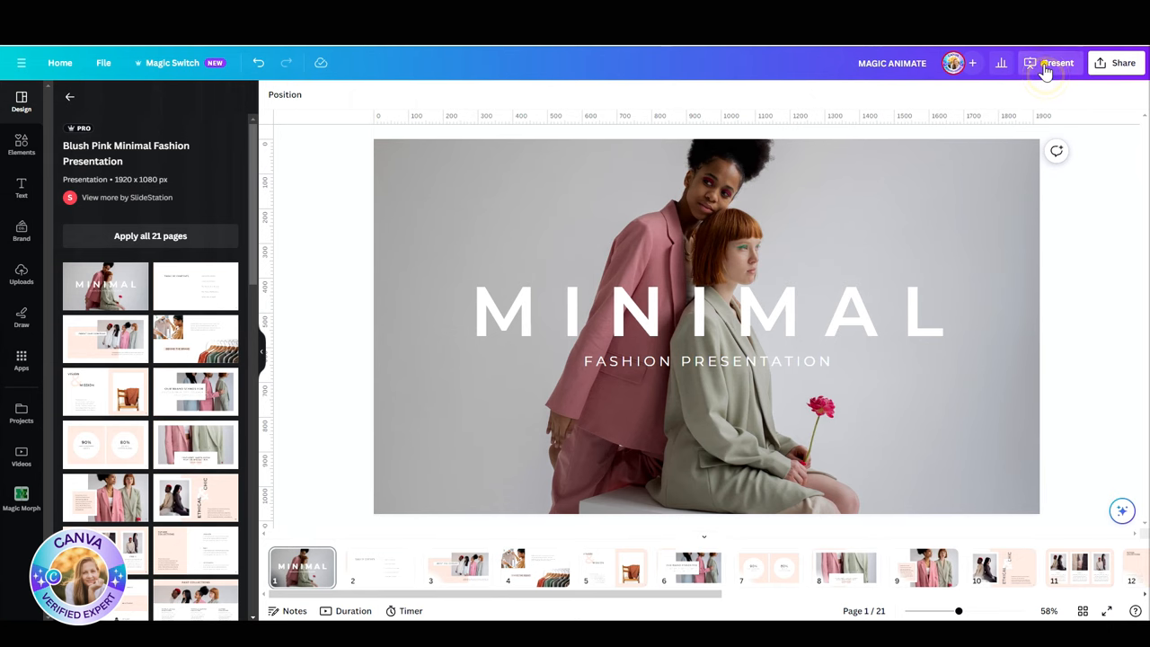
# Select a page in the strip, then all 21 pages of the minimal fashion presentation
pyautogui.click(690, 567)
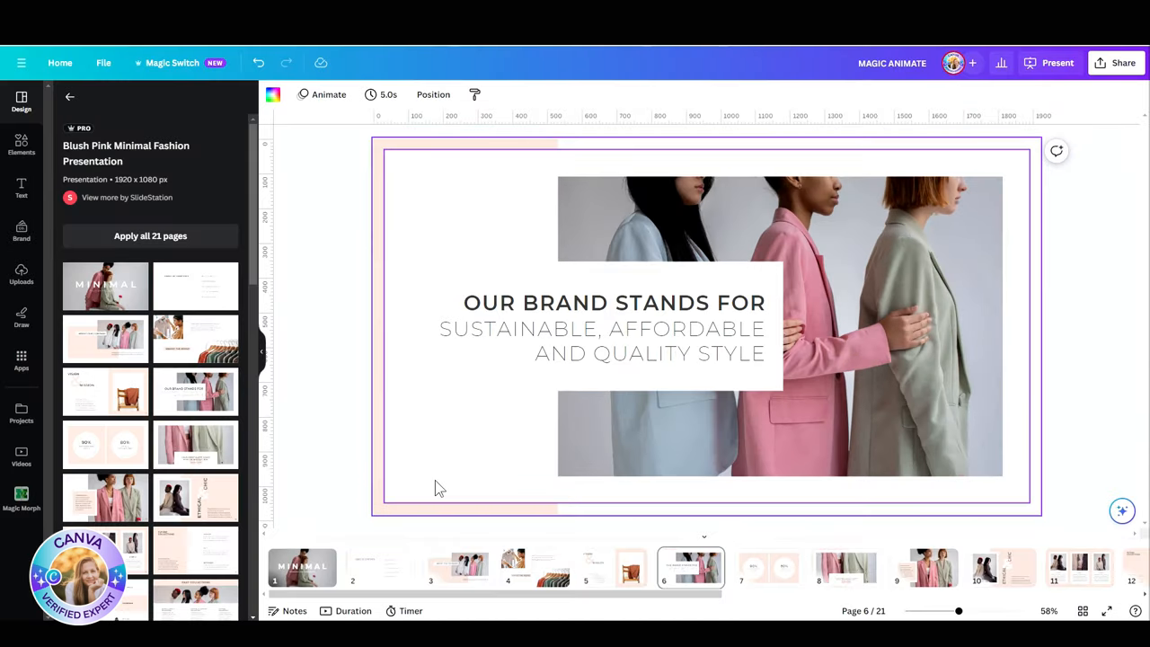
pyautogui.click(302, 567)
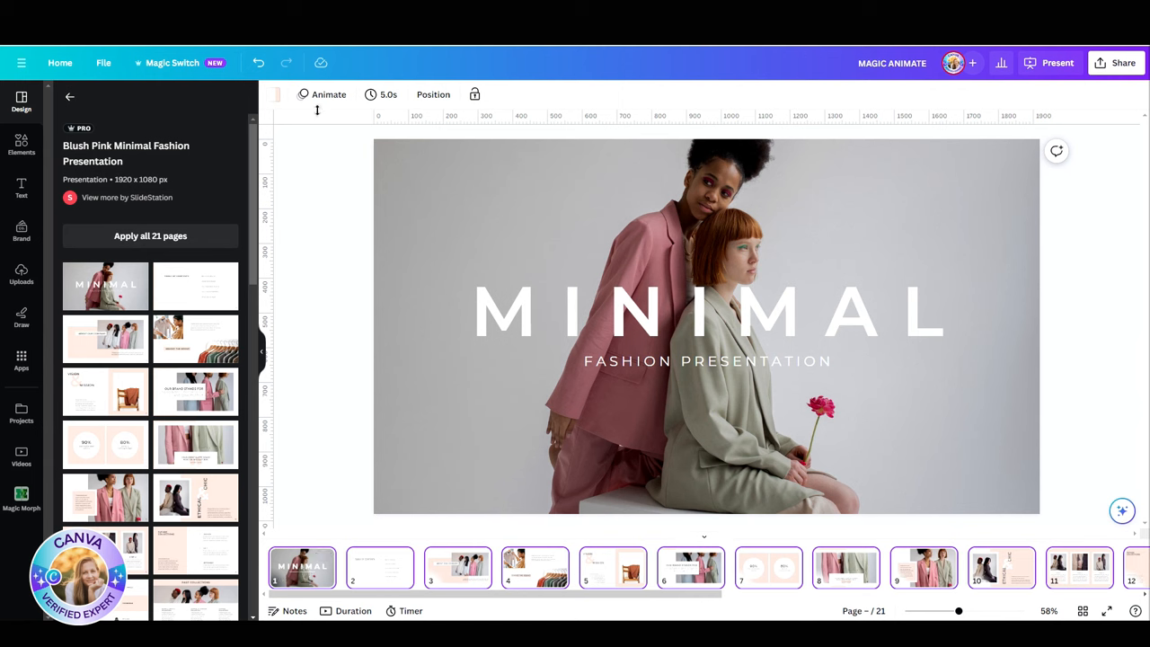
# Apply the Minimal Magic Animate style to every page of the fashion presentation
pyautogui.click(327, 93)
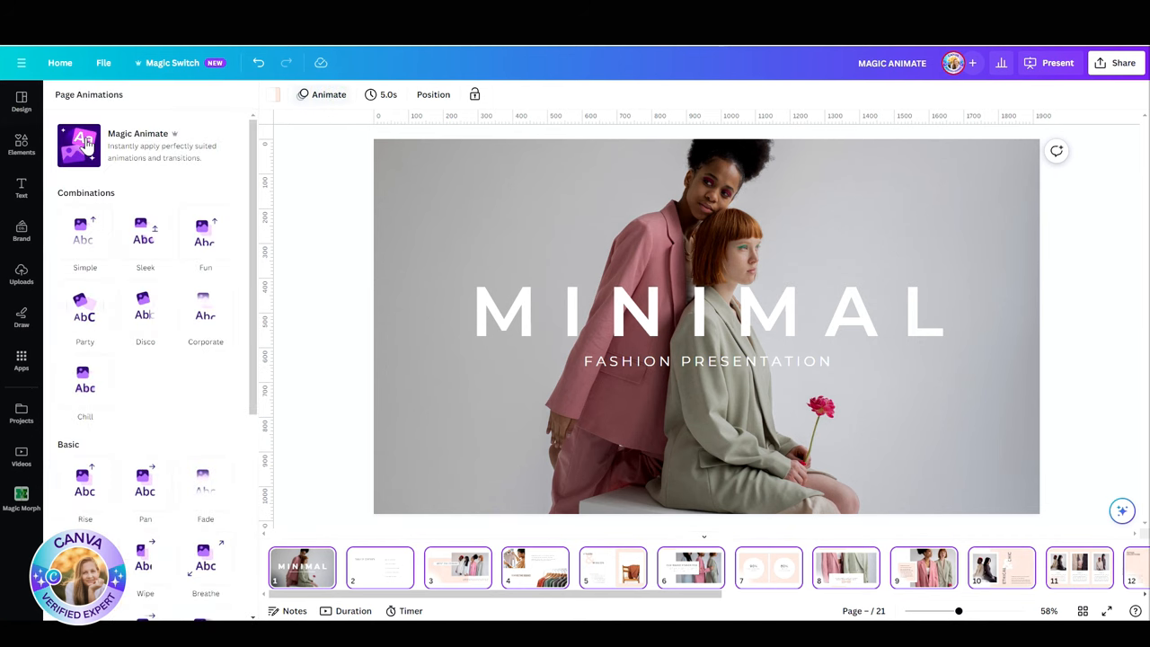
pyautogui.click(79, 145)
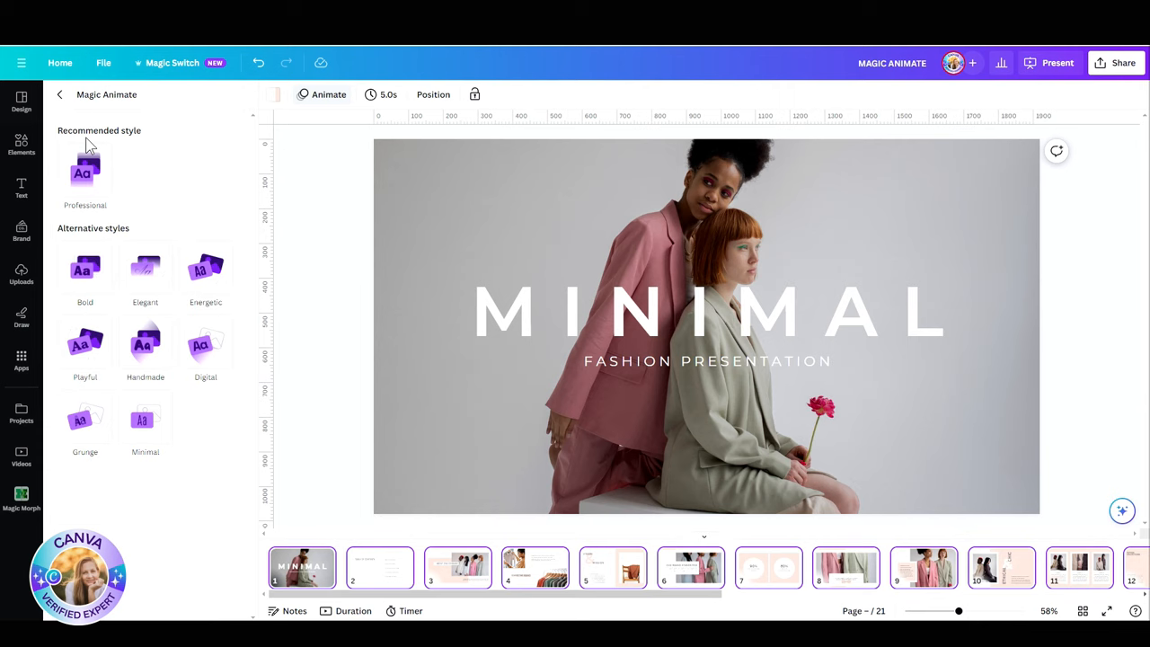
pyautogui.moveTo(180, 169)
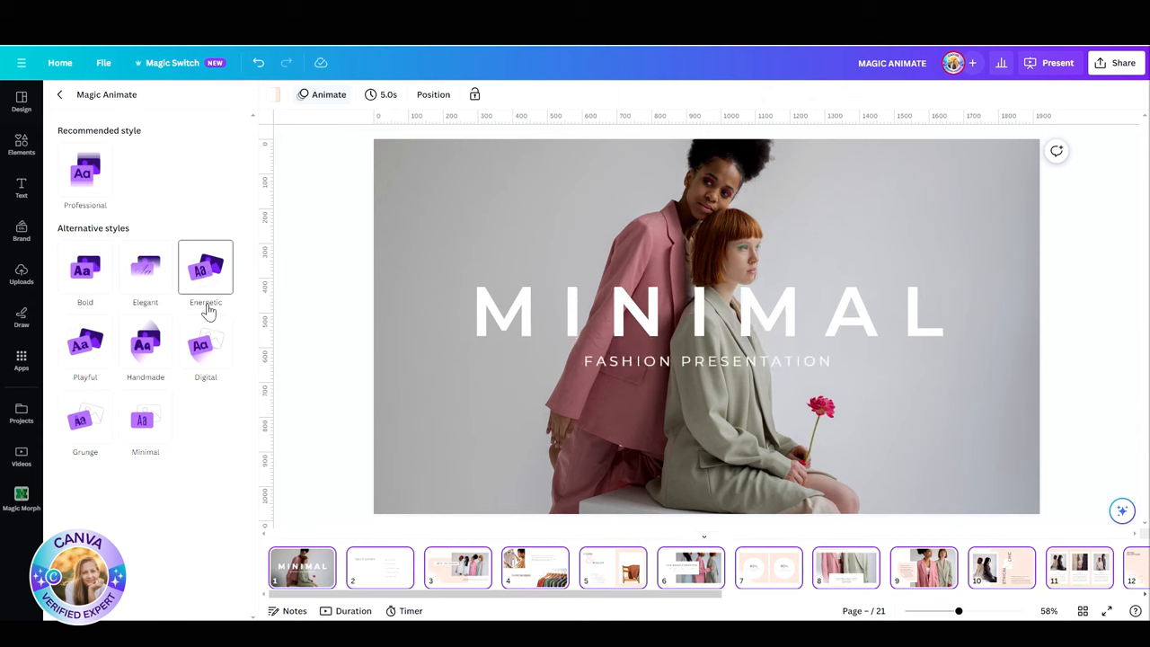
pyautogui.click(144, 417)
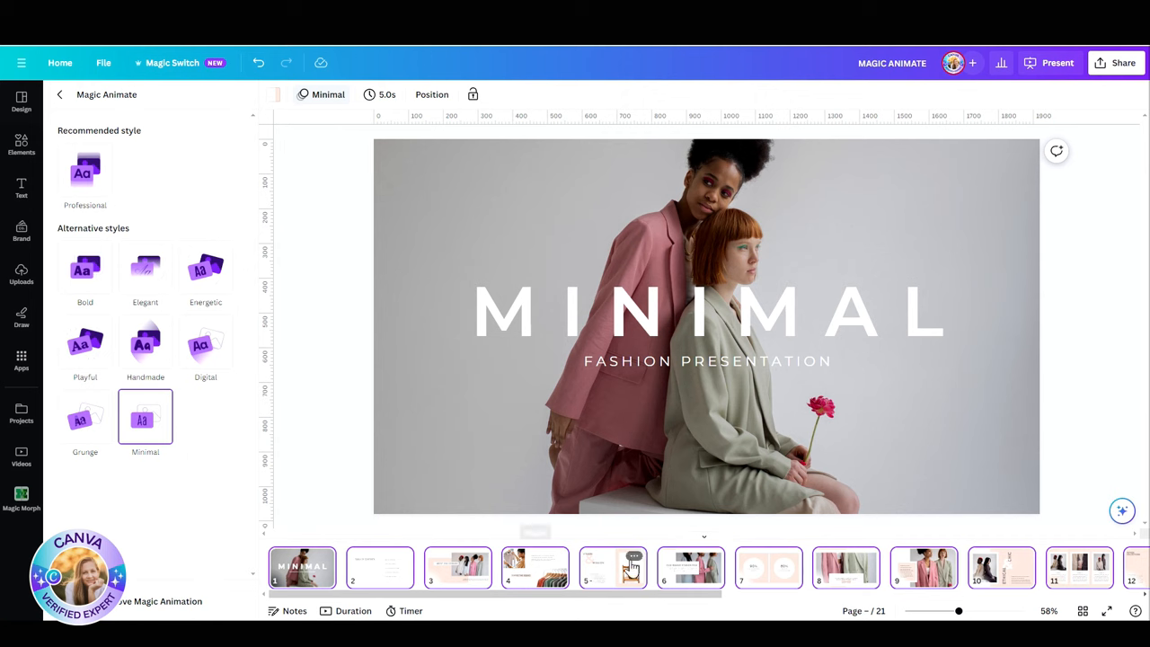
pyautogui.moveTo(1074, 590)
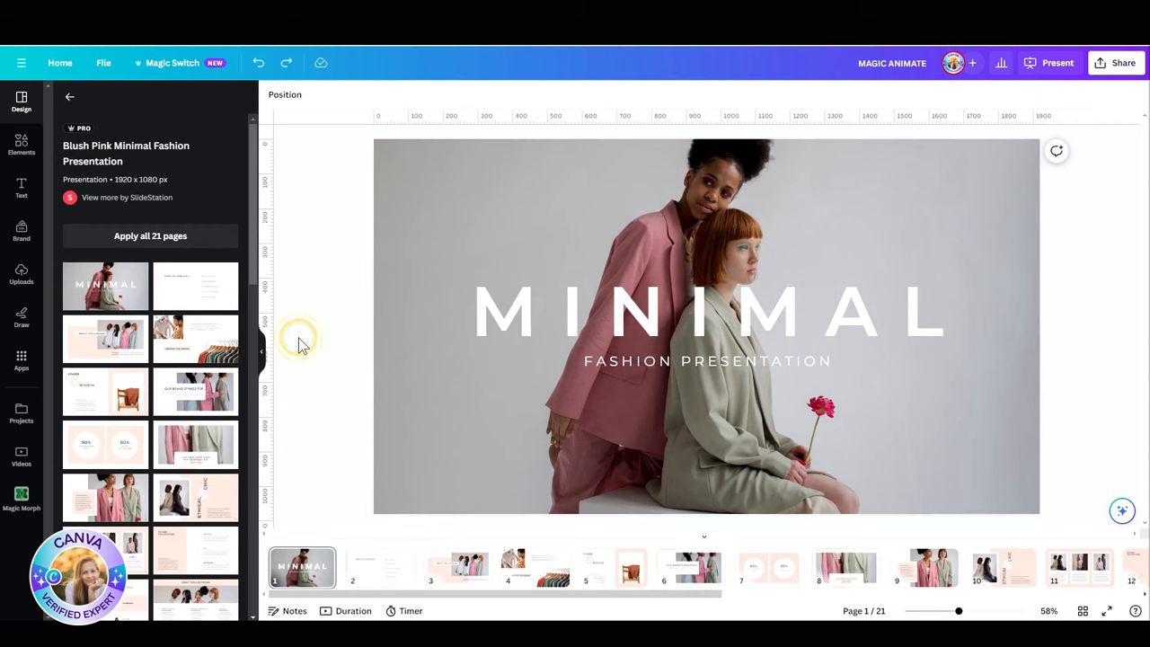
pyautogui.moveTo(302, 345)
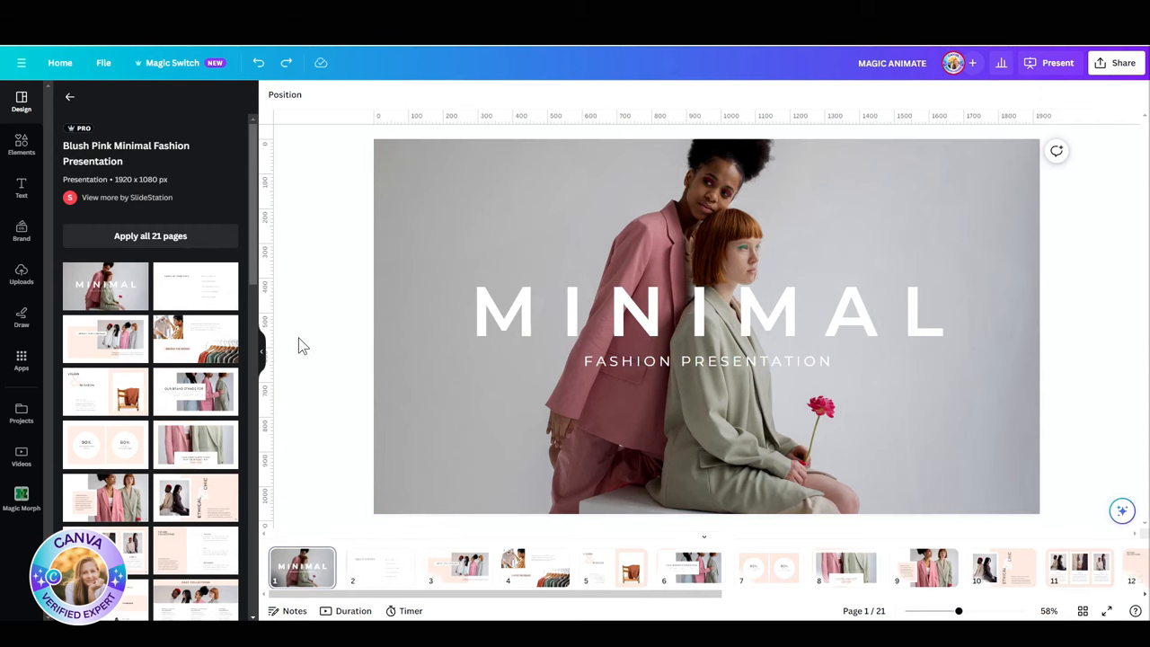